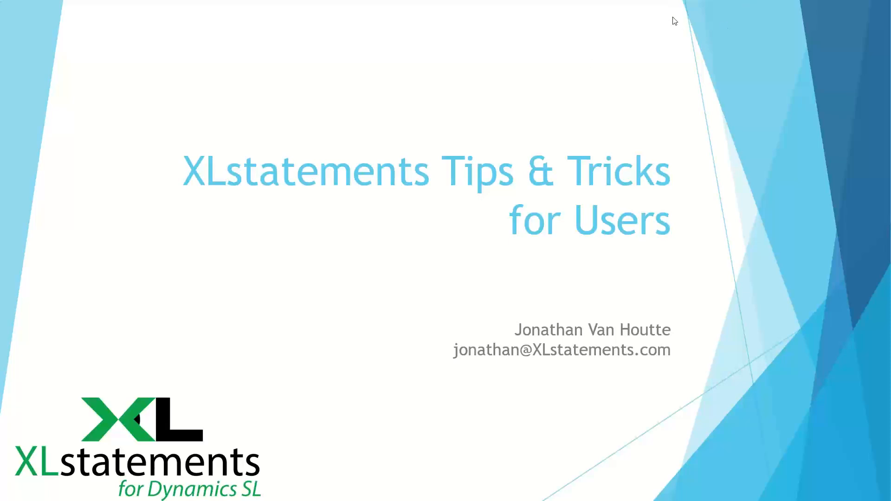
pyautogui.moveTo(426, 221)
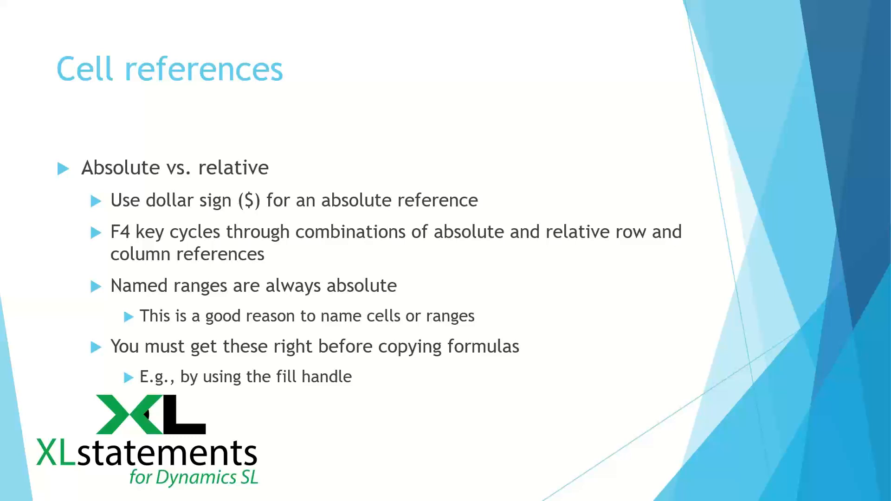
# Step: Advance the slideshow to the Fill Handle slide
pyautogui.press('Right')
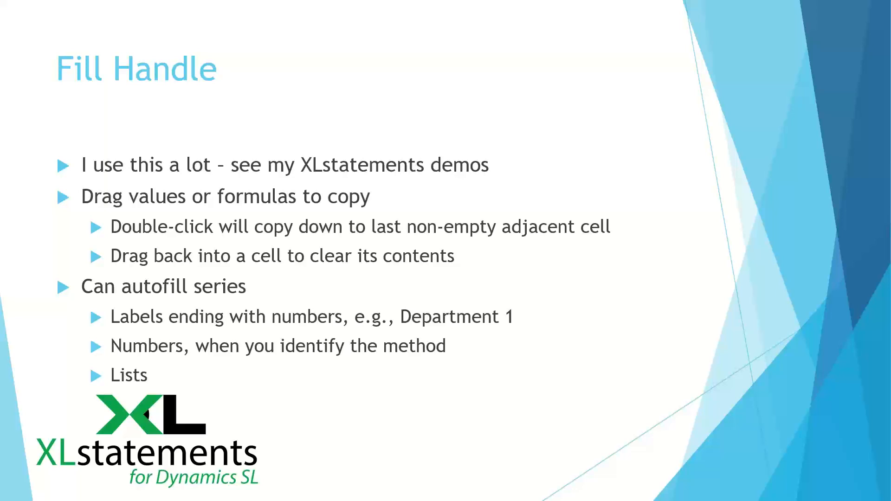
# Step: Advance the slideshow to the Demo/Q&A slide
pyautogui.press('Right')
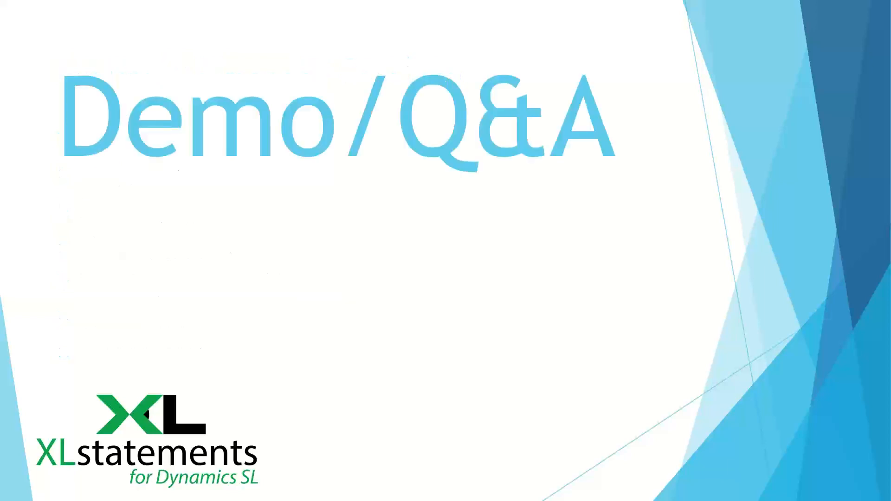
# Step: Switch to the Financial Ledger workbook and open C7's PTDBAL formula for editing
pyautogui.click(10, 489)
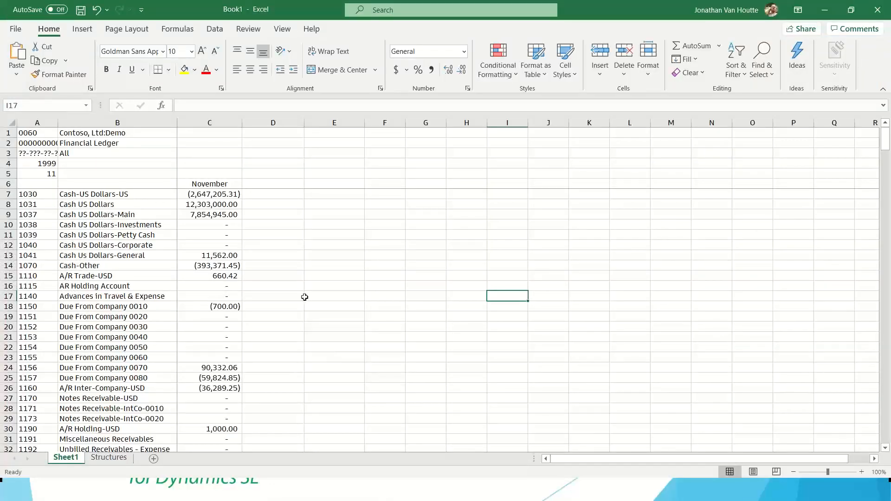
pyautogui.moveTo(315, 340)
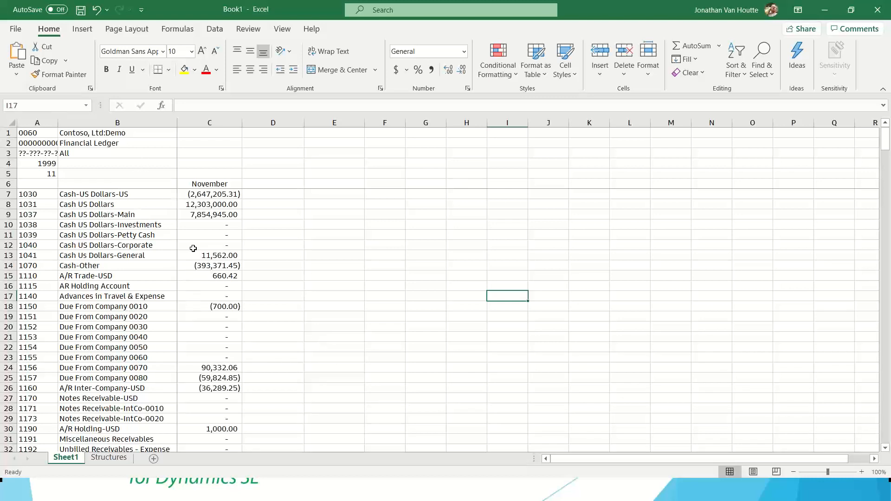
pyautogui.click(209, 194)
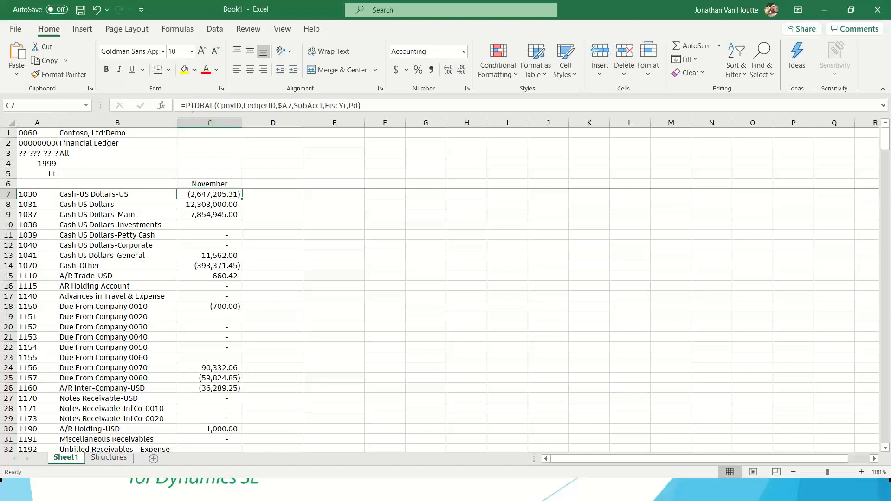
pyautogui.doubleClick(209, 193)
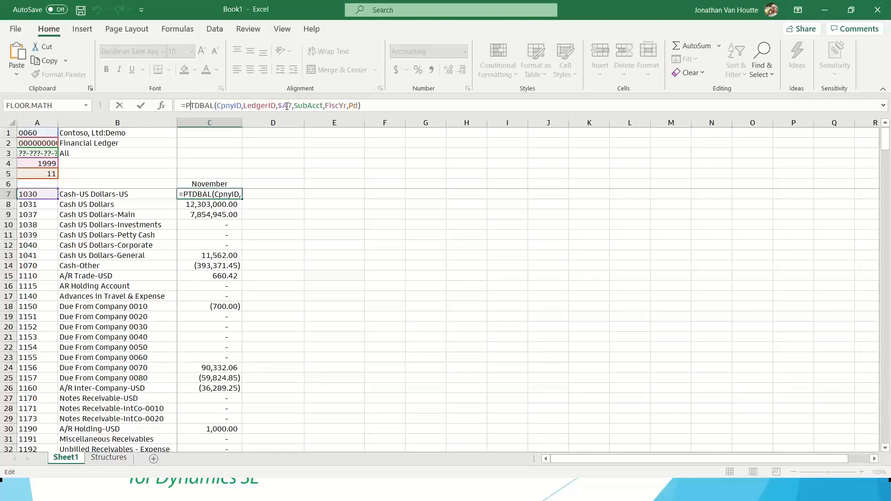
# Step: Compare the formulas in C7, D7 and B7 to find D7's shifted account reference
pyautogui.press('Enter')
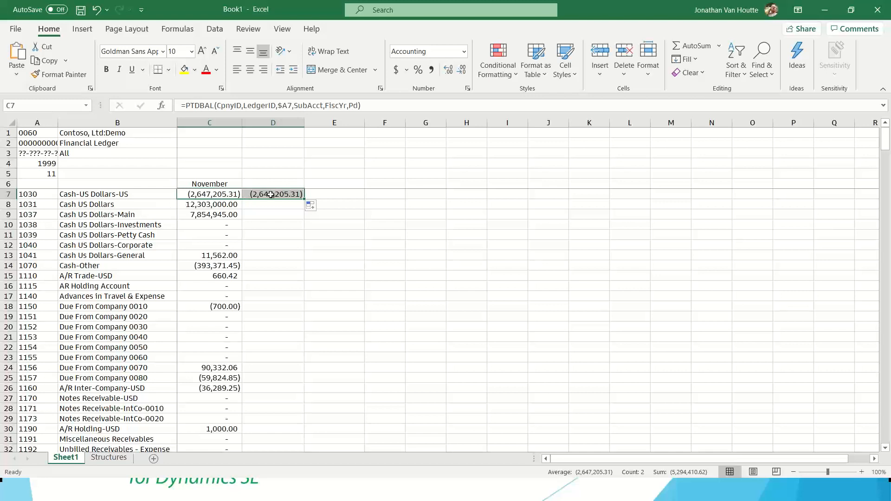
pyautogui.click(273, 194)
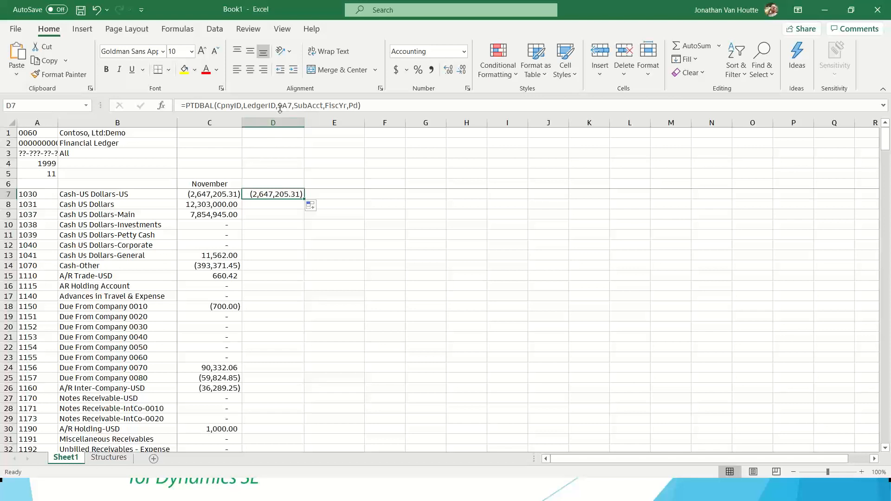
pyautogui.click(209, 194)
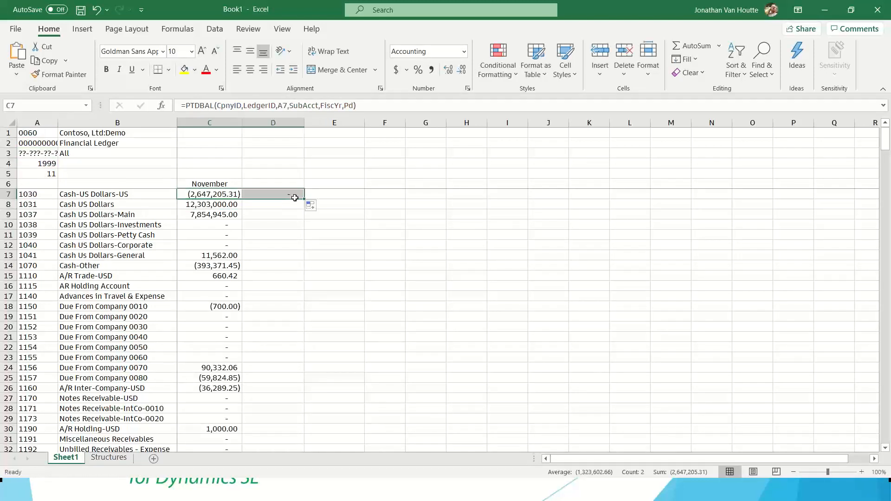
pyautogui.click(272, 194)
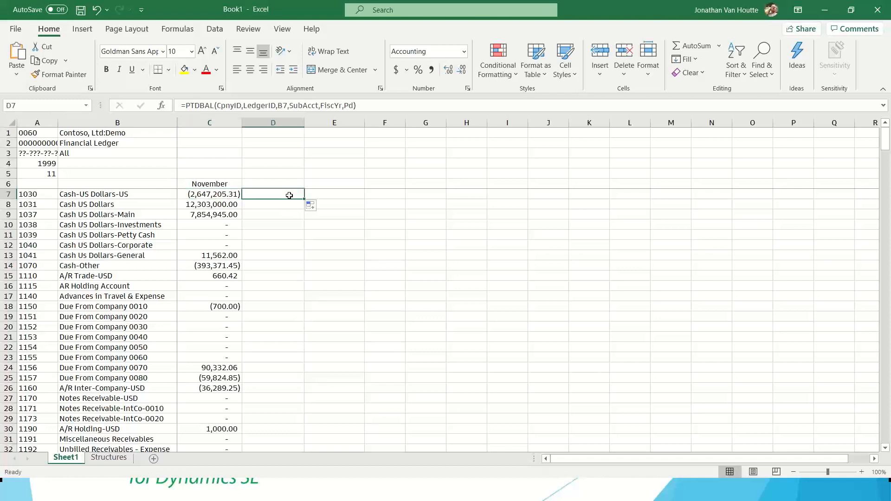
pyautogui.click(117, 194)
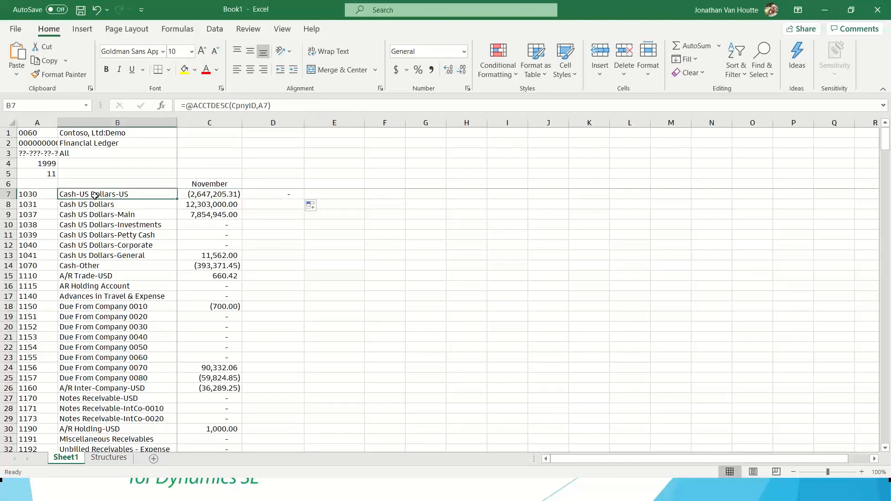
pyautogui.moveTo(127, 194)
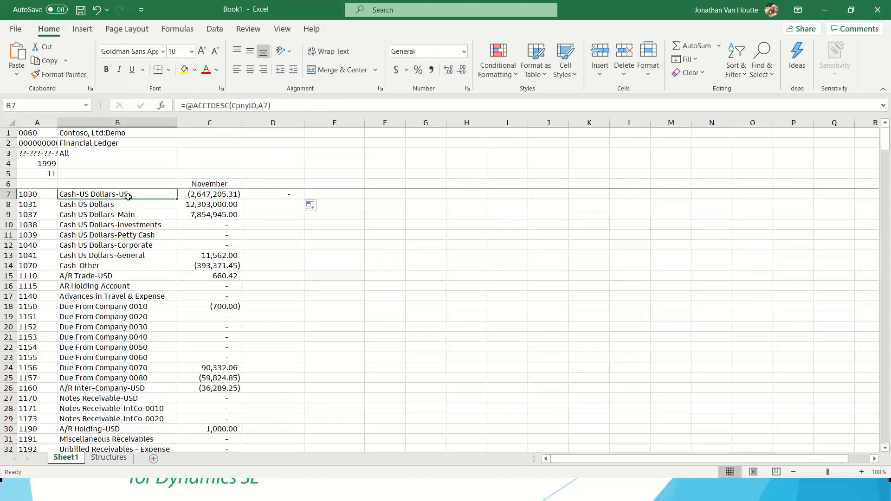
pyautogui.click(273, 194)
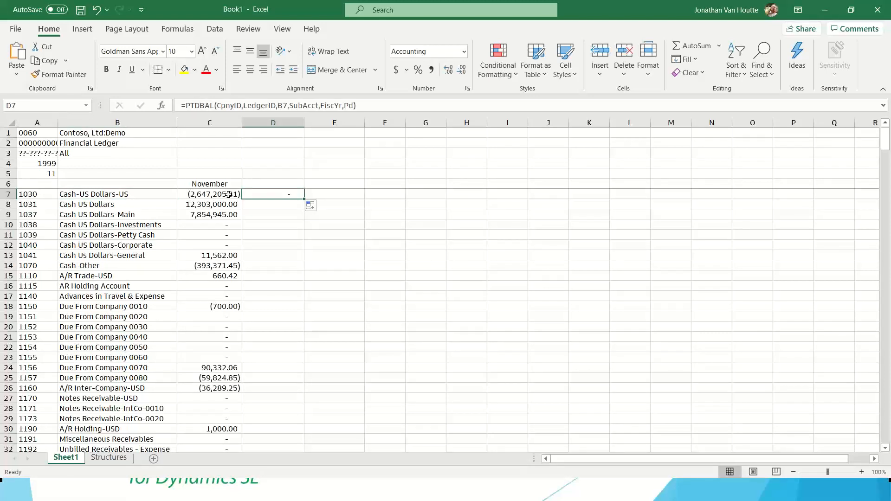
# Step: Anchor C7's account reference as $A7 and copy the formula into D7, giving (2,647,205.31)
pyautogui.click(210, 194)
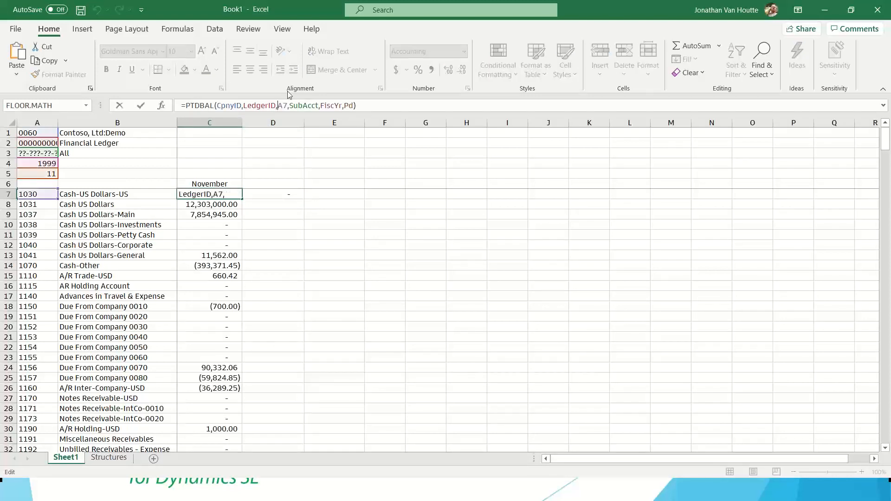
pyautogui.press('F4')
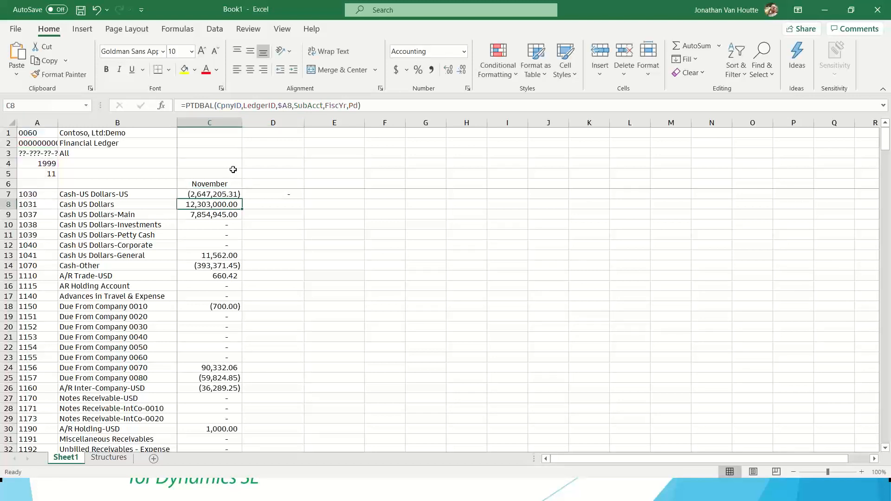
pyautogui.click(208, 194)
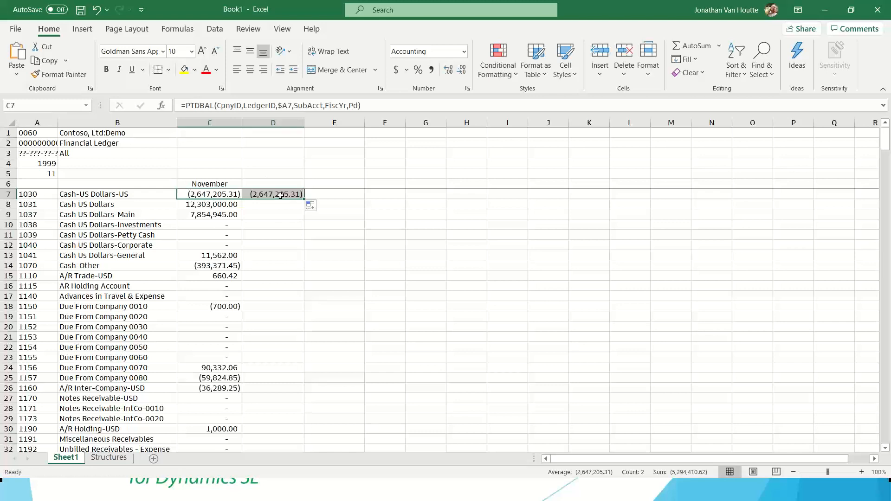
# Step: Change C7 to YTDBal and fill columns C and D down the account list
pyautogui.doubleClick(209, 194)
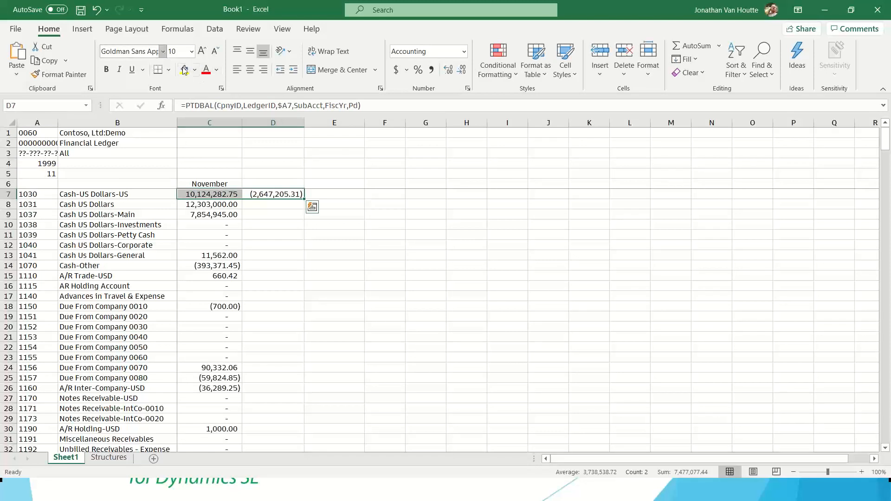
pyautogui.click(273, 194)
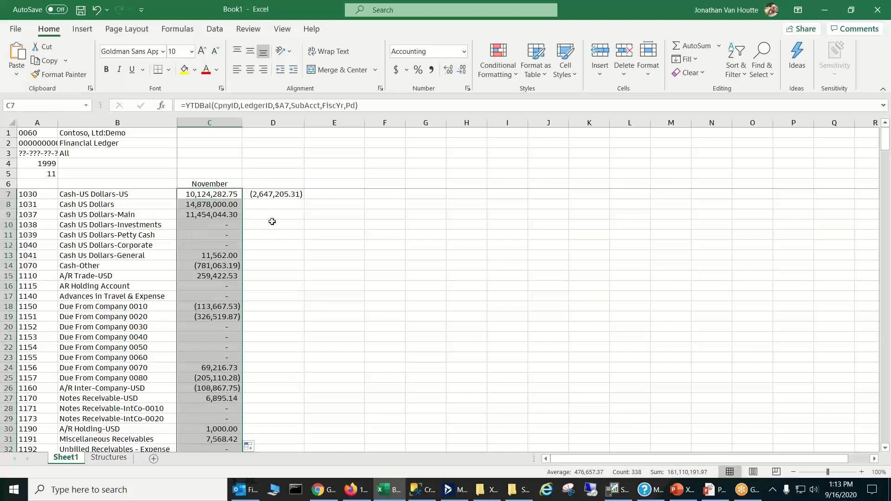
pyautogui.click(273, 194)
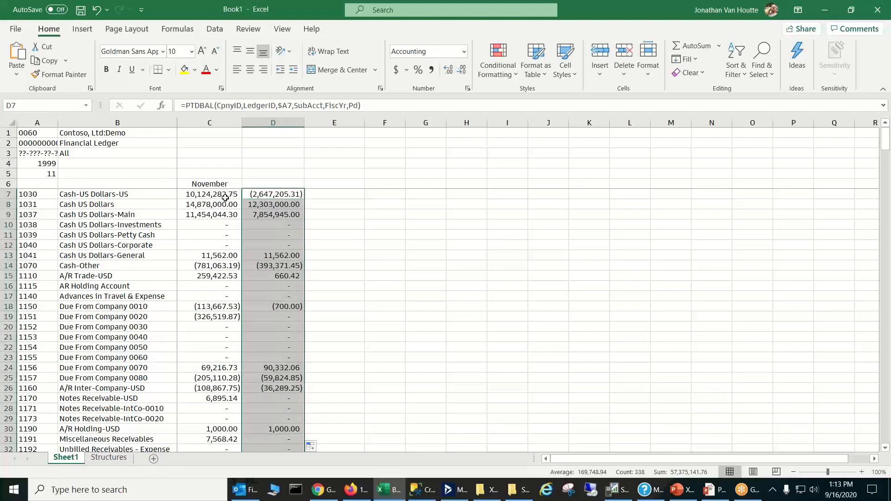
pyautogui.click(209, 194)
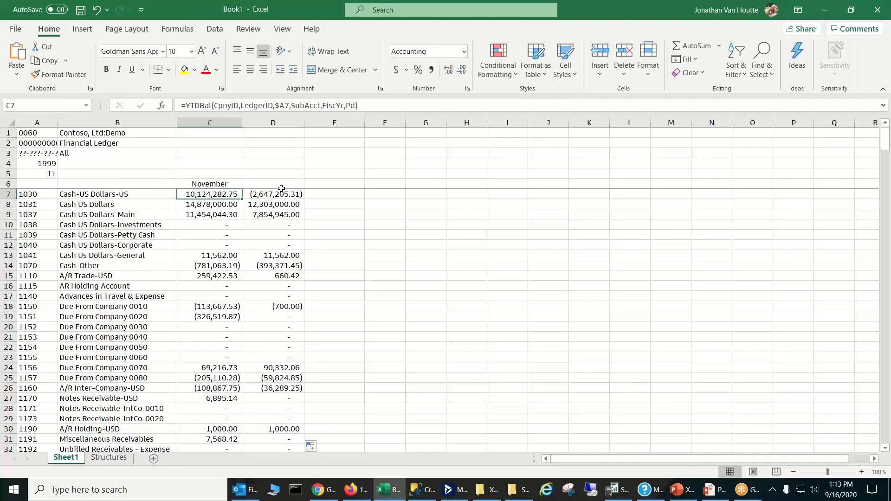
pyautogui.moveTo(325, 195)
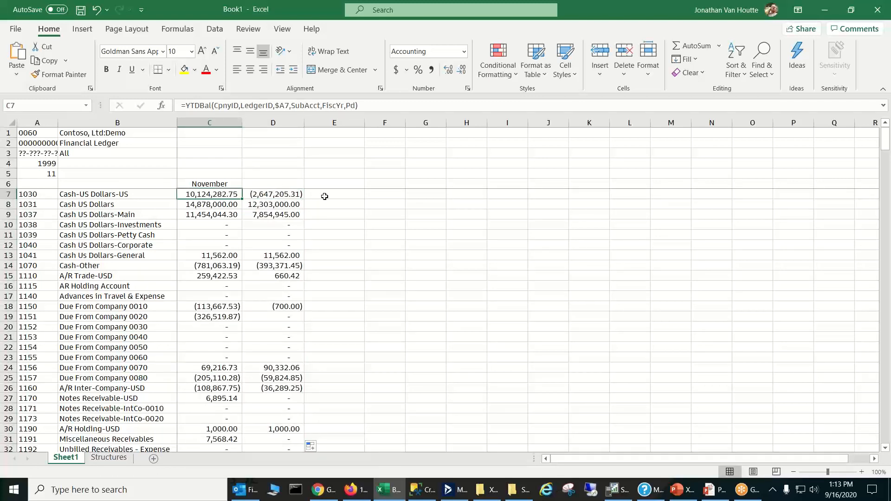
pyautogui.moveTo(334, 200)
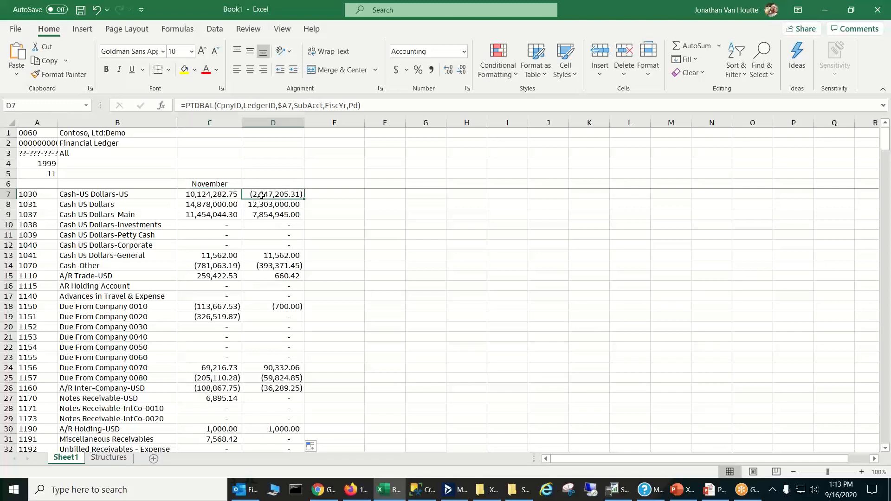
pyautogui.moveTo(318, 194)
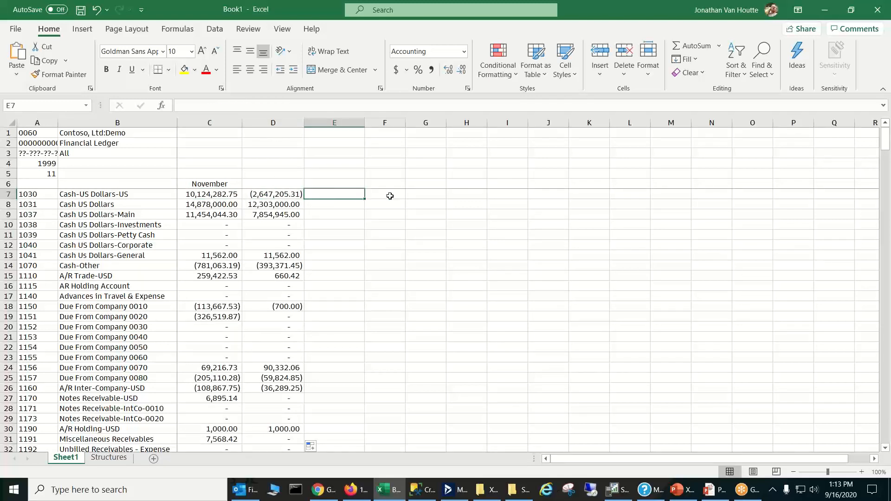
# Step: Total column C in row 27 with =SUM(C7:C26), copy it to D27, and start editing C7 to use Pd-1
pyautogui.click(384, 194)
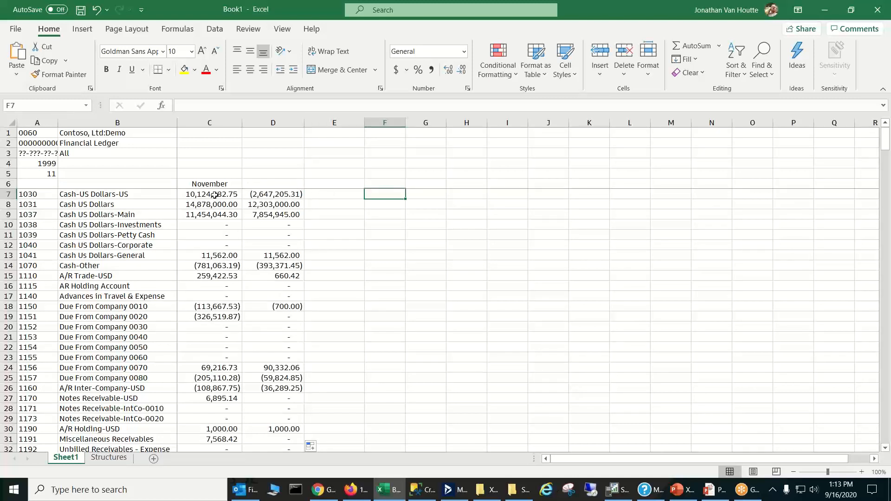
pyautogui.moveTo(209, 194); pyautogui.dragTo(272, 194)
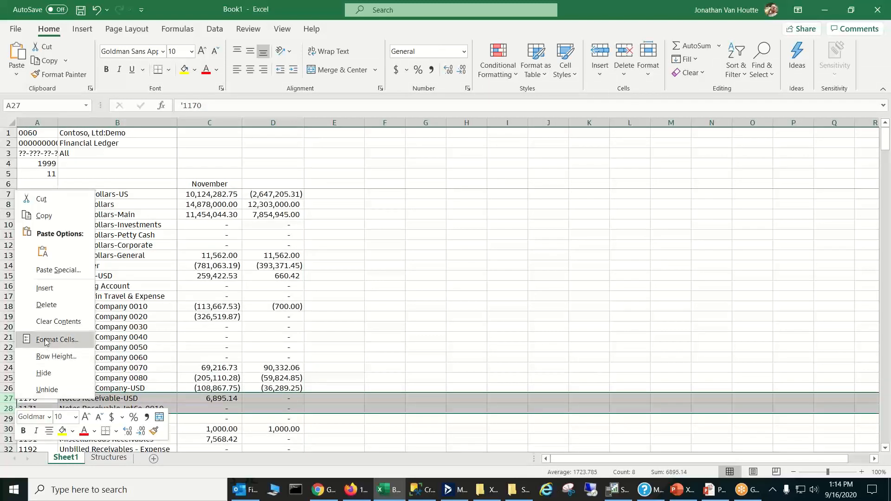
pyautogui.moveTo(56, 356)
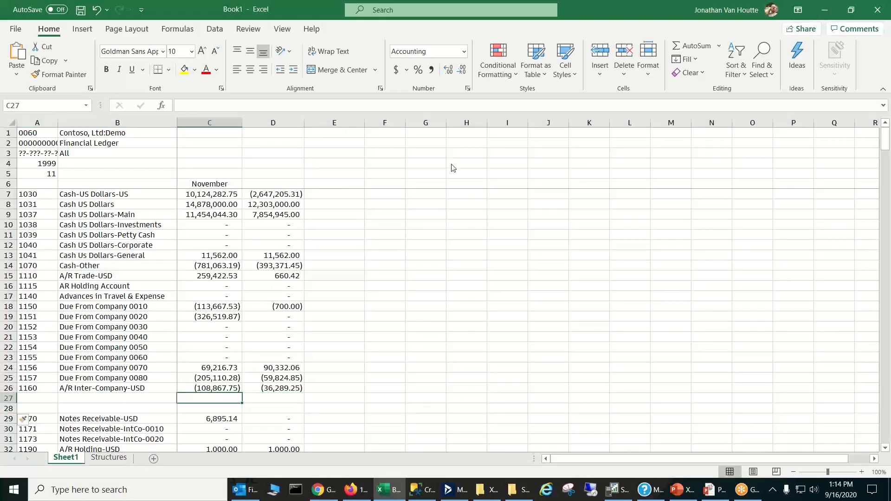
pyautogui.write('=SUM(C7:C26')
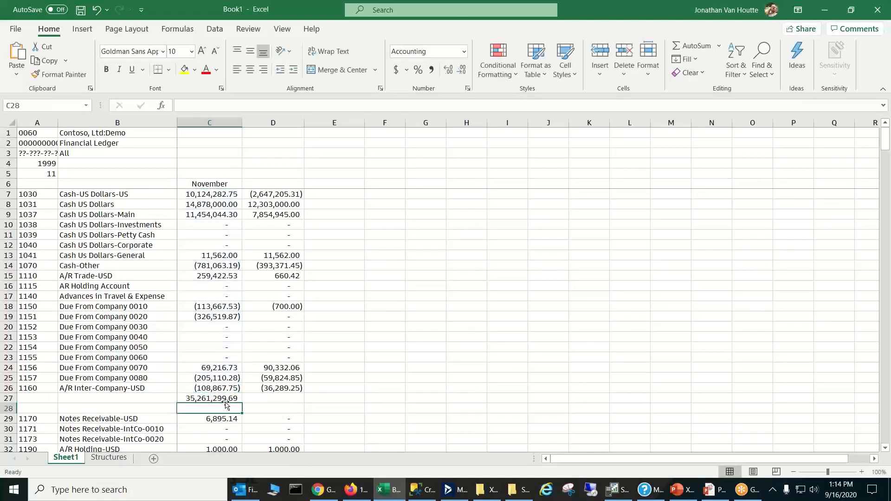
pyautogui.click(209, 398)
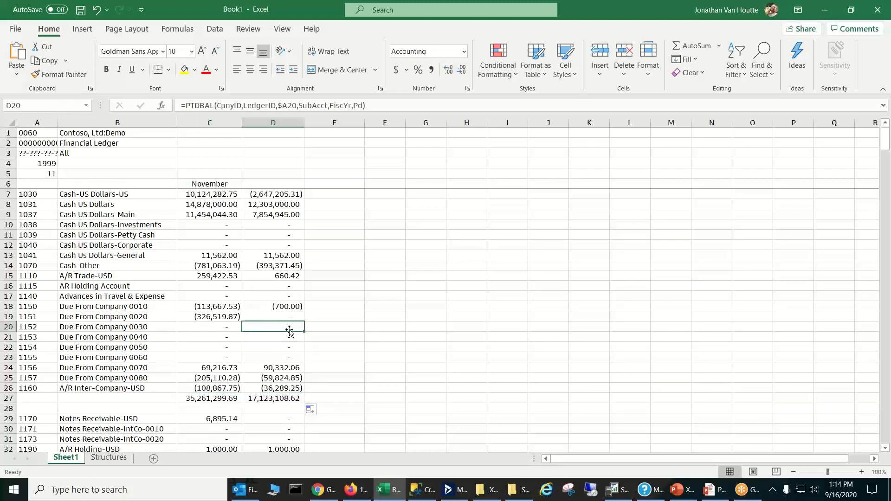
pyautogui.click(272, 194)
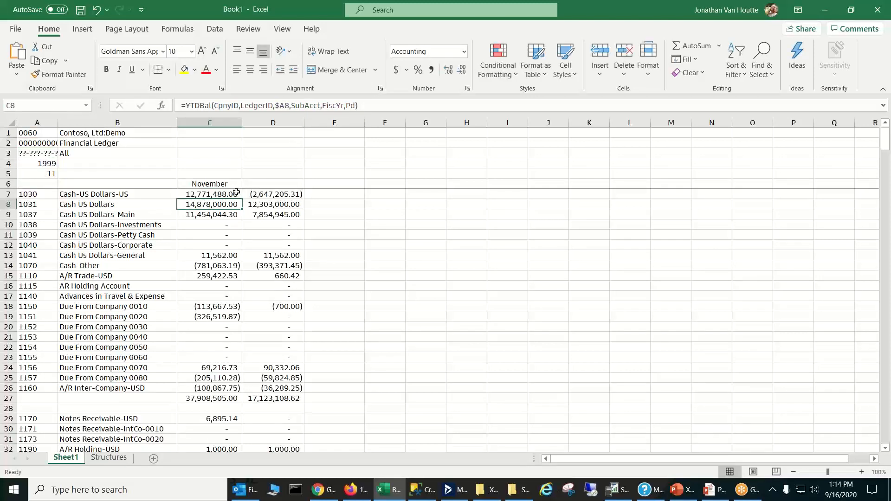
# Step: Fill the previous-period formula from C7 down to C26 and copy it for reuse
pyautogui.click(208, 194)
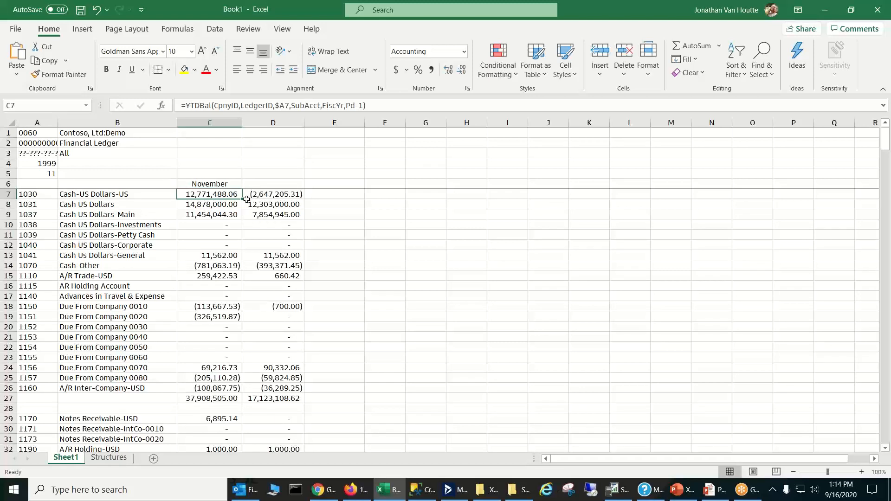
pyautogui.moveTo(209, 194); pyautogui.dragTo(209, 388)
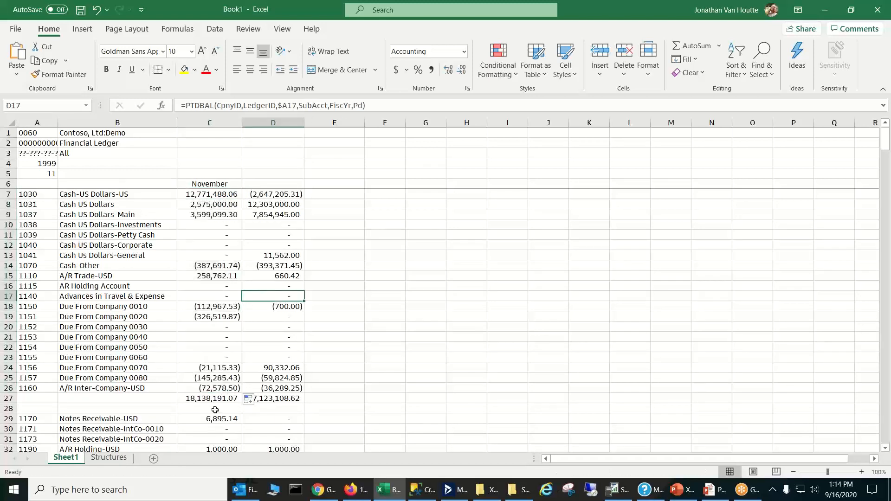
pyautogui.click(209, 388)
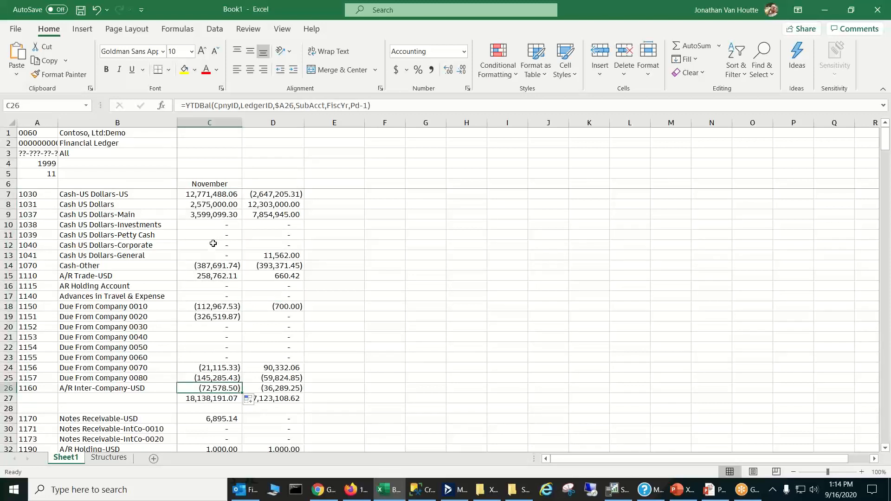
pyautogui.moveTo(231, 284)
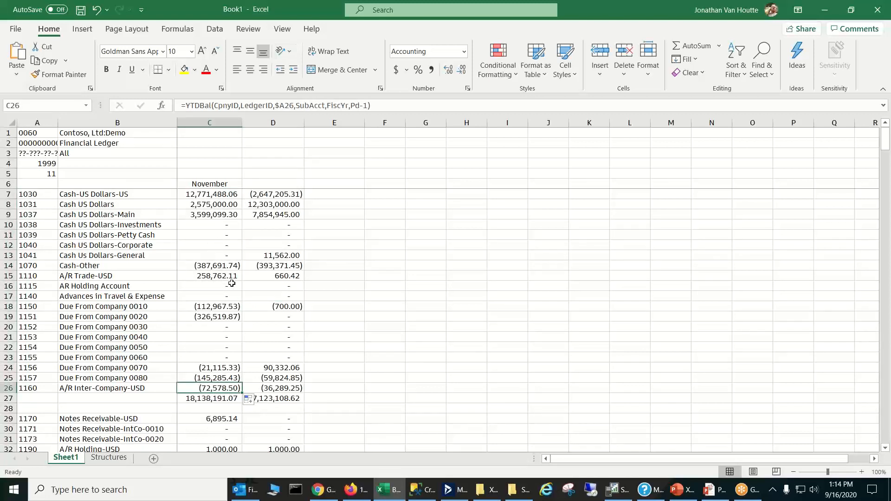
pyautogui.click(209, 418)
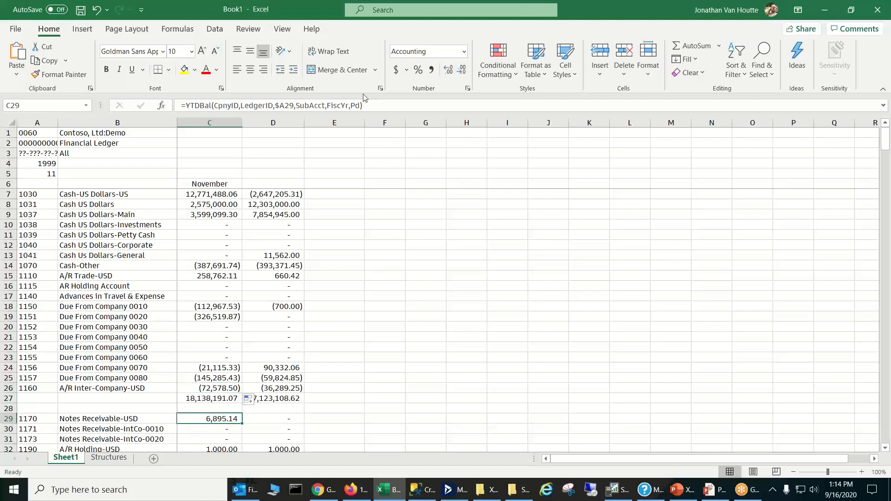
pyautogui.moveTo(355, 105)
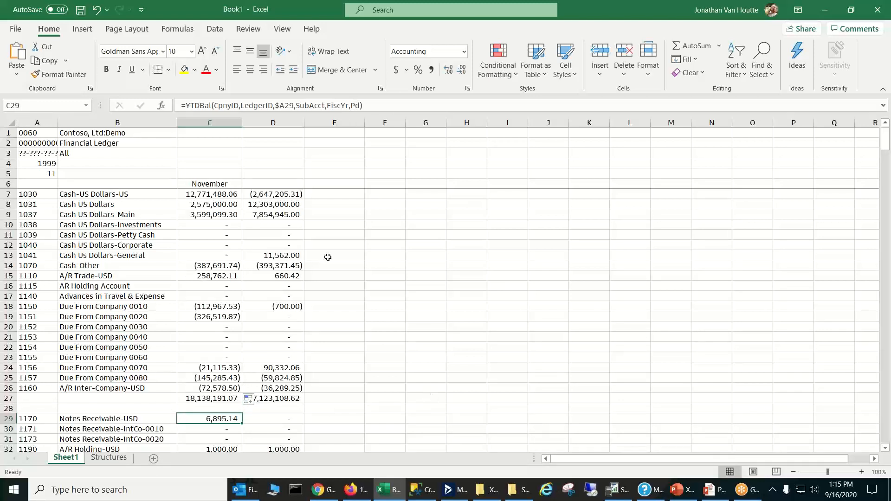
pyautogui.click(208, 194)
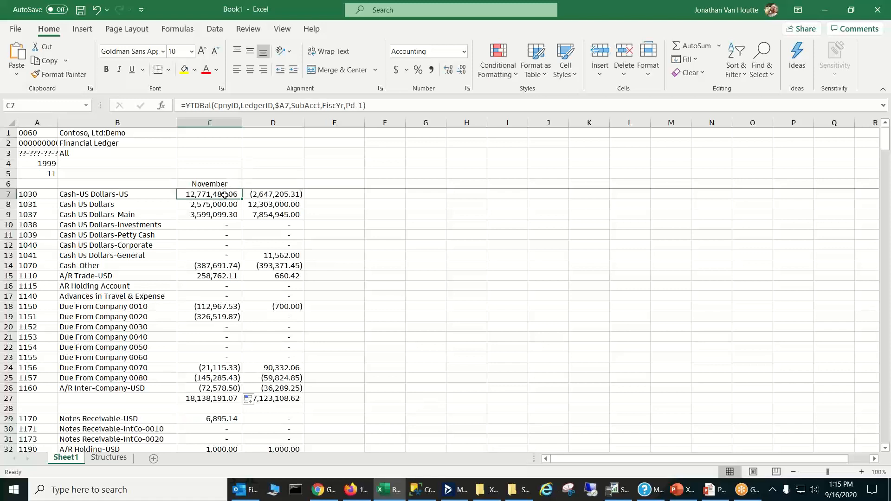
pyautogui.press('ctrl+c')
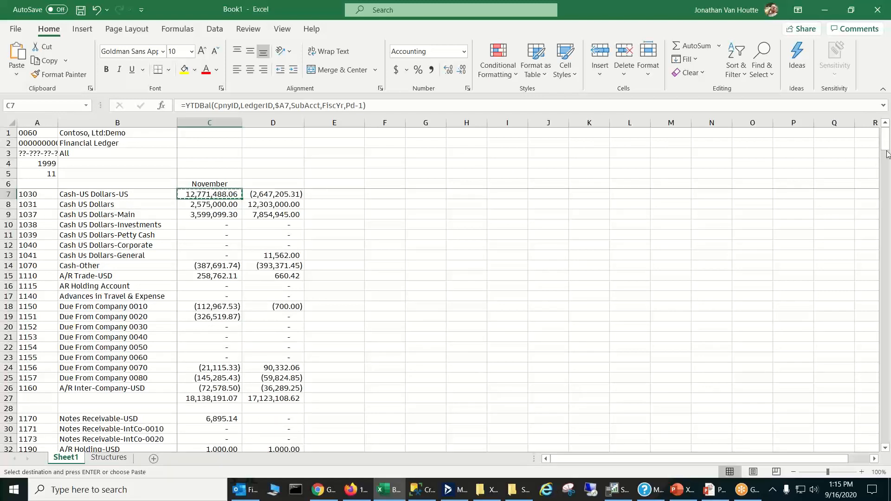
pyautogui.moveTo(881, 434)
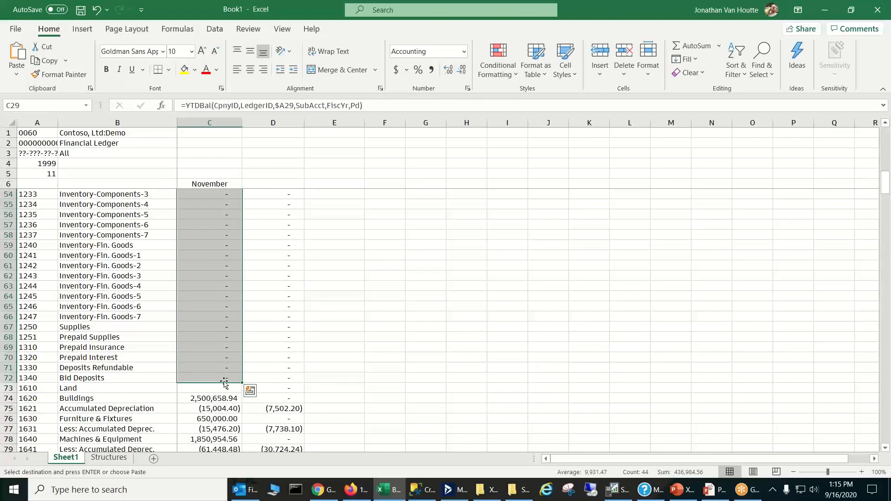
pyautogui.moveTo(218, 394)
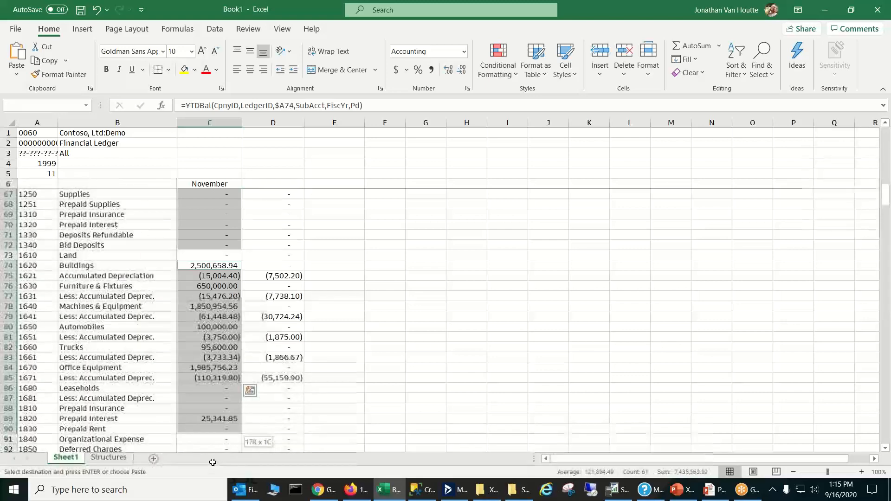
# Step: Paste the previous-period formula into the column C balances below the totals
pyautogui.scroll(-3)
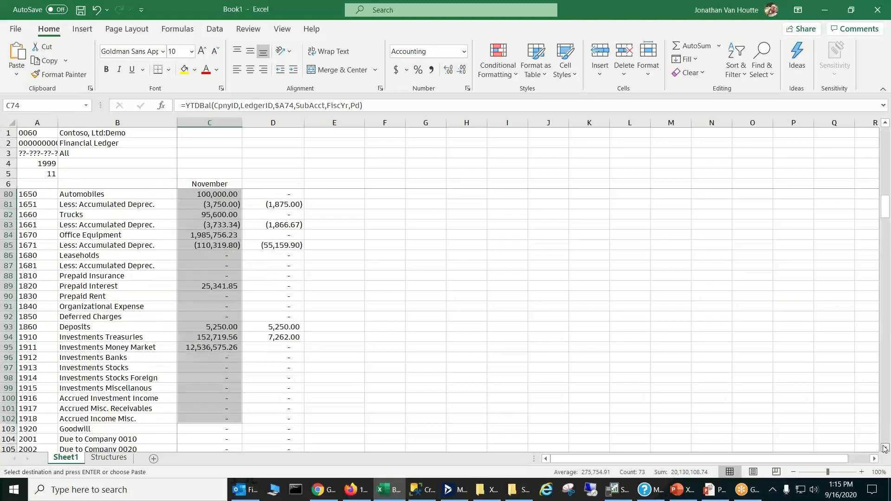
pyautogui.scroll(-3)
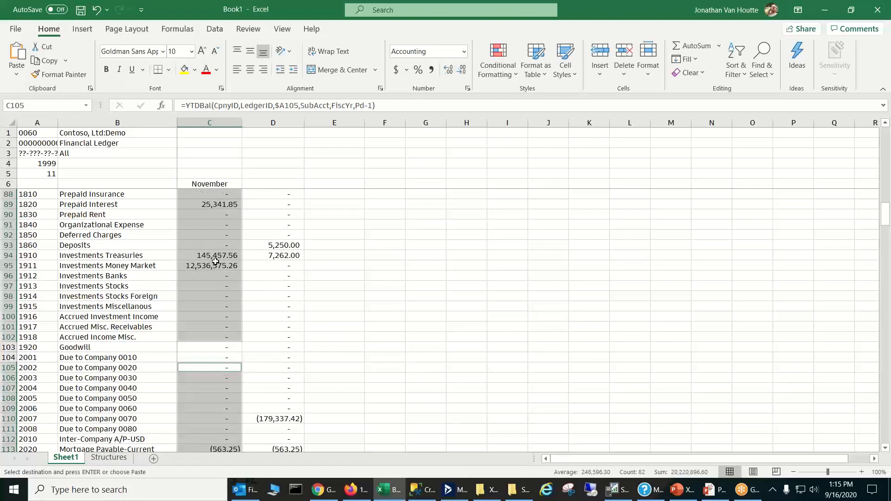
pyautogui.click(209, 235)
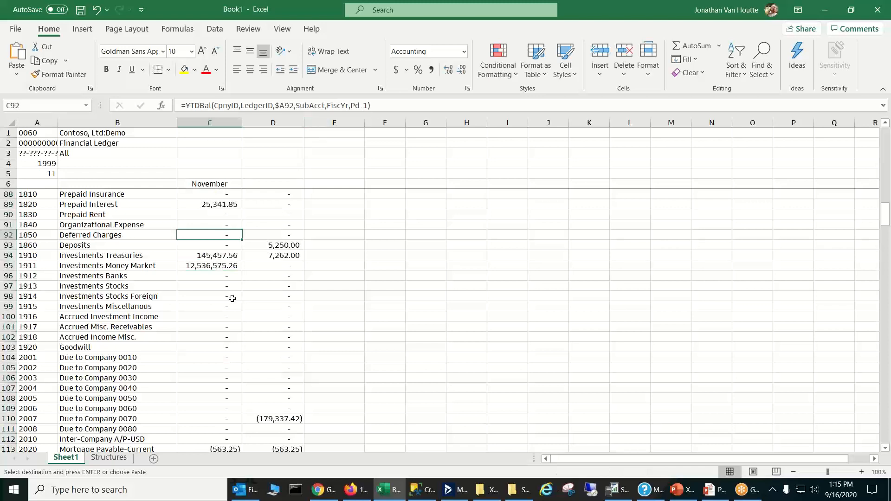
pyautogui.click(208, 357)
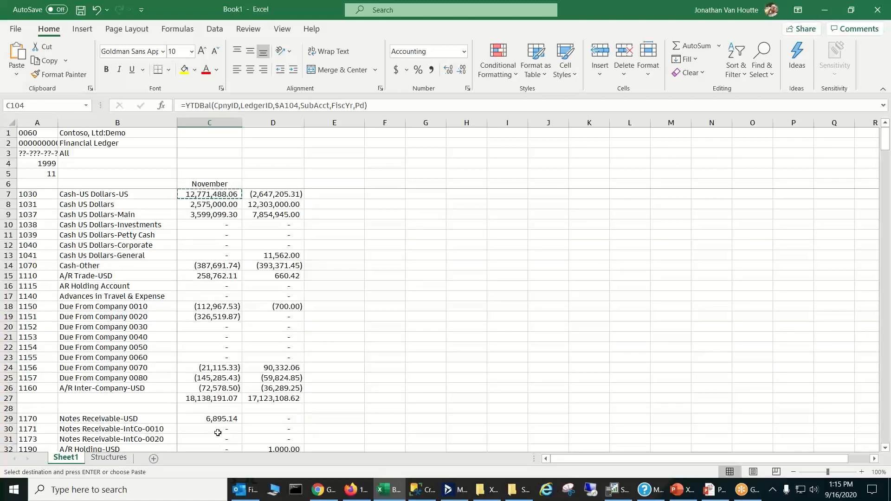
pyautogui.moveTo(20, 437)
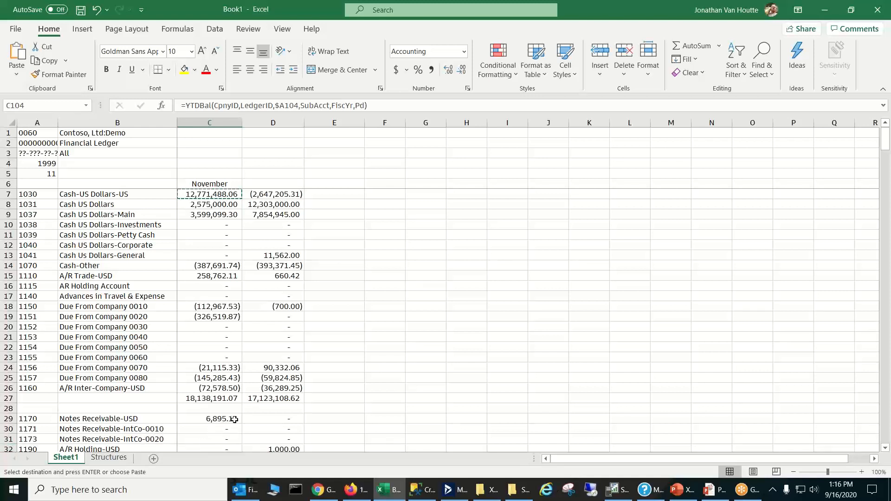
# Step: Paste the previous-period formula into the Notes Receivable balances C29:C31 and end copy mode
pyautogui.moveTo(209, 418); pyautogui.dragTo(209, 439)
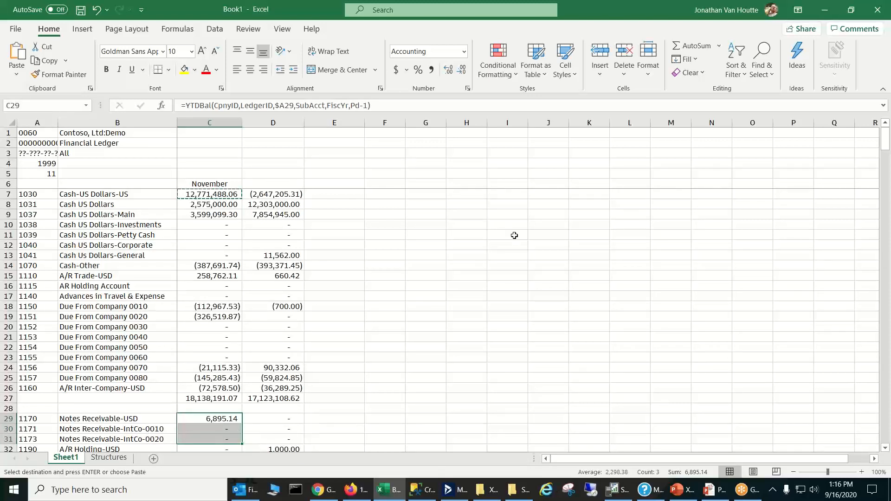
pyautogui.moveTo(96, 429)
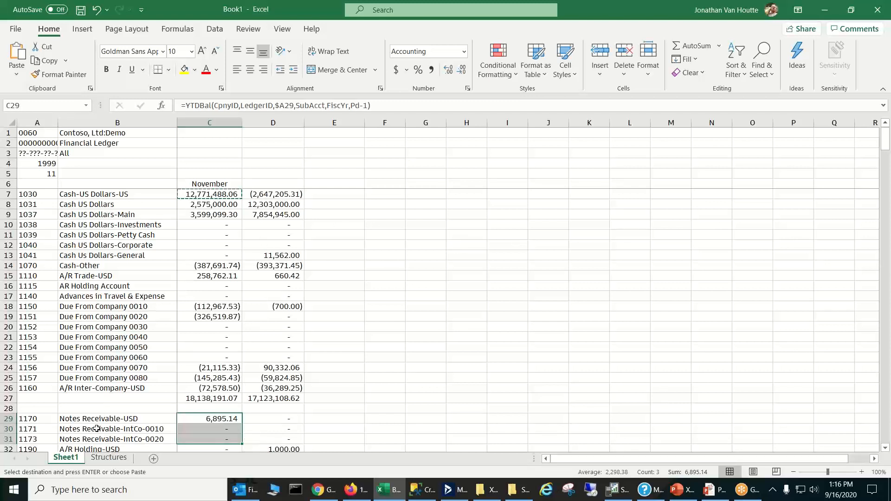
pyautogui.moveTo(98, 428)
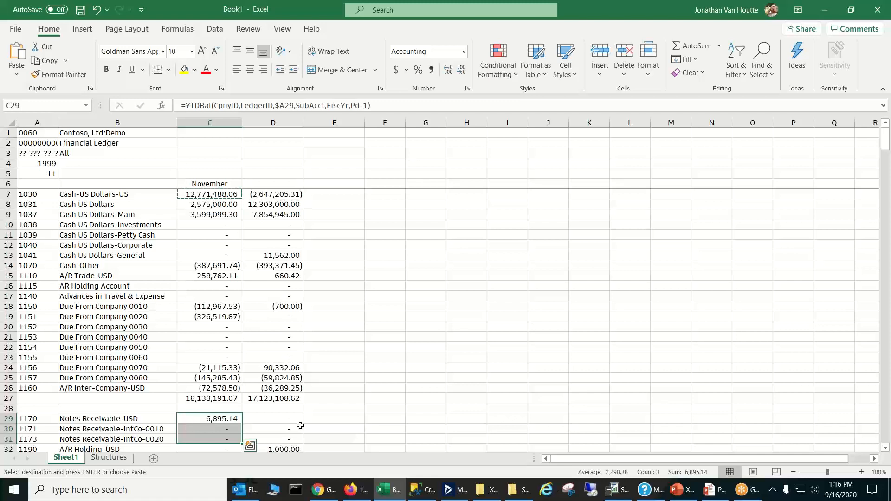
pyautogui.moveTo(309, 424)
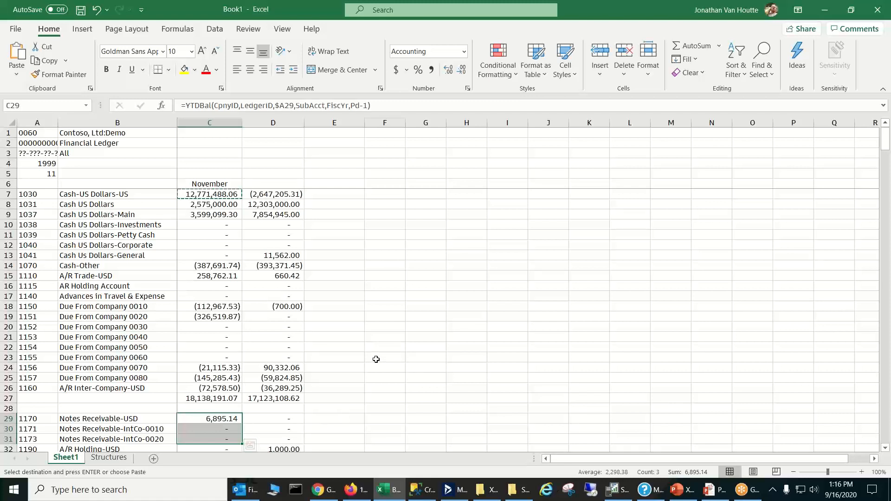
pyautogui.click(384, 356)
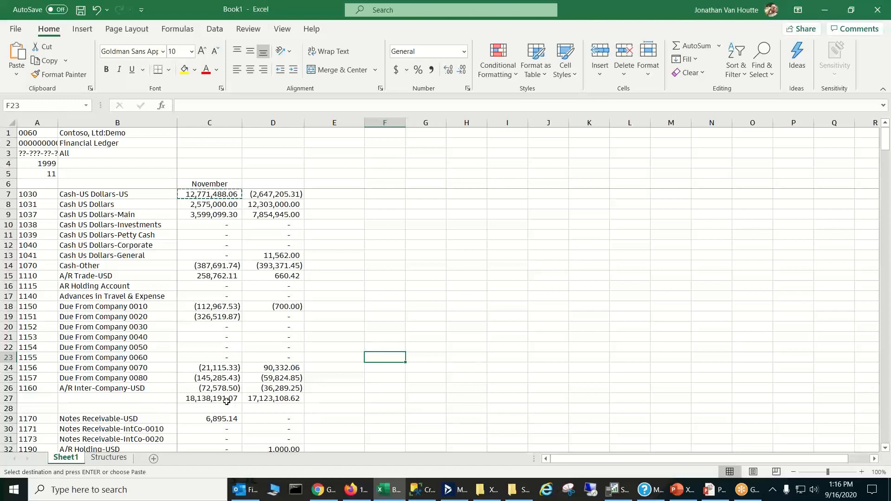
pyautogui.moveTo(318, 226)
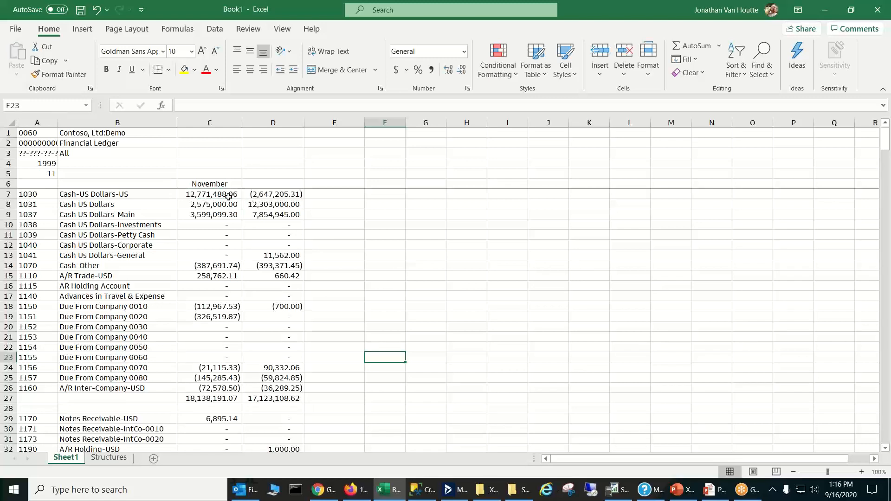
# Step: Enter the heading Dept 1 in cell E6 beside the November column
pyautogui.click(209, 194)
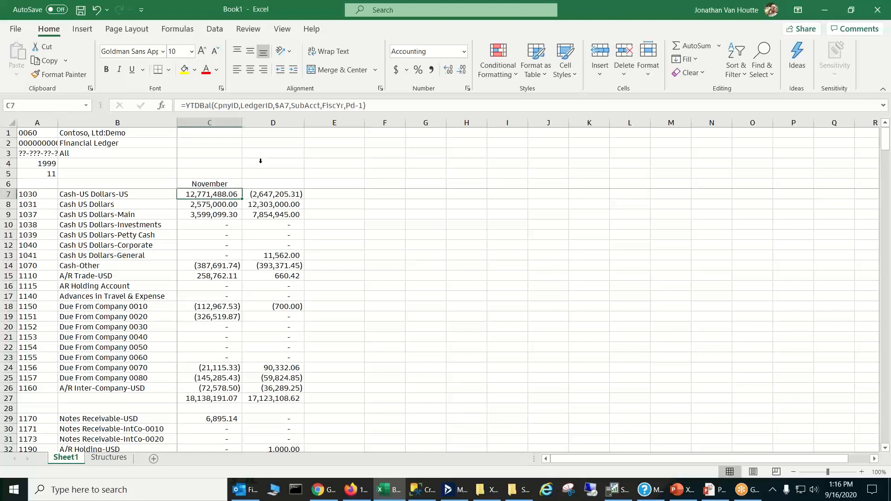
pyautogui.click(333, 183)
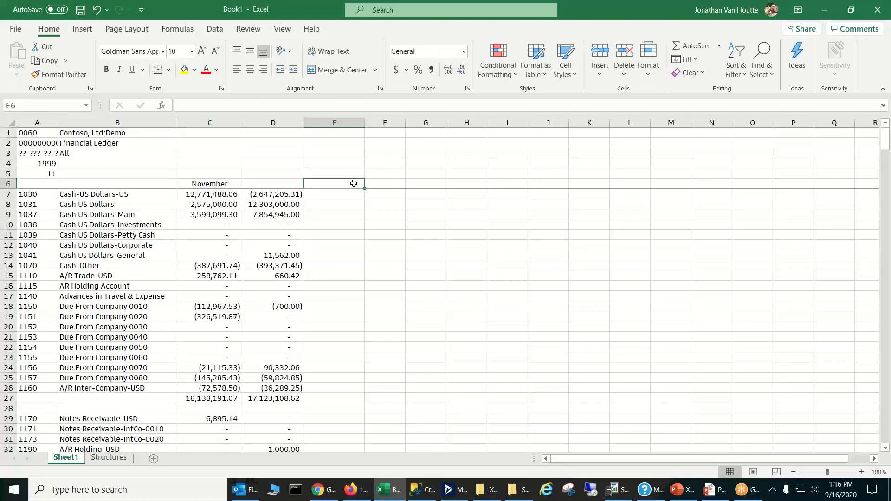
pyautogui.write('1')
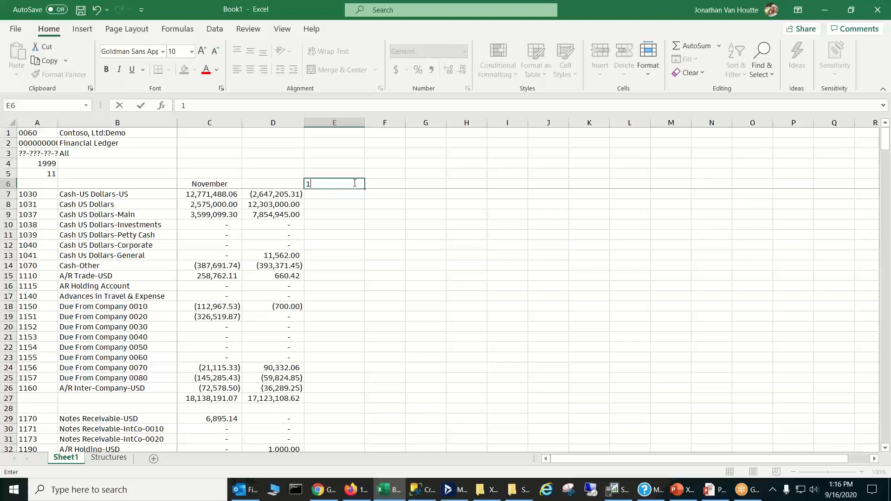
pyautogui.moveTo(684, 186)
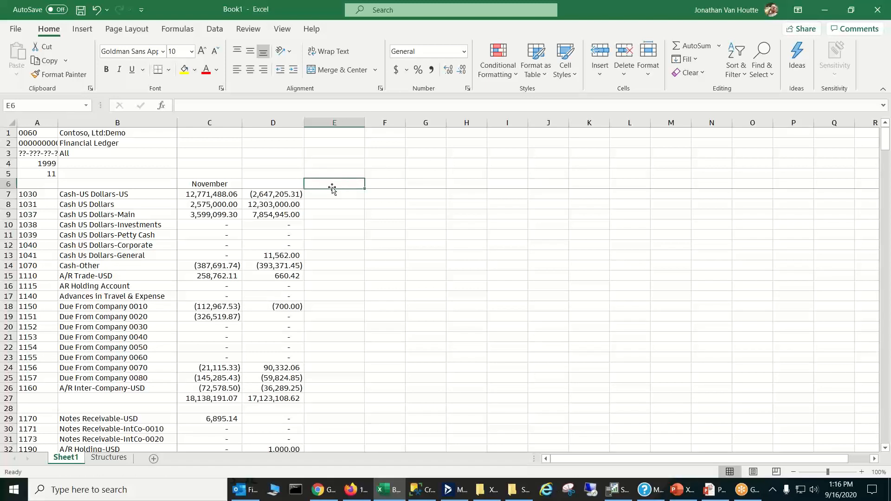
pyautogui.write('Dept 1')
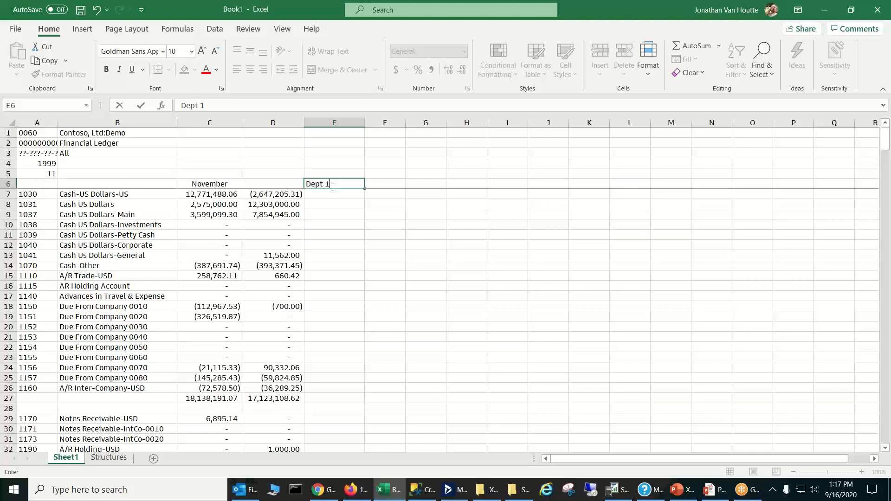
pyautogui.press('enter')
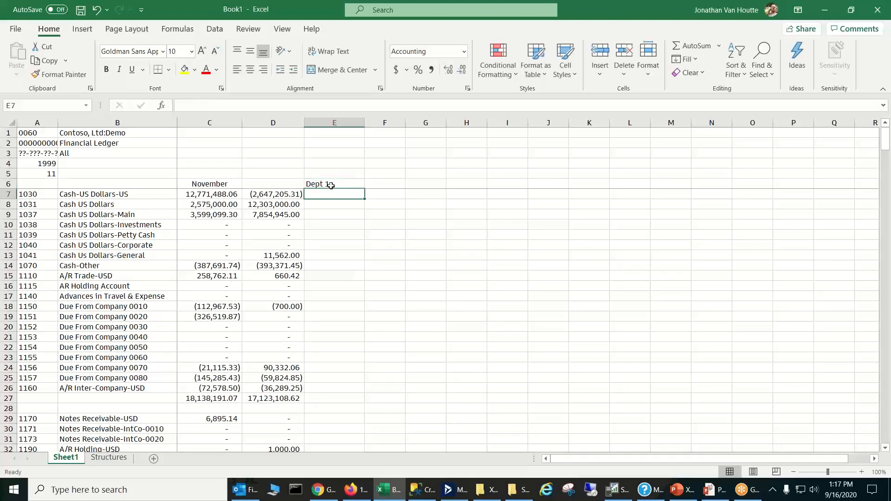
# Step: Autofill the Dept 1 heading across row 6 to produce Dept 1 through Dept 6
pyautogui.click(333, 184)
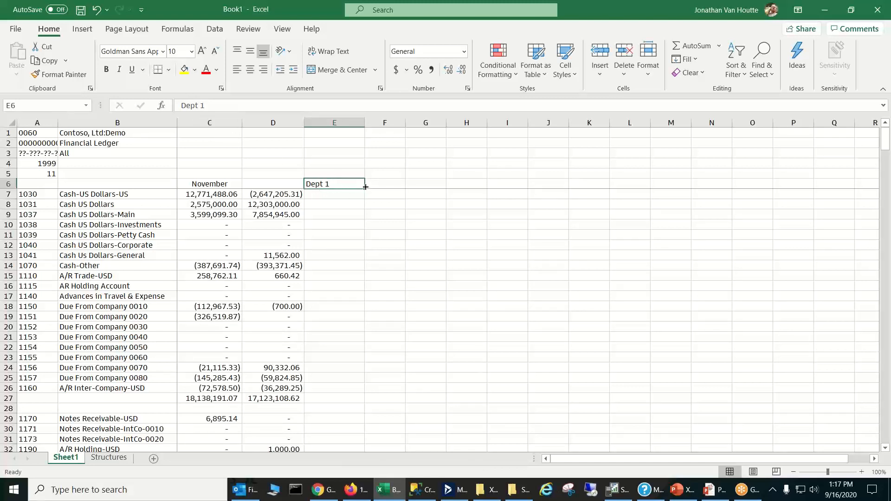
pyautogui.moveTo(363, 188); pyautogui.dragTo(484, 184)
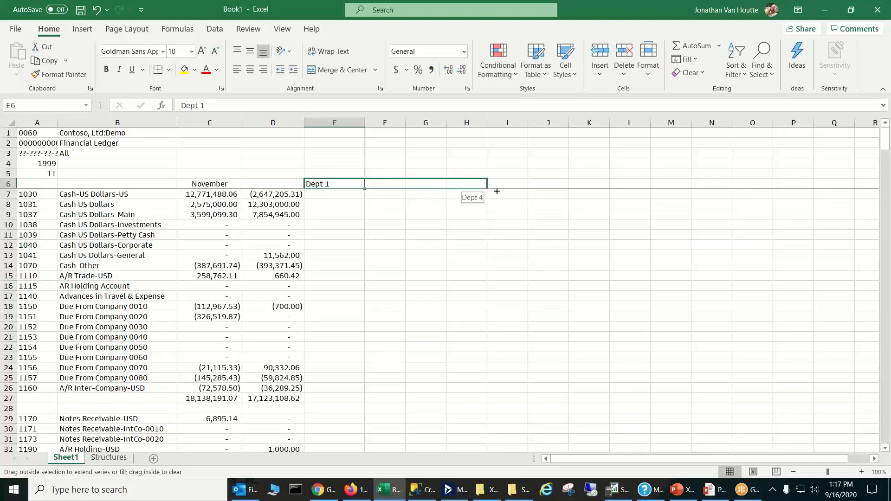
pyautogui.moveTo(487, 183); pyautogui.dragTo(565, 183)
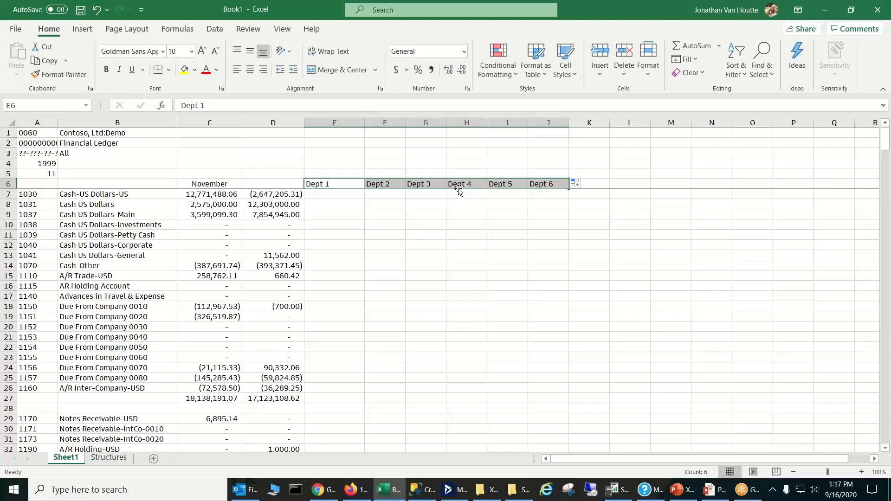
pyautogui.moveTo(534, 190)
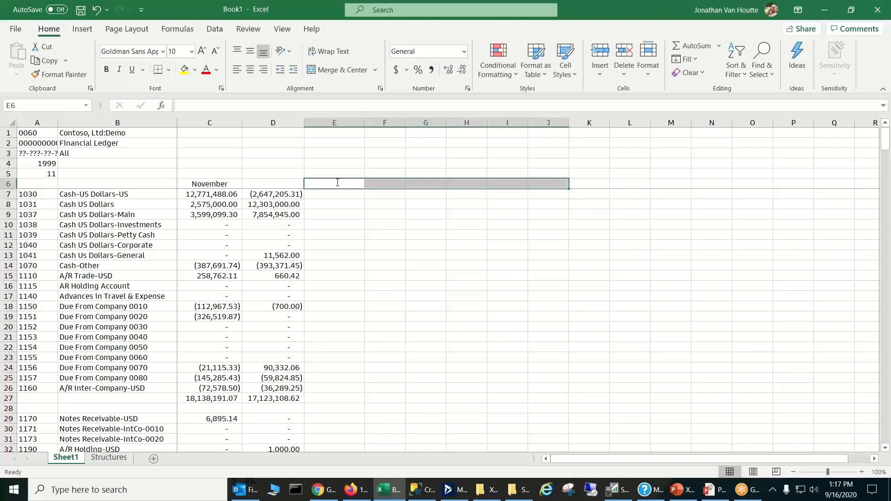
pyautogui.write('Q1')
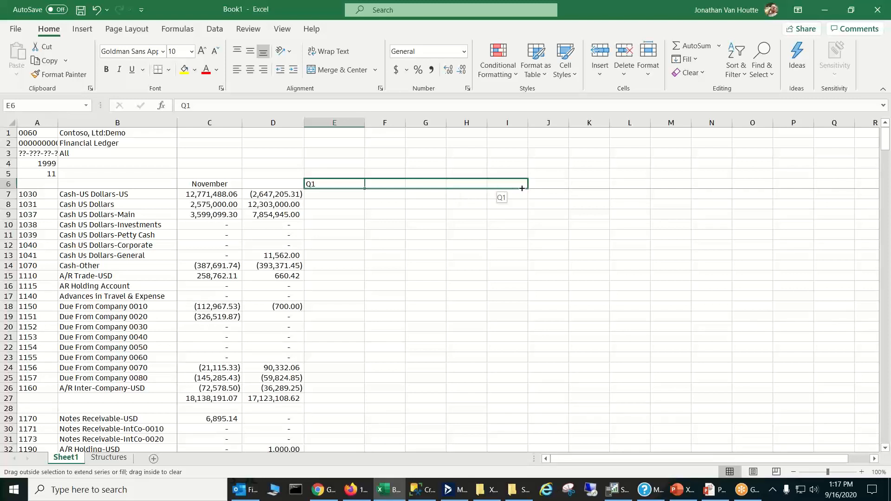
pyautogui.moveTo(523, 184); pyautogui.dragTo(562, 184)
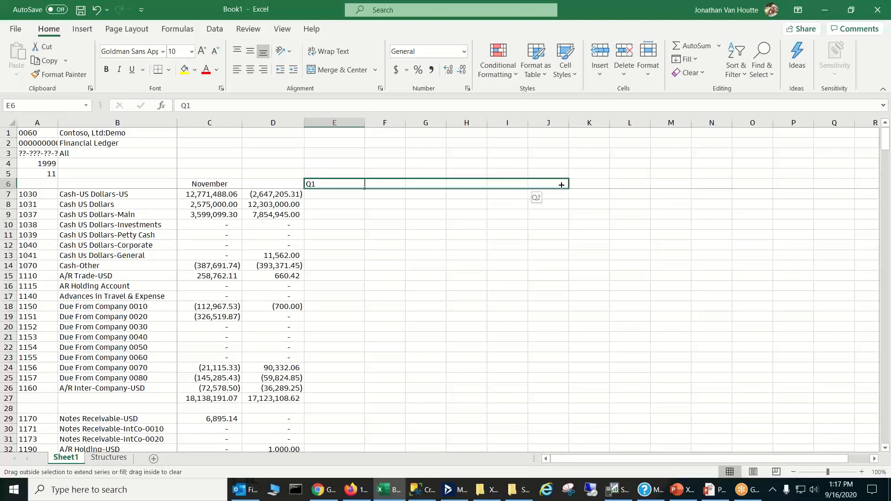
pyautogui.moveTo(561, 184); pyautogui.dragTo(643, 184)
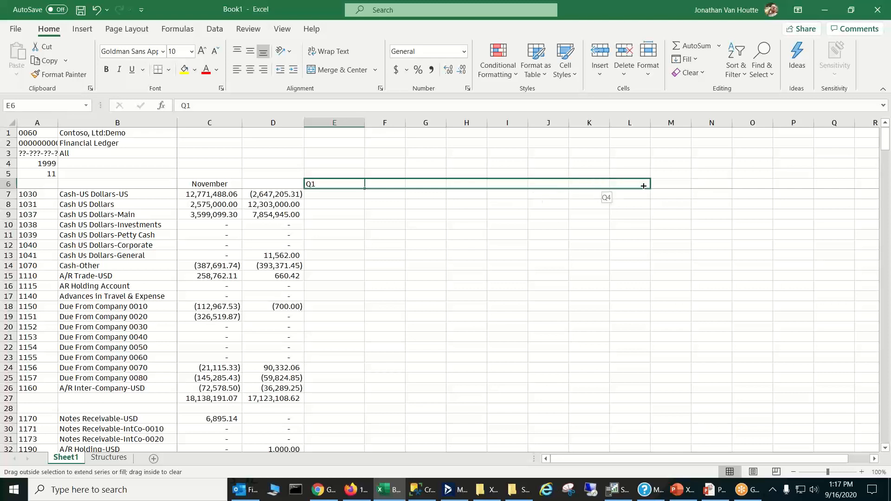
pyautogui.moveTo(642, 186); pyautogui.dragTo(701, 186)
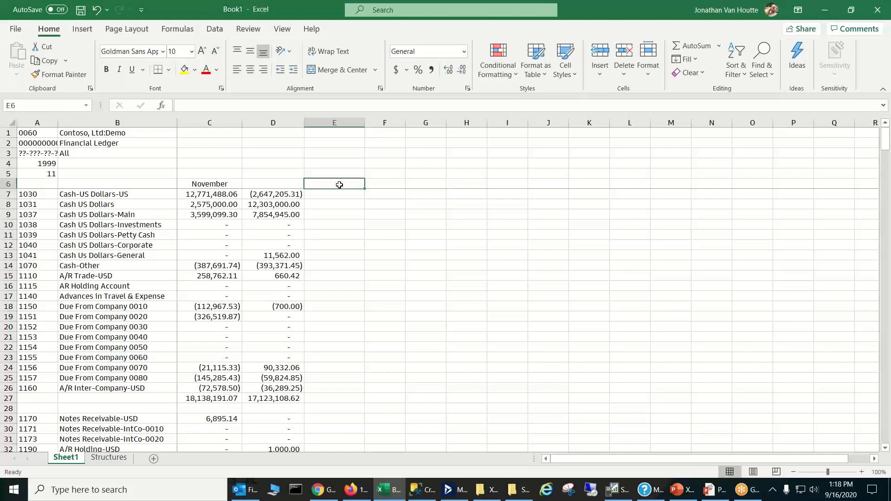
pyautogui.moveTo(604, 197)
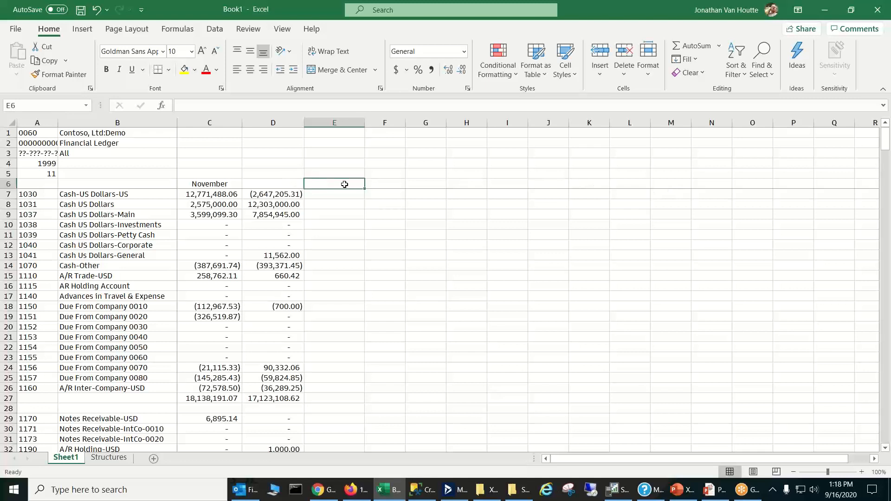
# Step: Enter 1 and 2 in E6 and F6 and fill the counting series out to column N
pyautogui.write('1')
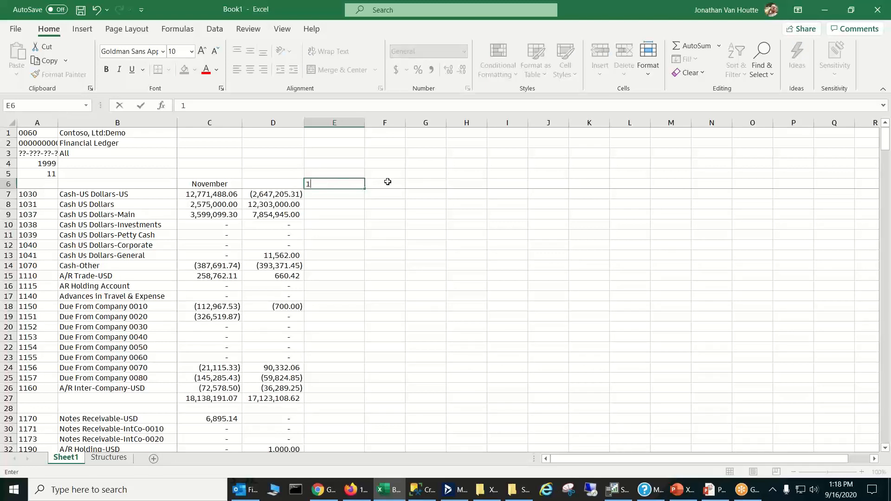
pyautogui.write('2')
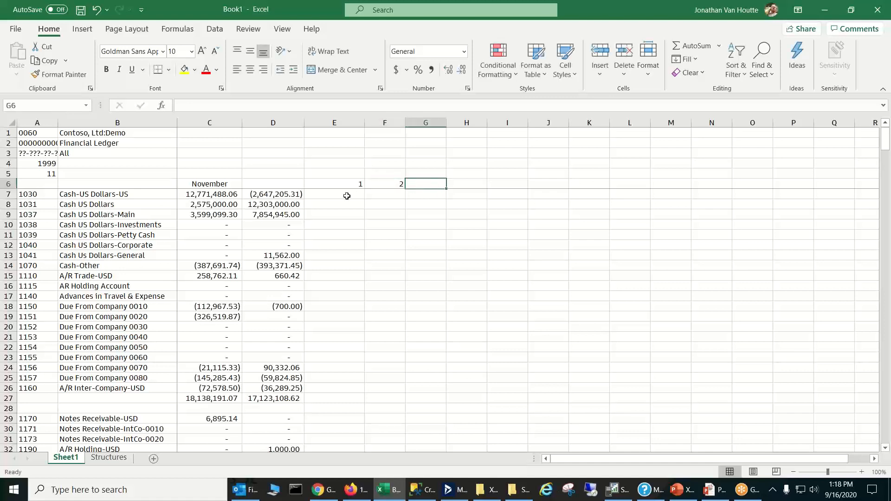
pyautogui.moveTo(334, 184); pyautogui.dragTo(384, 184)
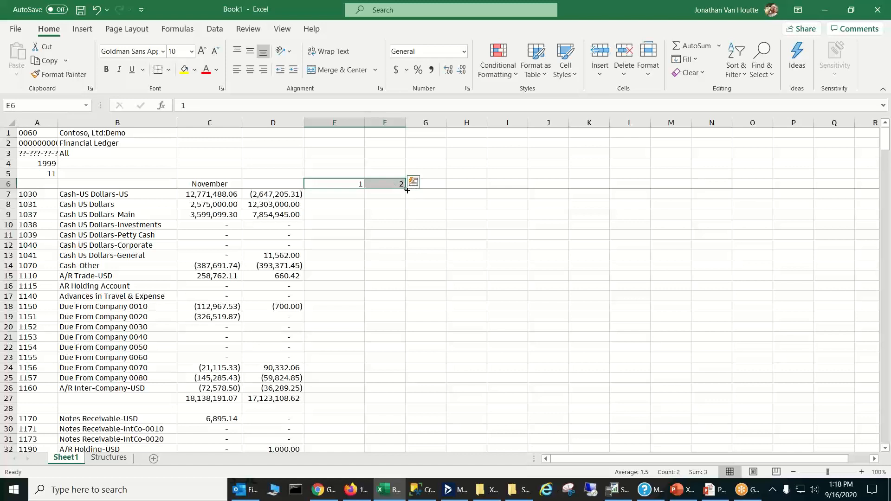
pyautogui.moveTo(401, 183); pyautogui.dragTo(573, 183)
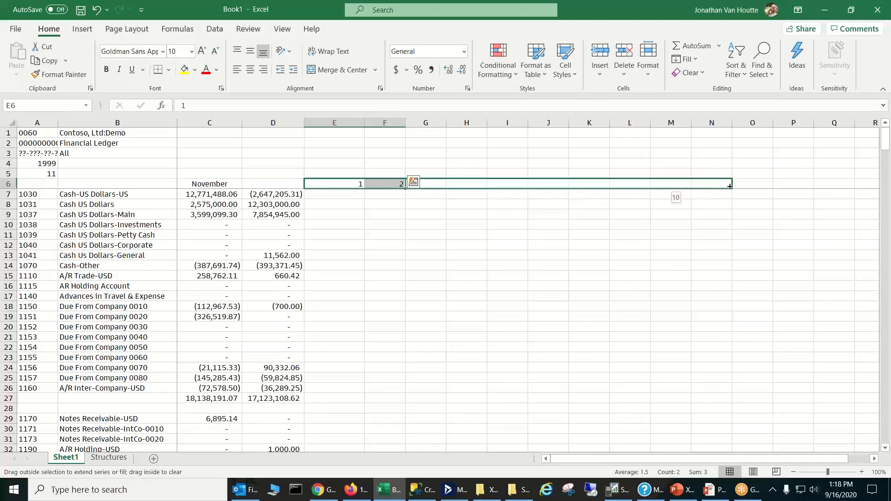
pyautogui.moveTo(401, 183); pyautogui.dragTo(729, 184)
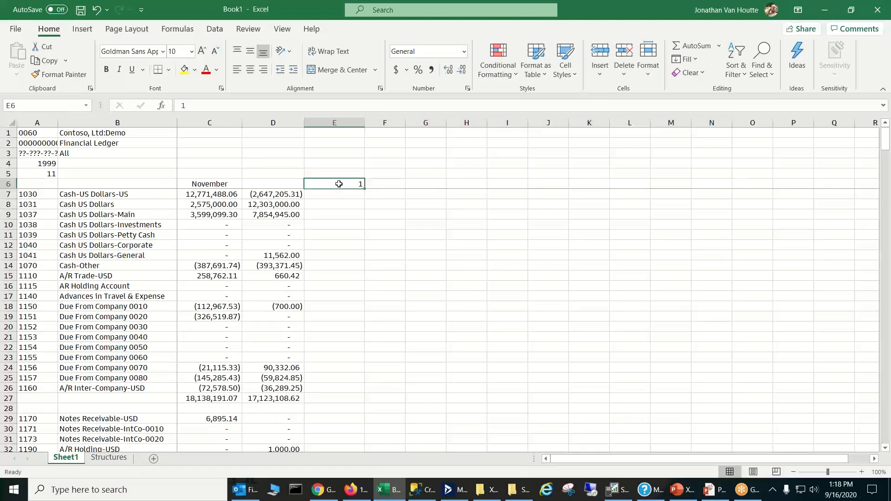
# Step: Redo the fill from 1 and 3, producing the odd series 1, 3, 5, 7, 9, 11, 13 across row 6
pyautogui.click(384, 184)
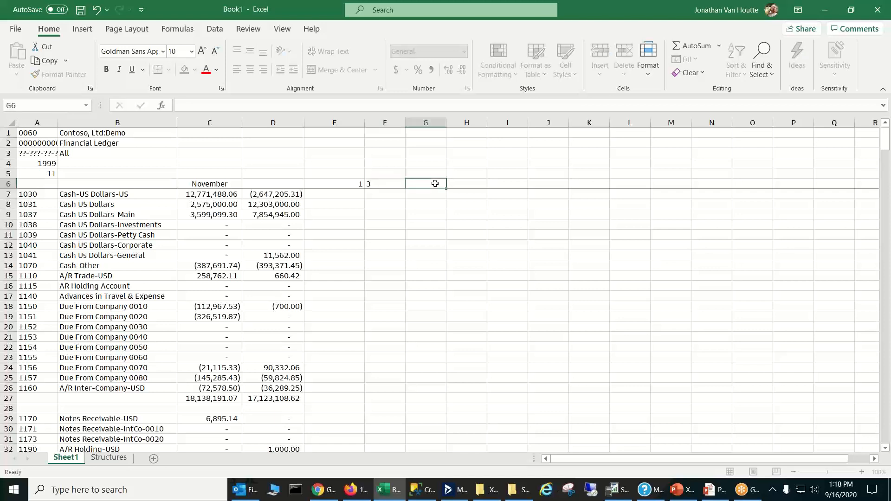
pyautogui.click(334, 183)
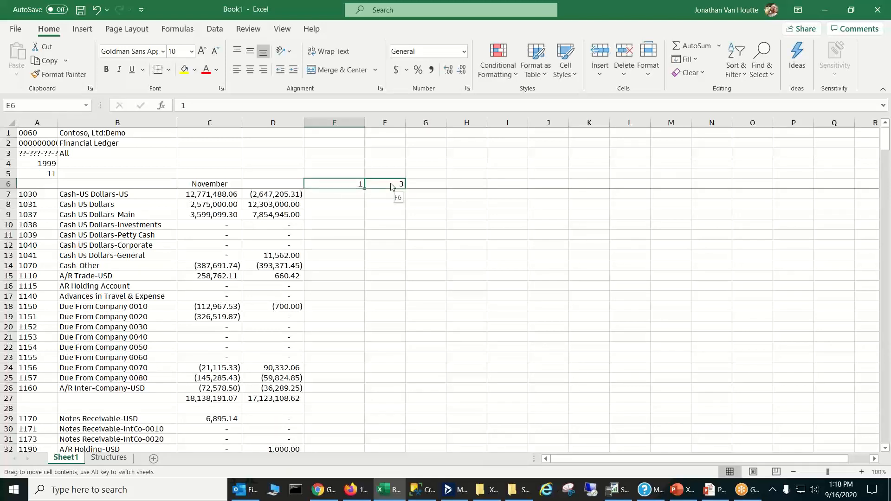
pyautogui.moveTo(334, 183); pyautogui.dragTo(384, 183)
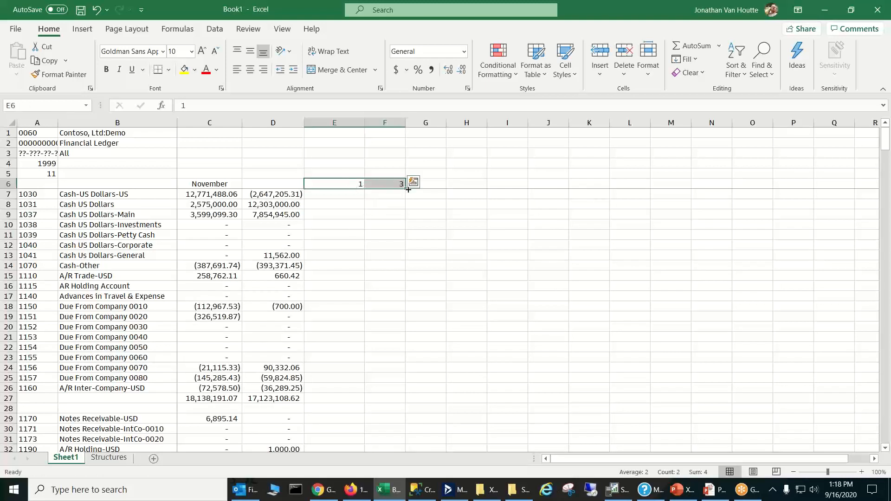
pyautogui.moveTo(404, 184); pyautogui.dragTo(520, 183)
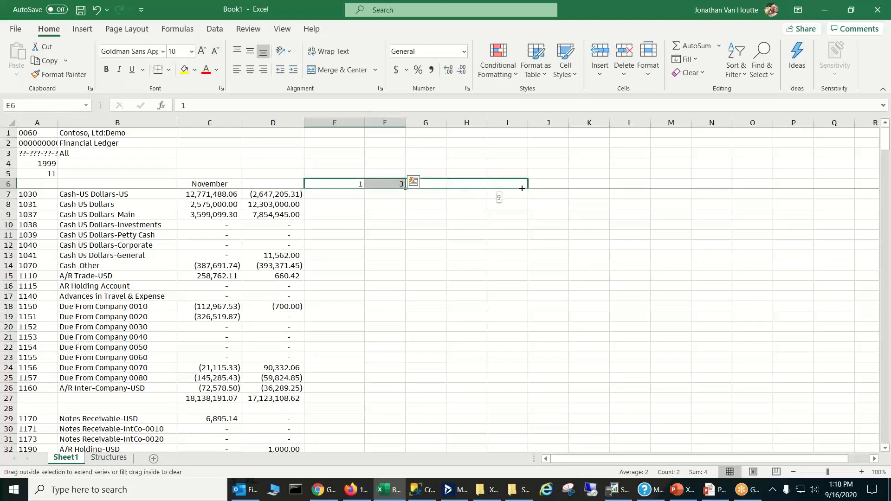
pyautogui.moveTo(521, 183); pyautogui.dragTo(615, 184)
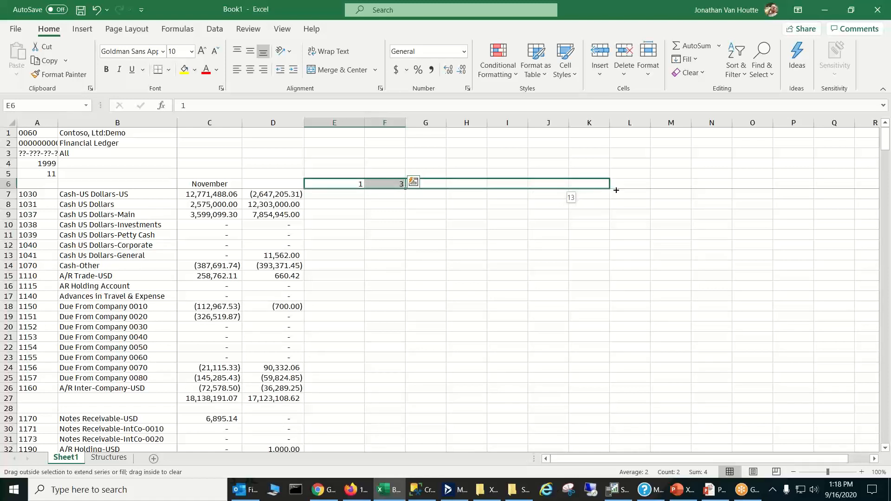
pyautogui.moveTo(402, 183); pyautogui.dragTo(609, 183)
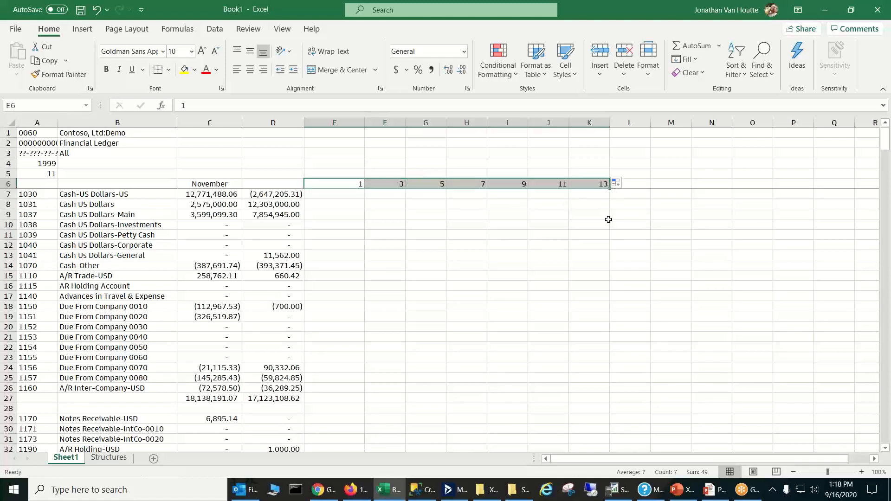
# Step: Fill the single 1 from E6 across to K6 as copied ones
pyautogui.click(425, 172)
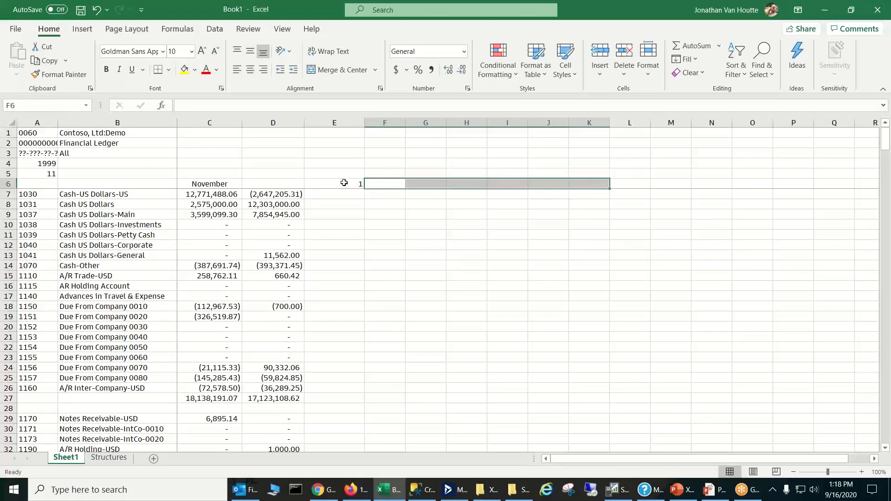
pyautogui.click(334, 183)
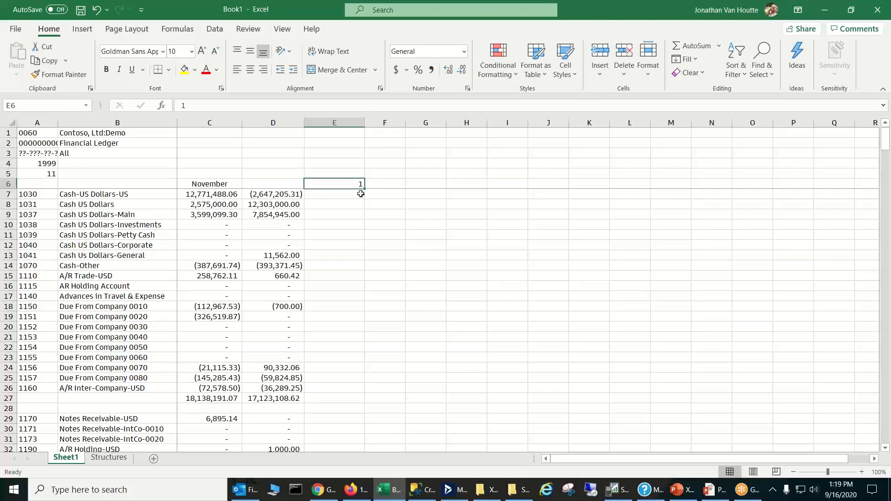
pyautogui.moveTo(377, 185)
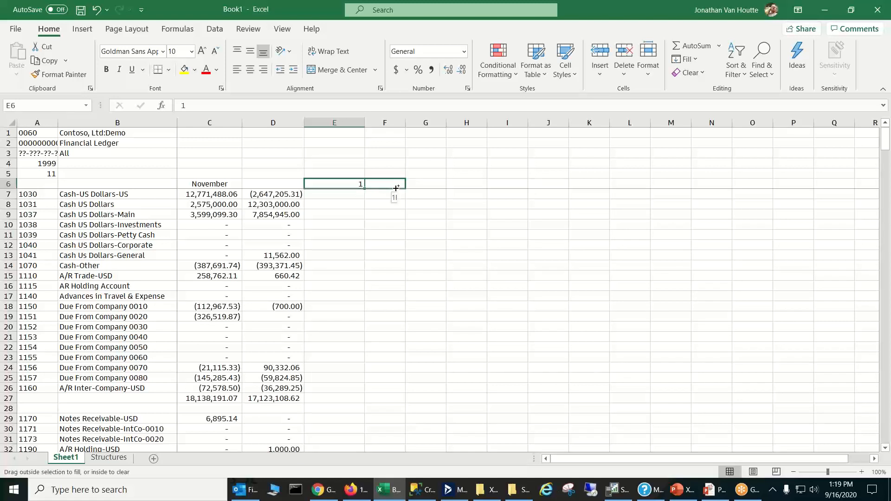
pyautogui.moveTo(397, 188); pyautogui.dragTo(675, 182)
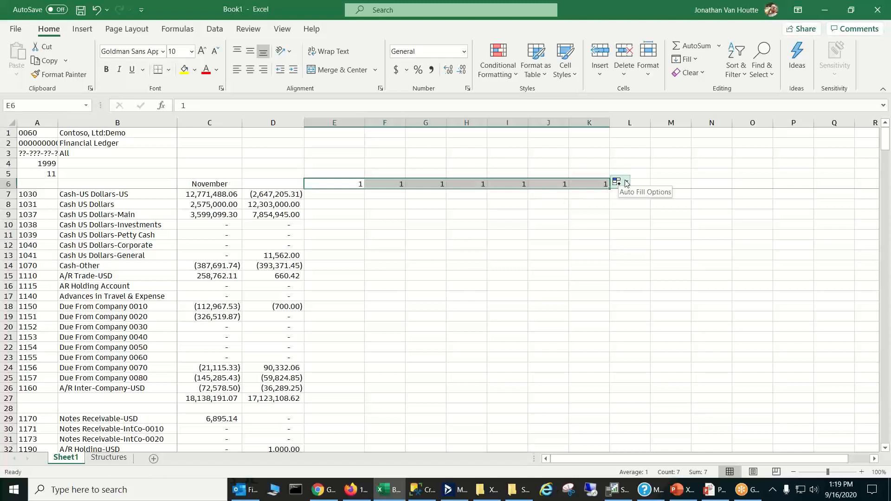
# Step: Use Auto Fill Options > Fill Series so row 6 counts 1 through 7
pyautogui.click(623, 181)
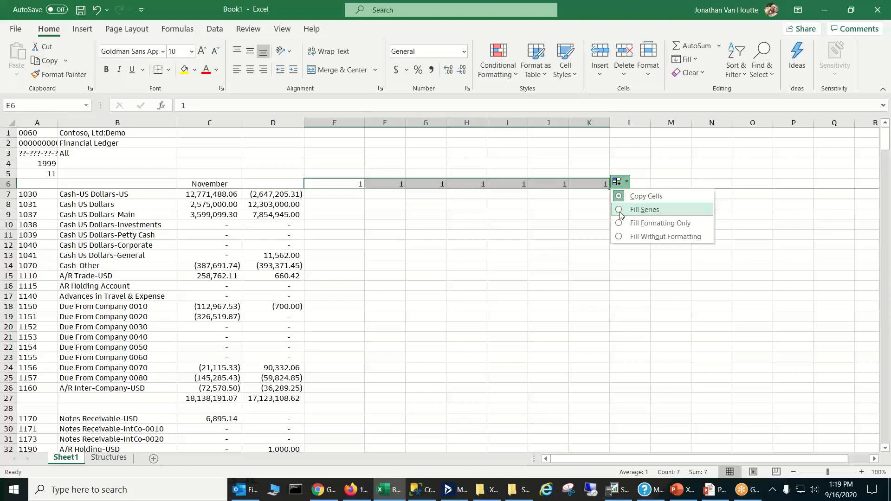
pyautogui.click(644, 209)
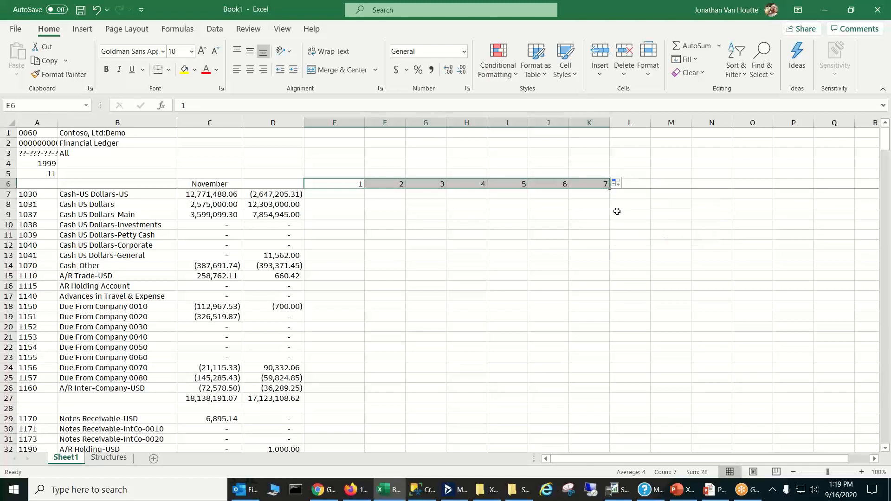
pyautogui.click(629, 214)
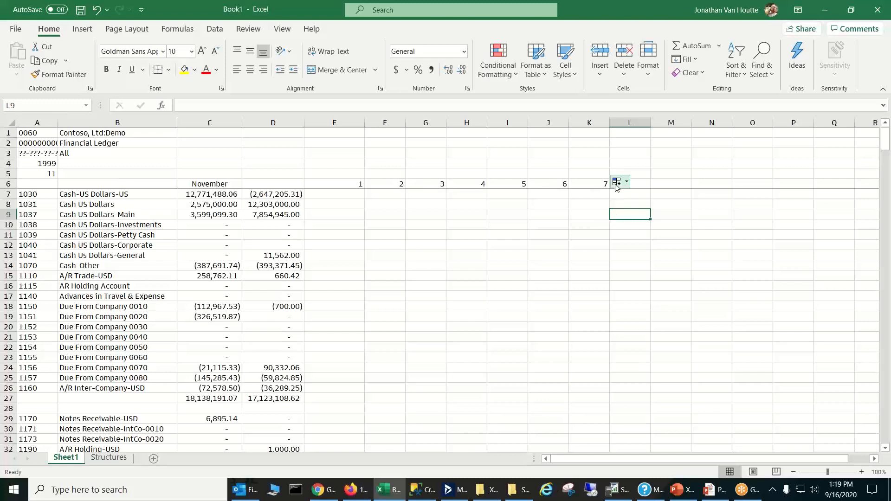
pyautogui.click(626, 181)
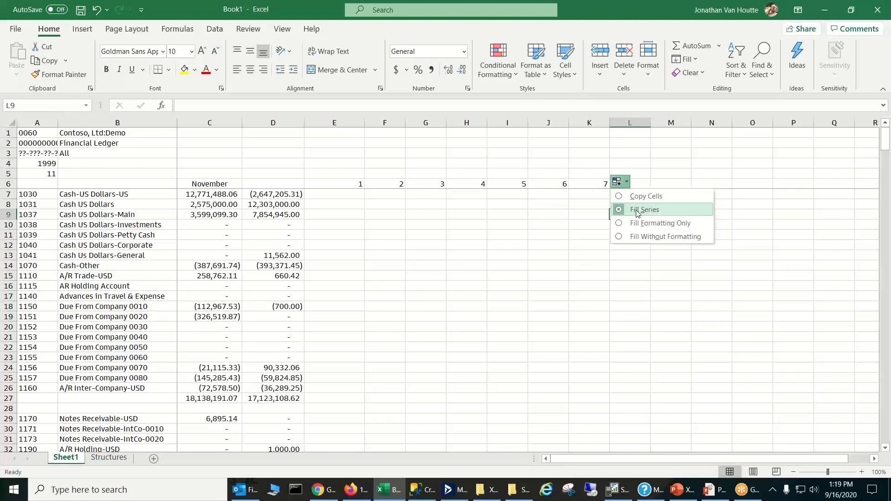
pyautogui.click(644, 209)
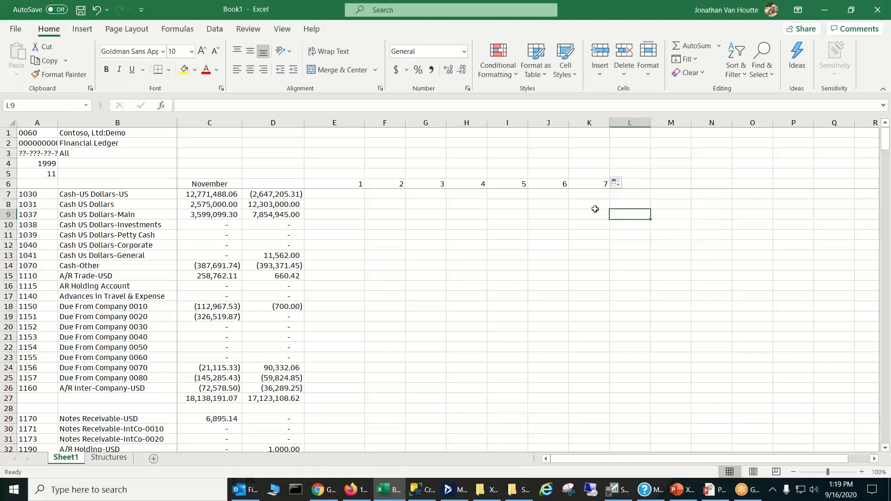
pyautogui.click(590, 204)
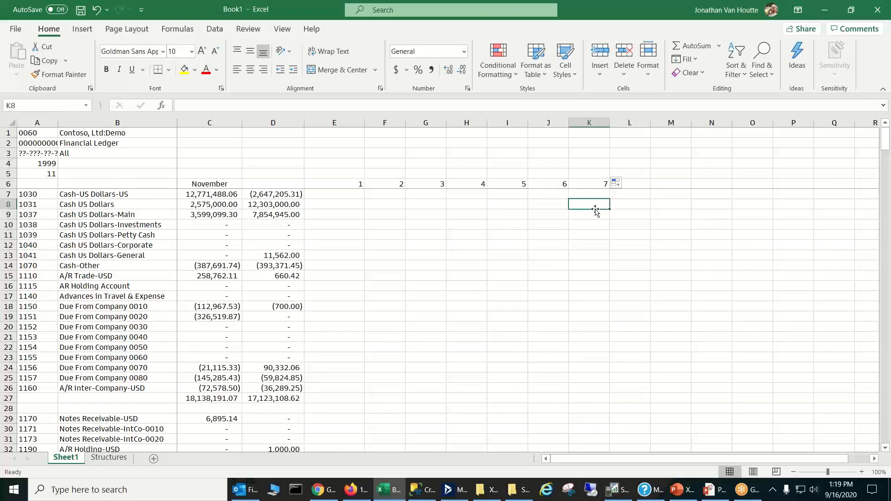
pyautogui.moveTo(352, 185)
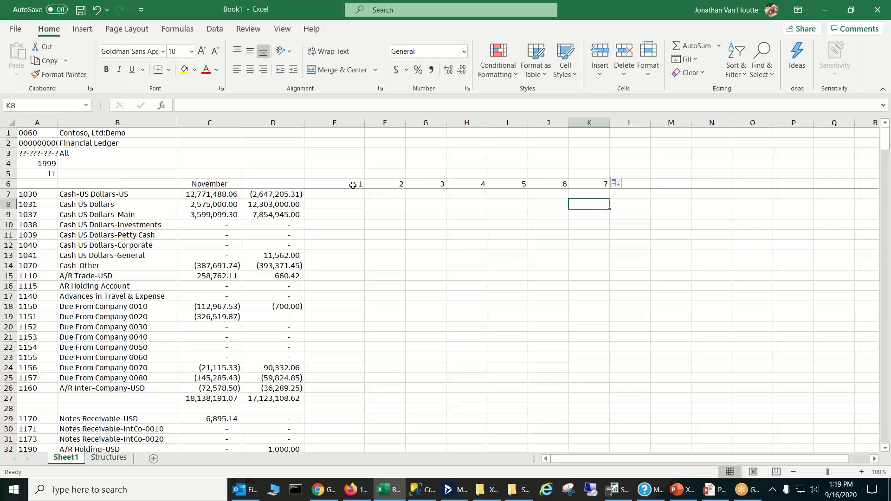
# Step: Enter =PTDBAL() with its brackets in cell E7
pyautogui.click(334, 184)
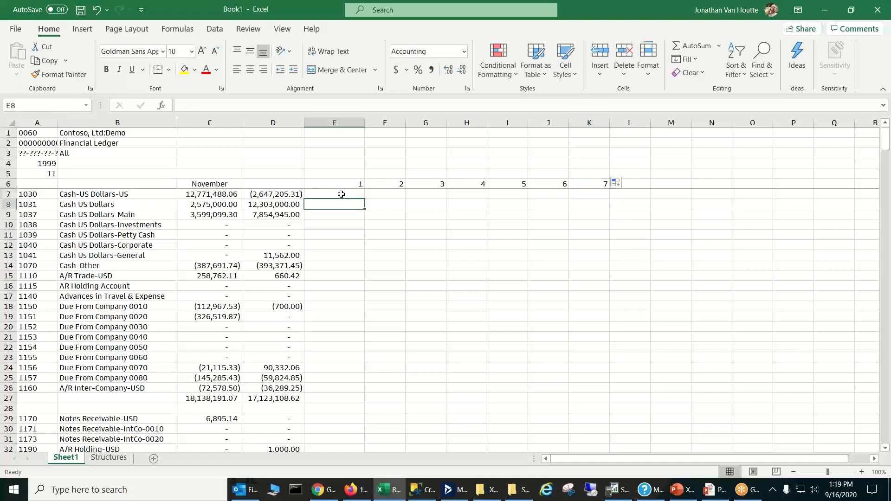
pyautogui.click(334, 194)
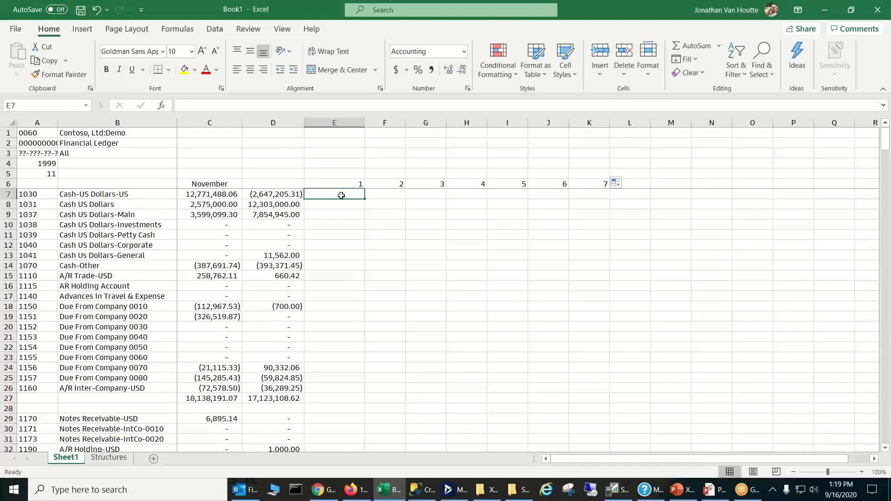
pyautogui.write('=pt')
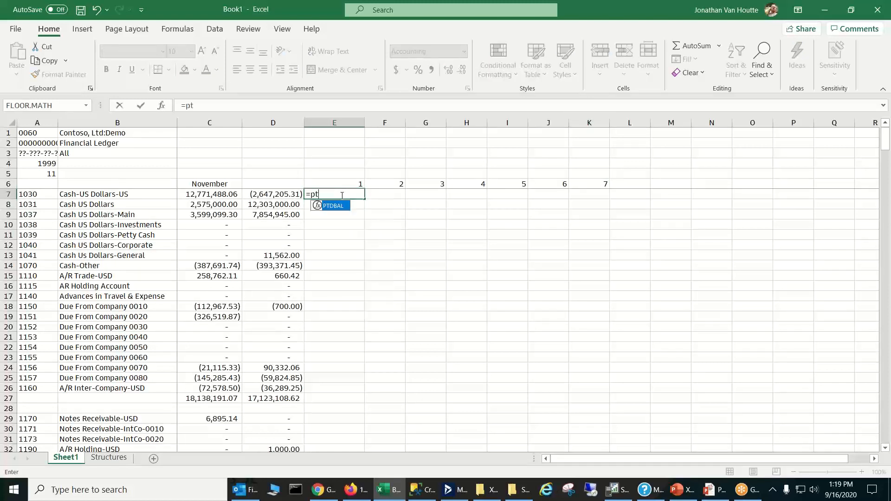
pyautogui.moveTo(328, 194)
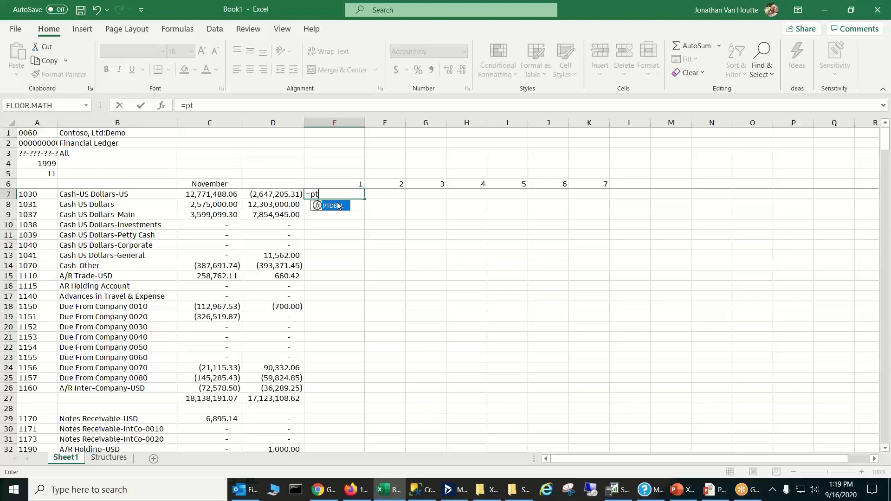
pyautogui.write('PTDBAL(CpnyID,LedgerID,Acct,SubAcct,FiscYr,Pd,,')
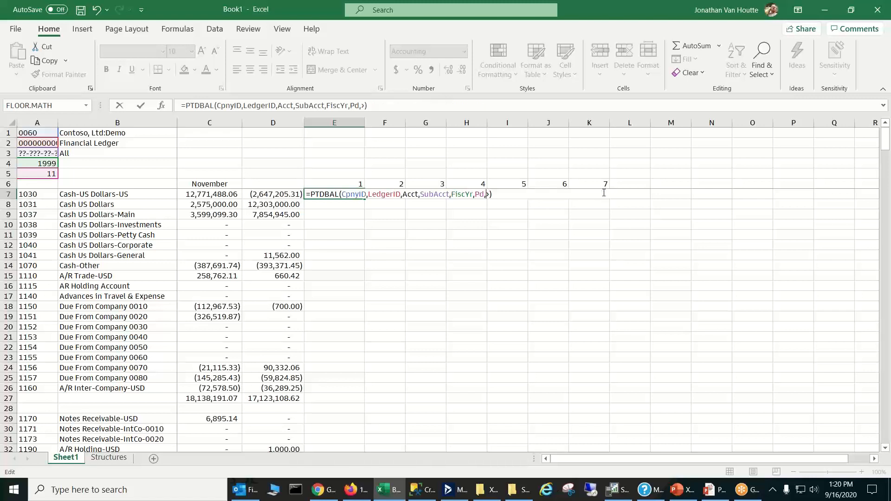
pyautogui.press('Backspace')
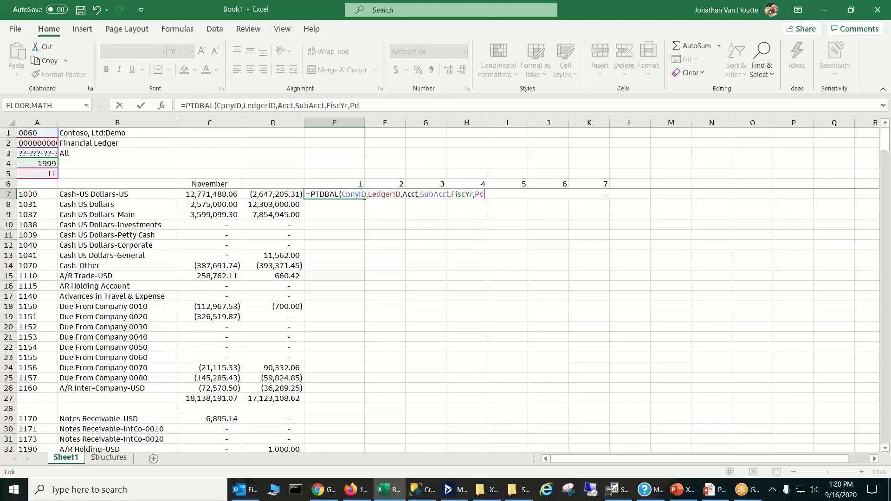
pyautogui.write(')')
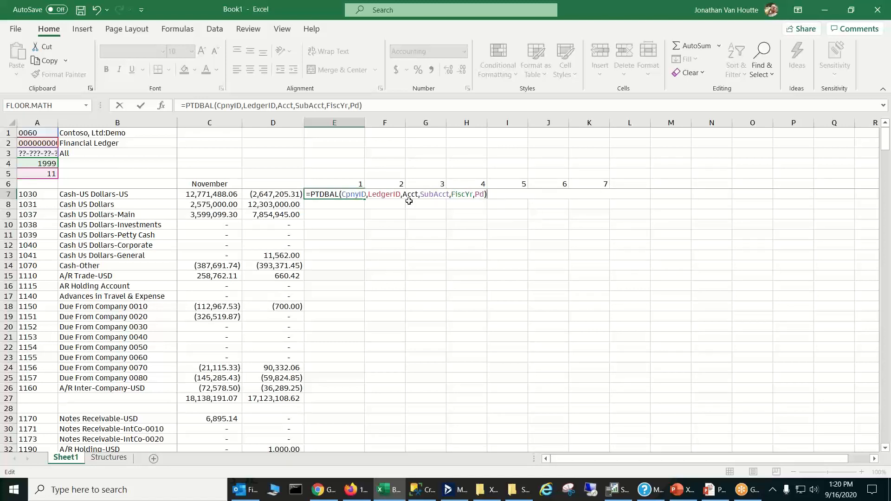
pyautogui.moveTo(64, 143)
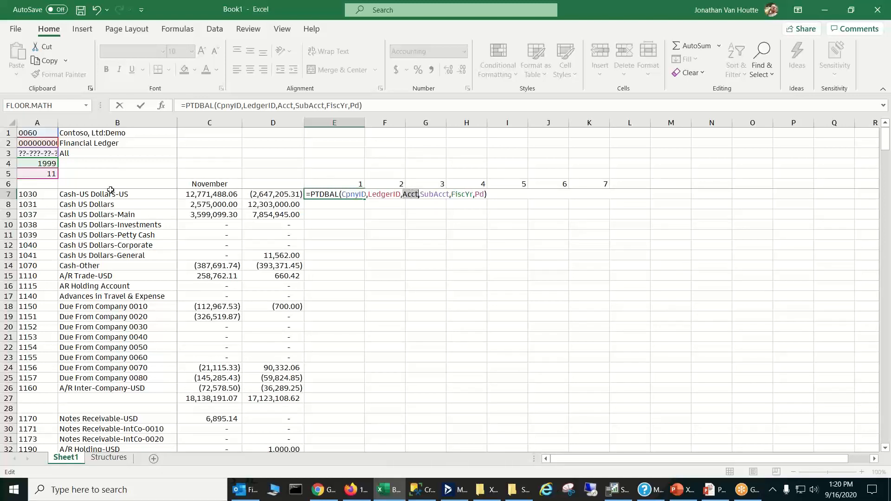
# Step: Set the account argument to $A7 (locked with F4) and the period argument to E6
pyautogui.click(37, 194)
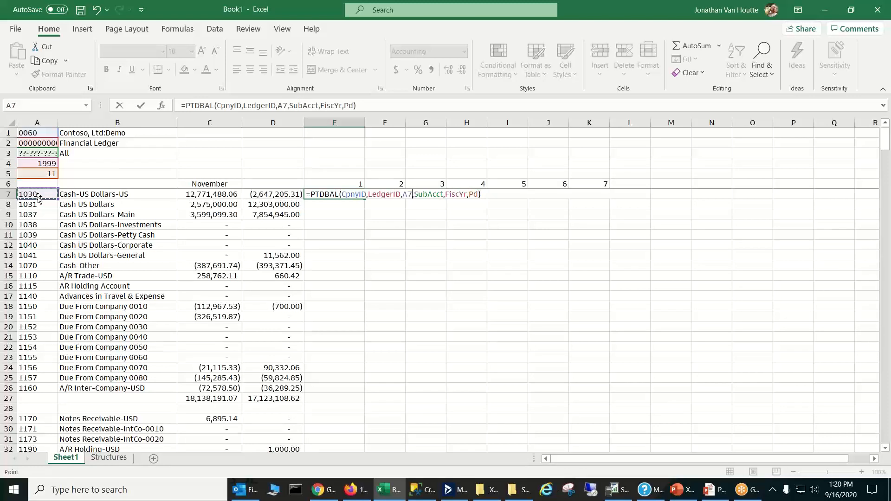
pyautogui.press('f4')
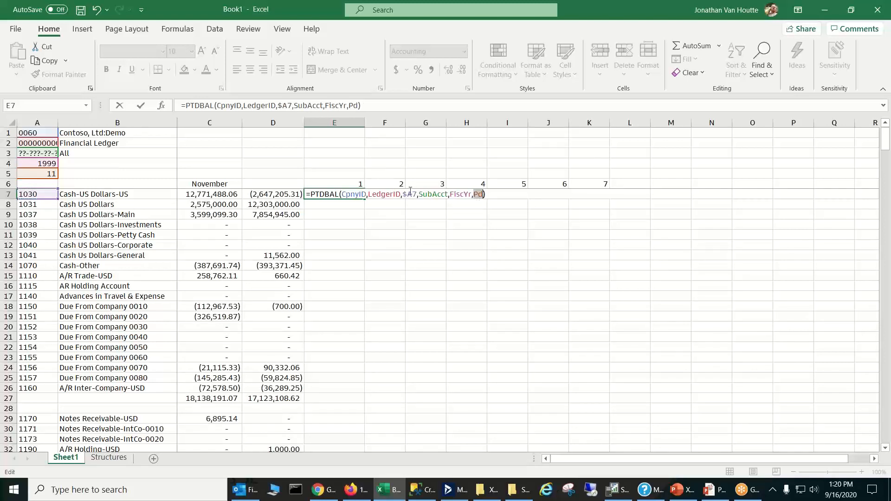
pyautogui.click(334, 184)
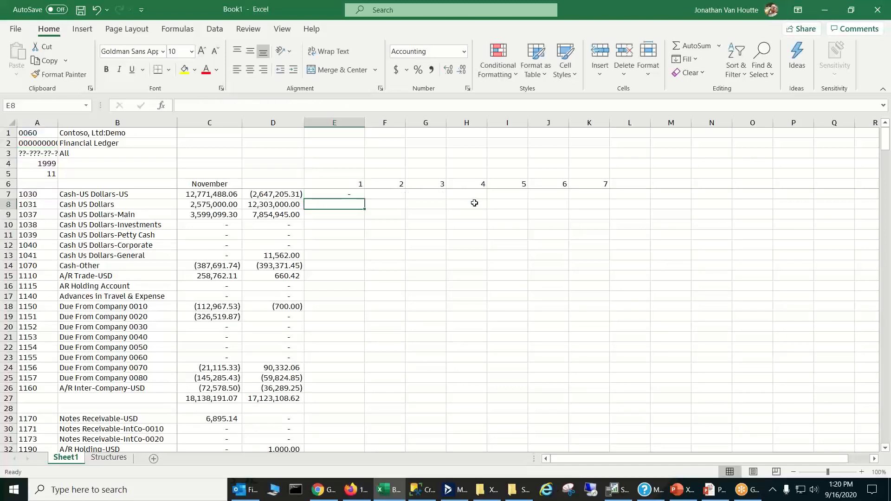
# Step: Fill the E7 formula across to K7 and down through row 26, then check J9
pyautogui.click(333, 194)
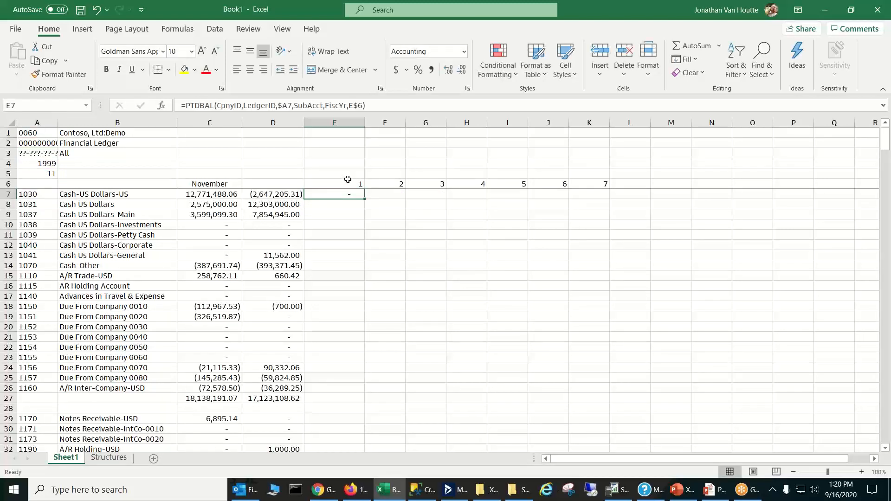
pyautogui.moveTo(334, 194); pyautogui.dragTo(384, 194)
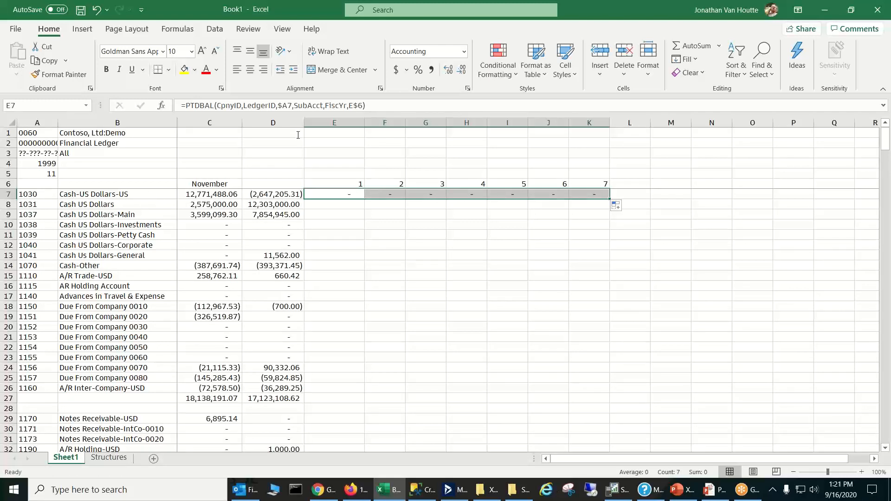
pyautogui.moveTo(568, 199)
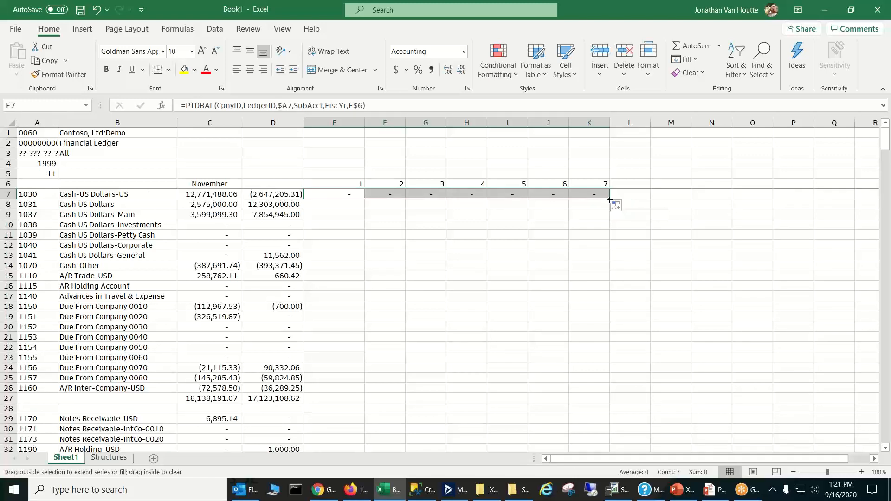
pyautogui.moveTo(608, 194); pyautogui.dragTo(607, 388)
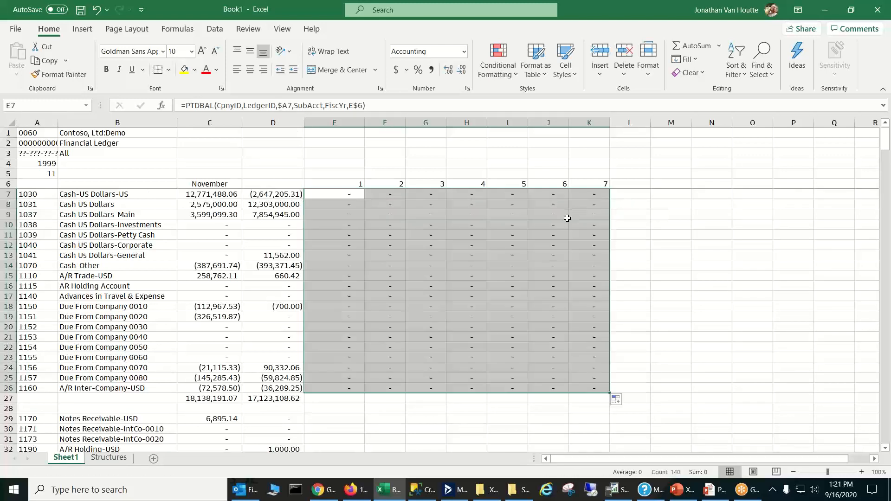
pyautogui.click(547, 214)
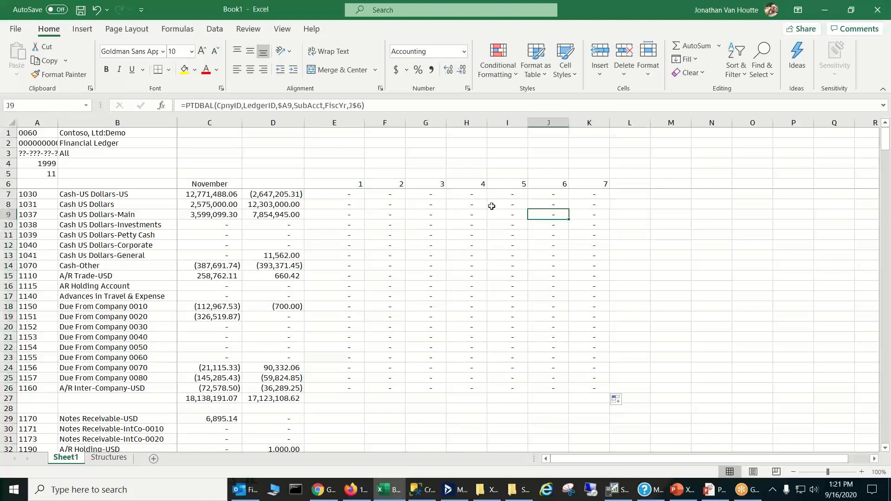
pyautogui.moveTo(478, 206)
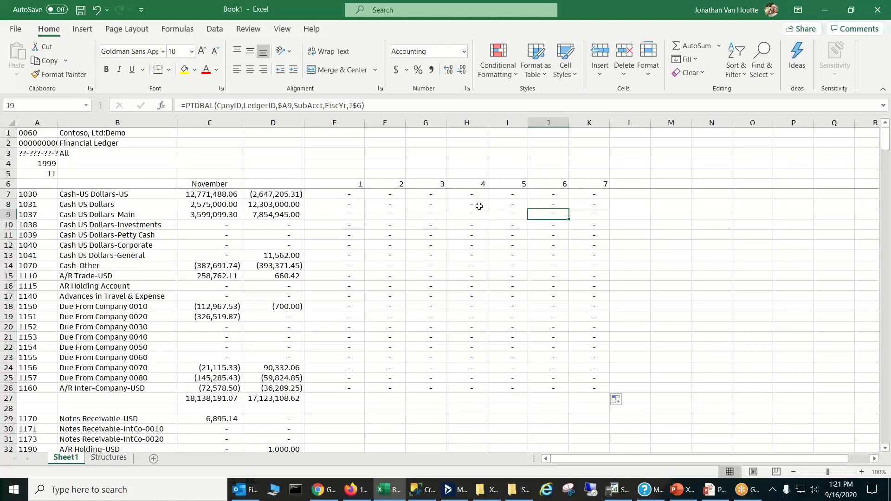
# Step: Change E6 to 10 and fill across to G6 for period headers 10, 11, 12
pyautogui.click(334, 184)
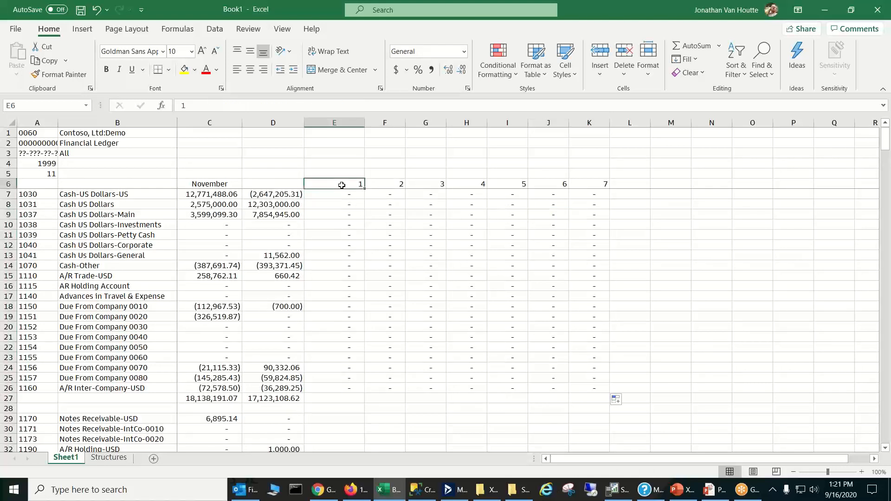
pyautogui.write('1')
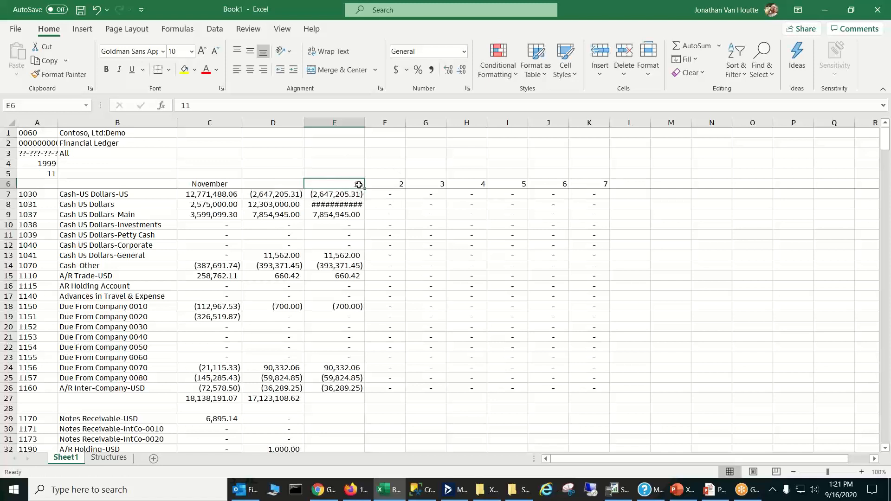
pyautogui.write('10')
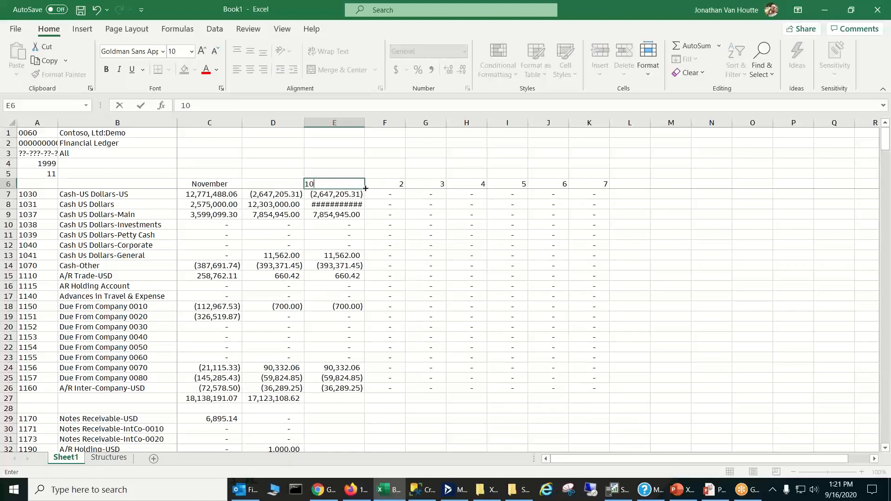
pyautogui.moveTo(366, 188); pyautogui.dragTo(444, 184)
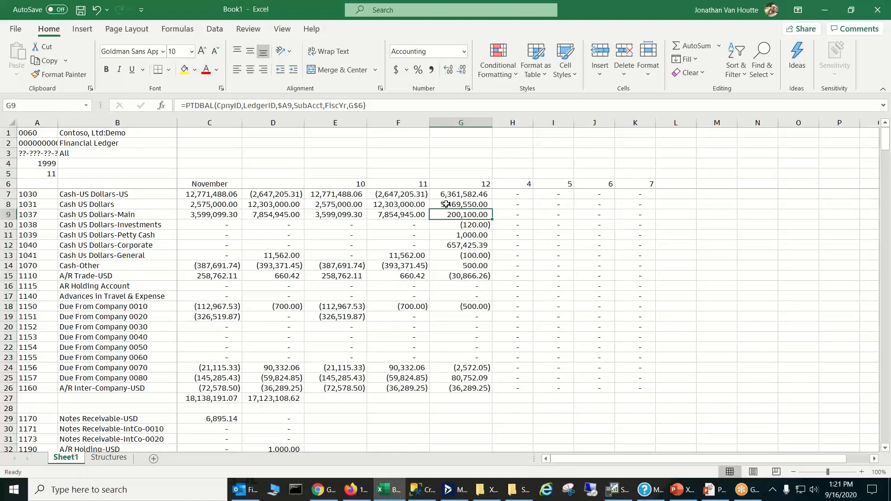
pyautogui.moveTo(504, 192)
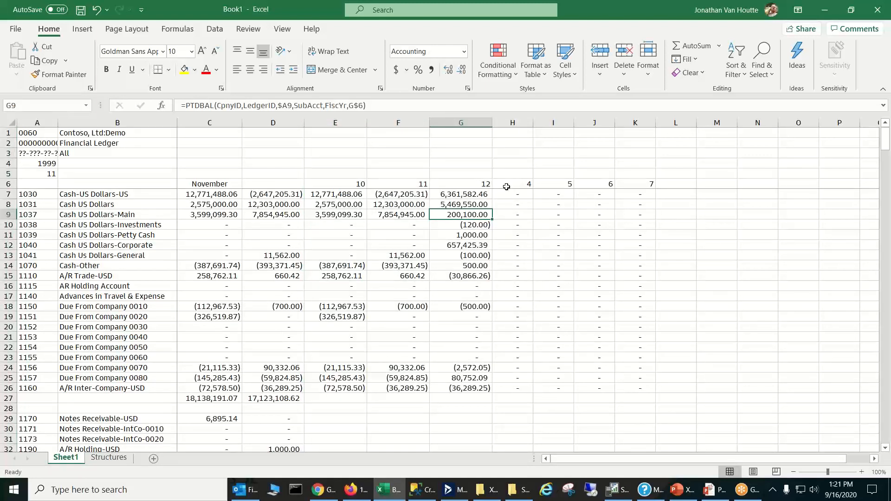
# Step: Select H6:K26, the leftover period columns past period 12, for clearing
pyautogui.moveTo(511, 184); pyautogui.dragTo(635, 388)
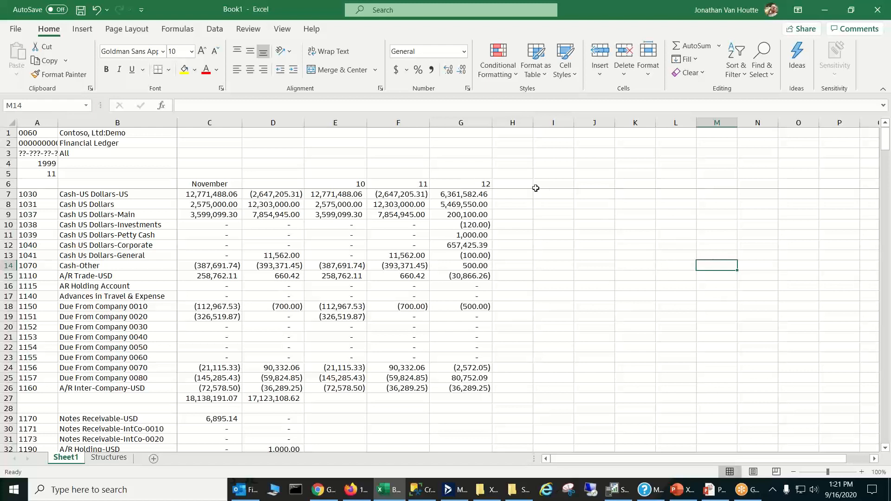
pyautogui.moveTo(545, 300)
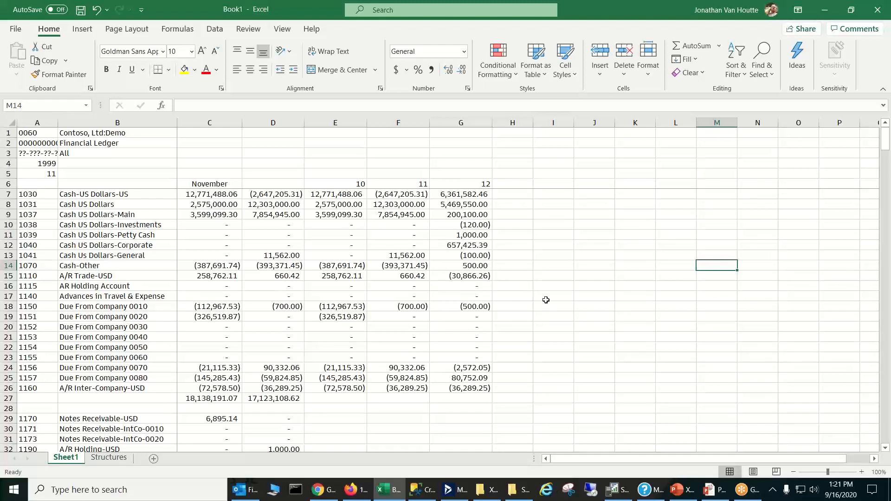
pyautogui.moveTo(562, 288)
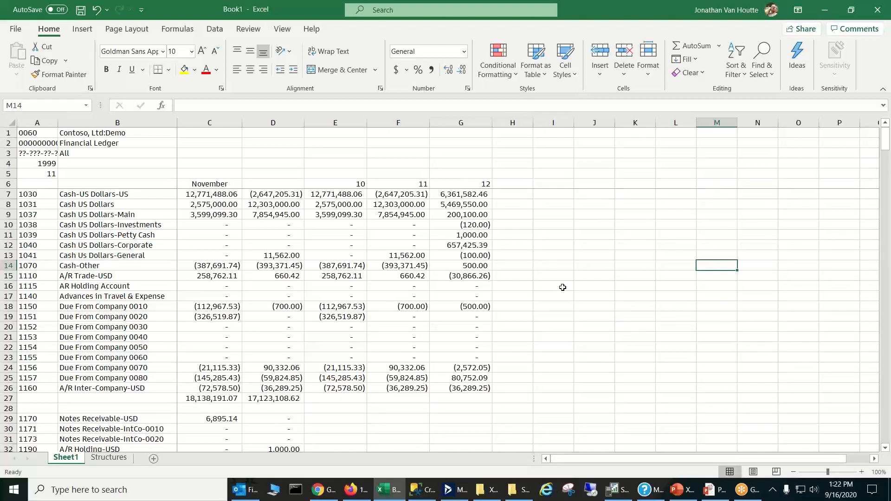
pyautogui.moveTo(561, 286)
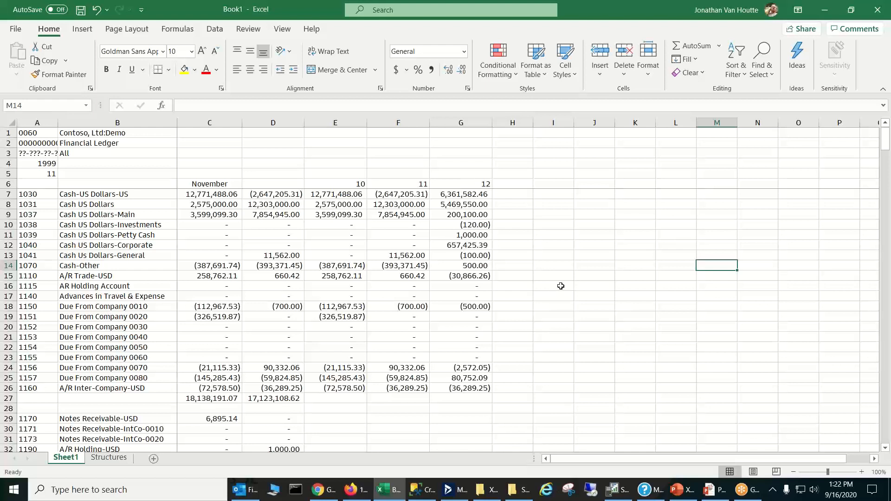
pyautogui.moveTo(525, 288)
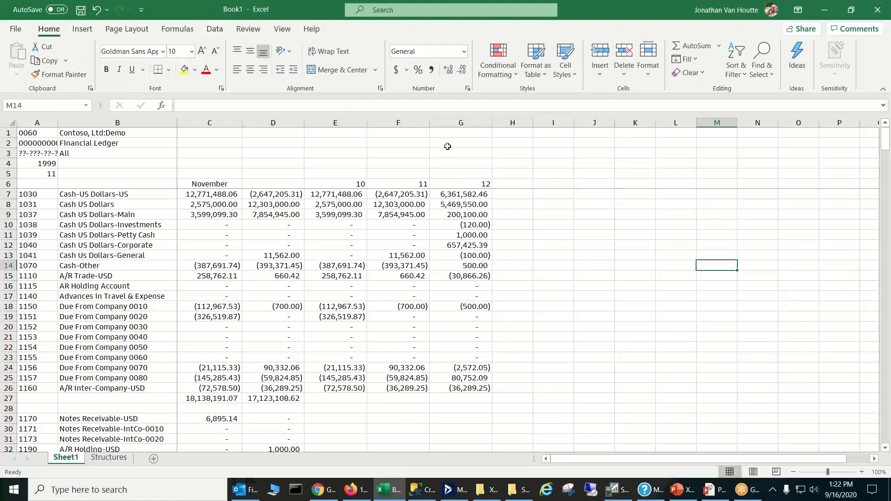
pyautogui.click(553, 184)
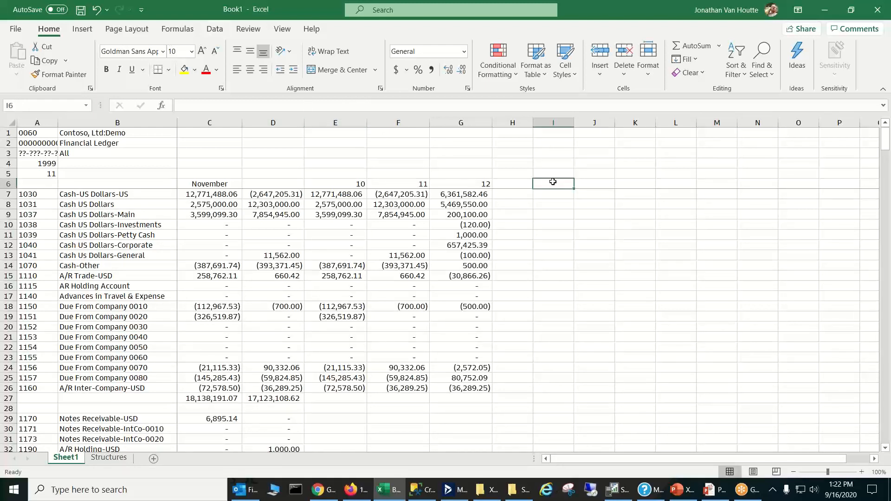
pyautogui.write('Mon')
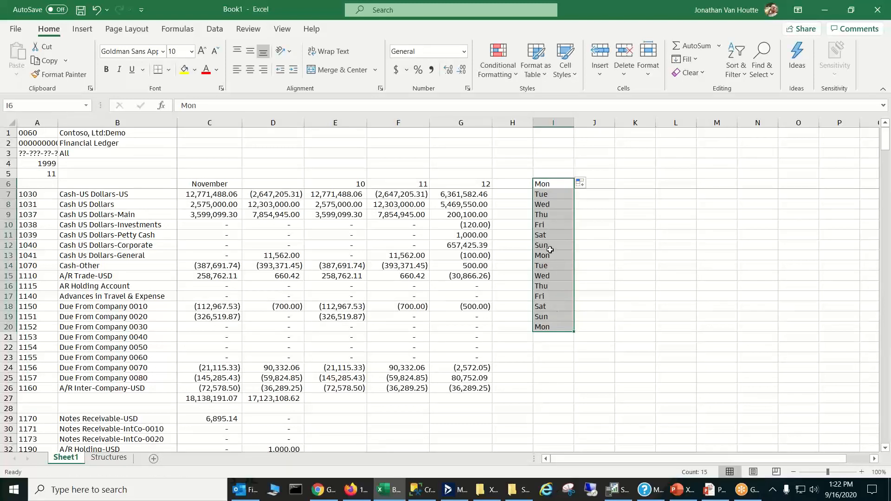
pyautogui.moveTo(549, 270)
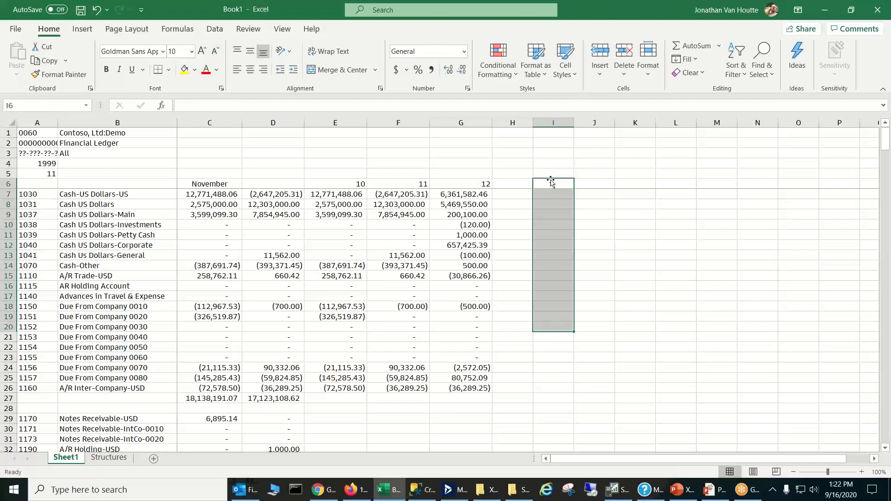
# Step: Enter Wednesday via AutoComplete in I6 and fill weekday names across to column O
pyautogui.write('Mon')
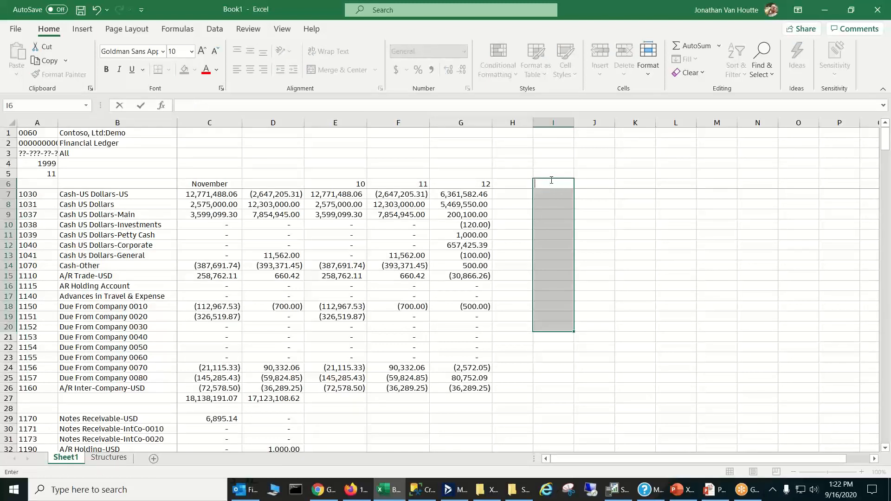
pyautogui.write('Wedne')
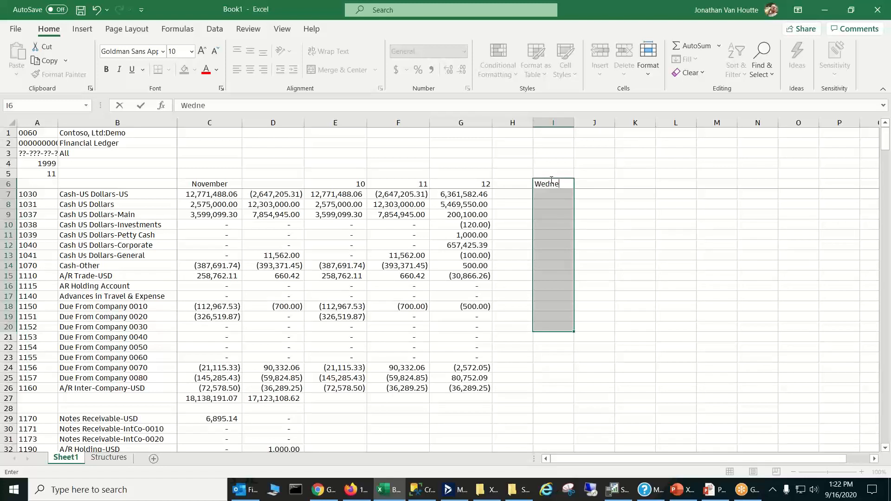
pyautogui.press('Enter')
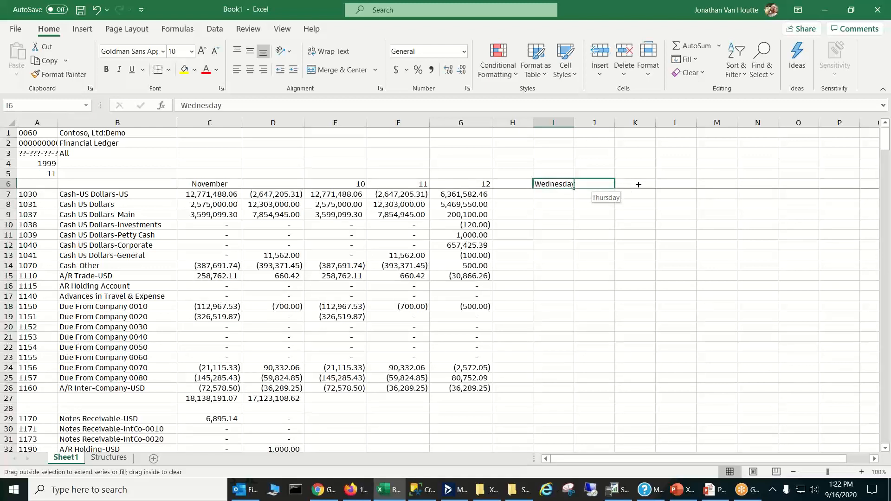
pyautogui.moveTo(638, 184); pyautogui.dragTo(773, 189)
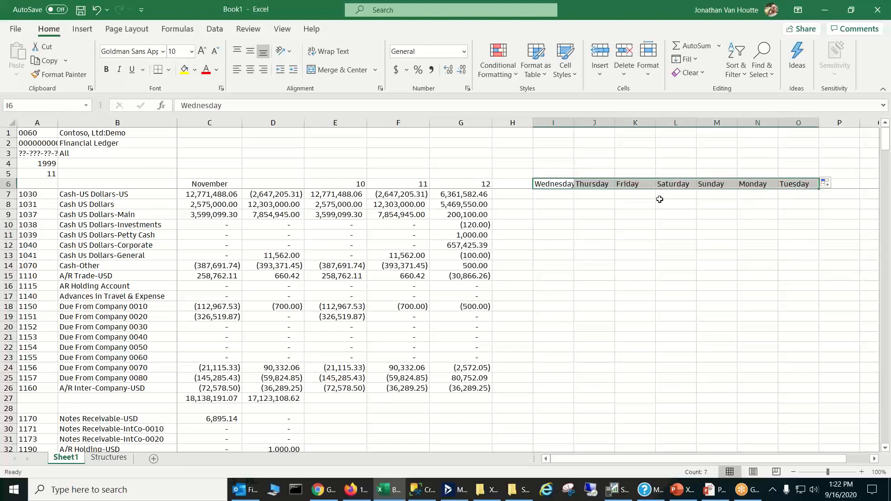
pyautogui.click(552, 184)
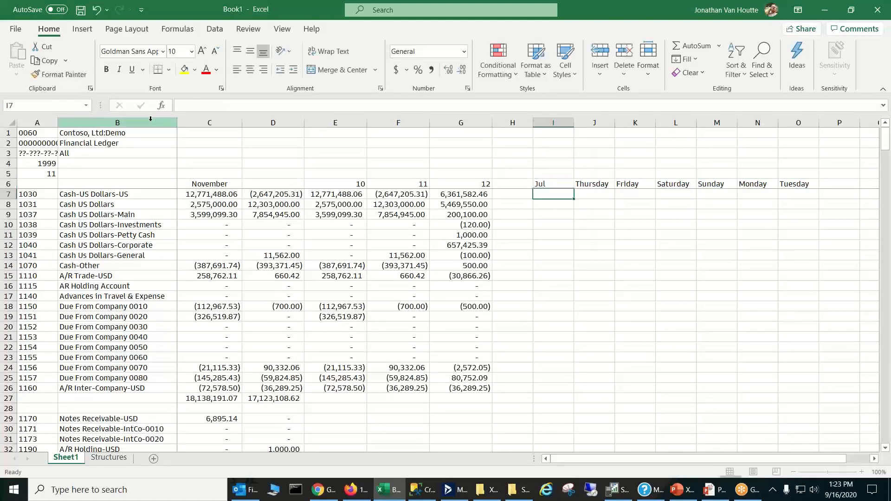
# Step: Fill Jul from I6 into a run of month abbreviations
pyautogui.click(551, 184)
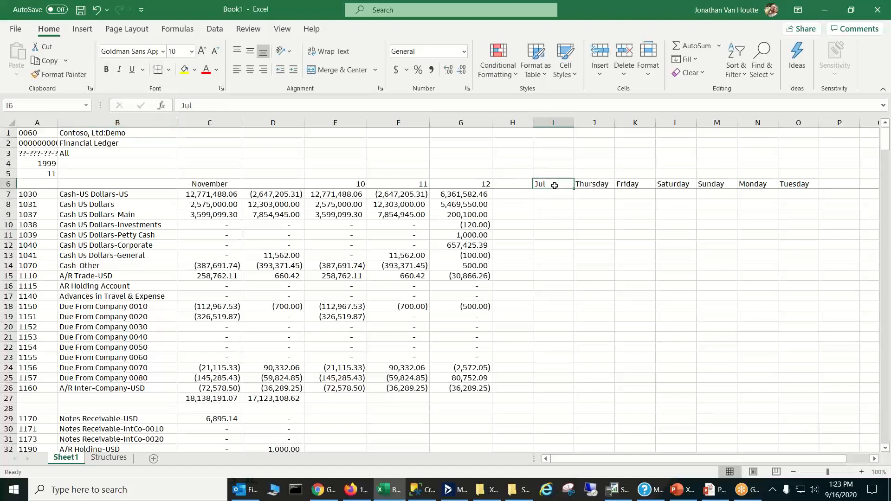
pyautogui.moveTo(573, 184); pyautogui.dragTo(696, 184)
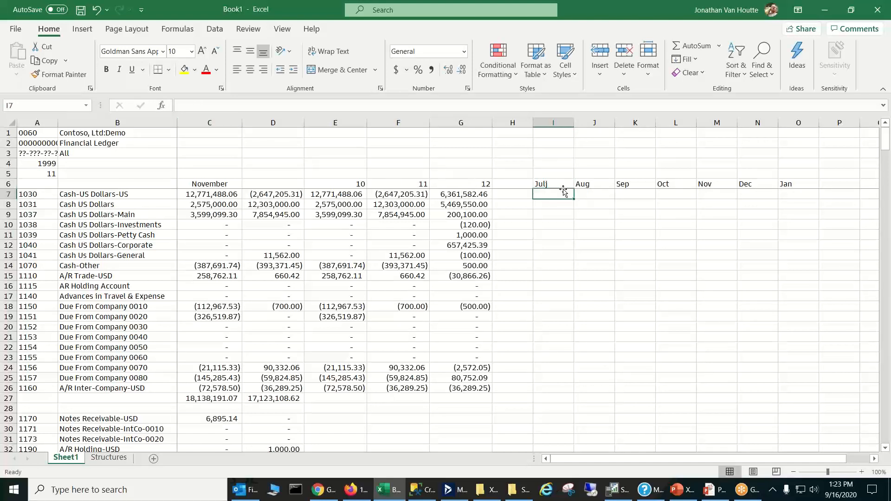
# Step: Retype I6 as July and fill full month names through January across to O6
pyautogui.click(551, 184)
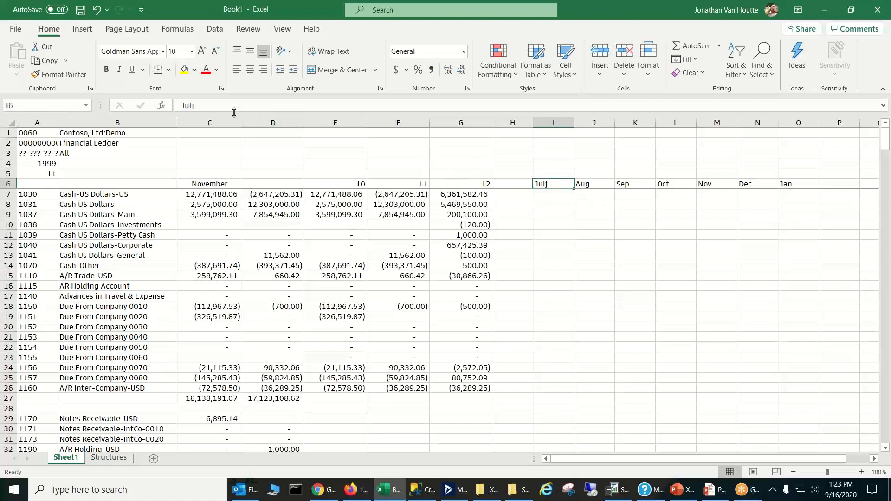
pyautogui.press('Backspace')
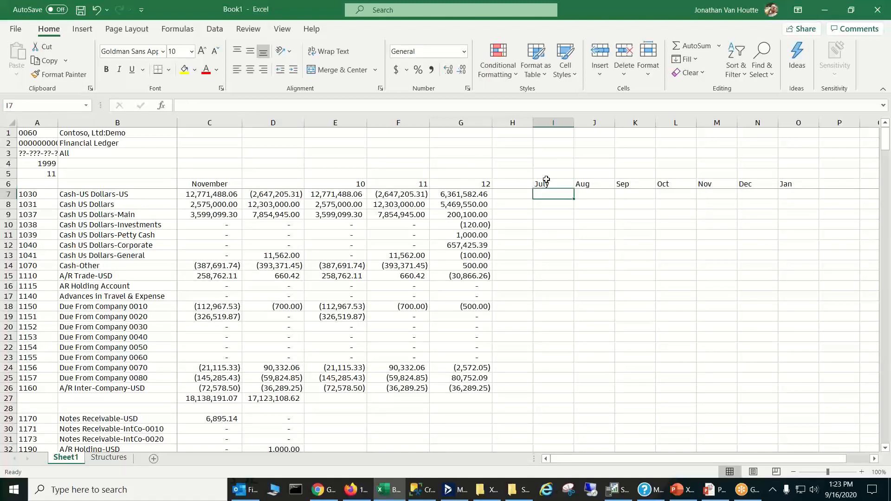
pyautogui.moveTo(549, 183); pyautogui.dragTo(653, 183)
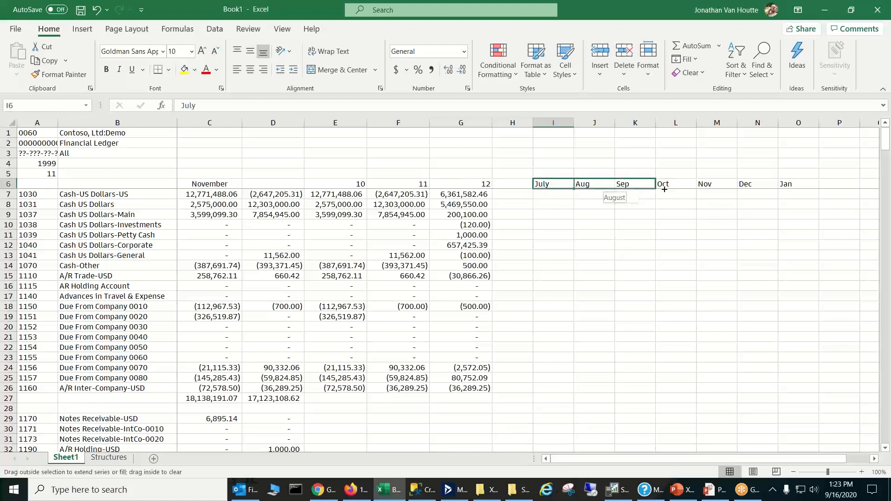
pyautogui.moveTo(635, 184); pyautogui.dragTo(813, 184)
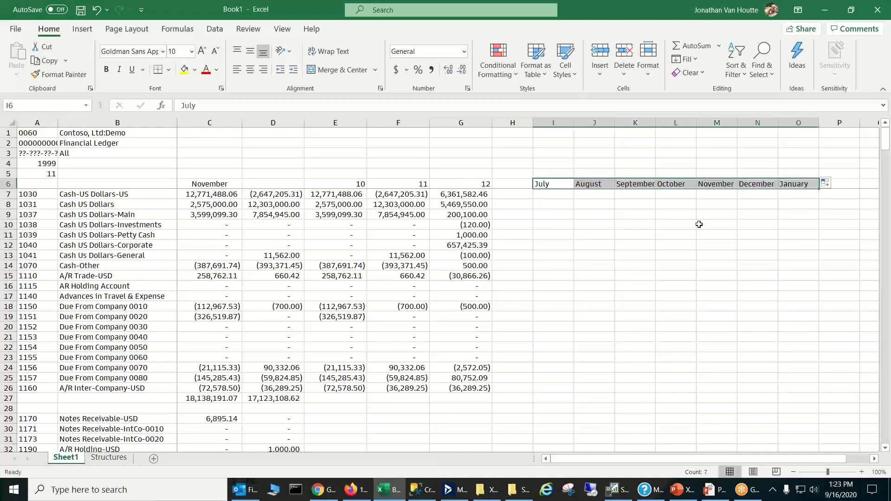
pyautogui.click(674, 183)
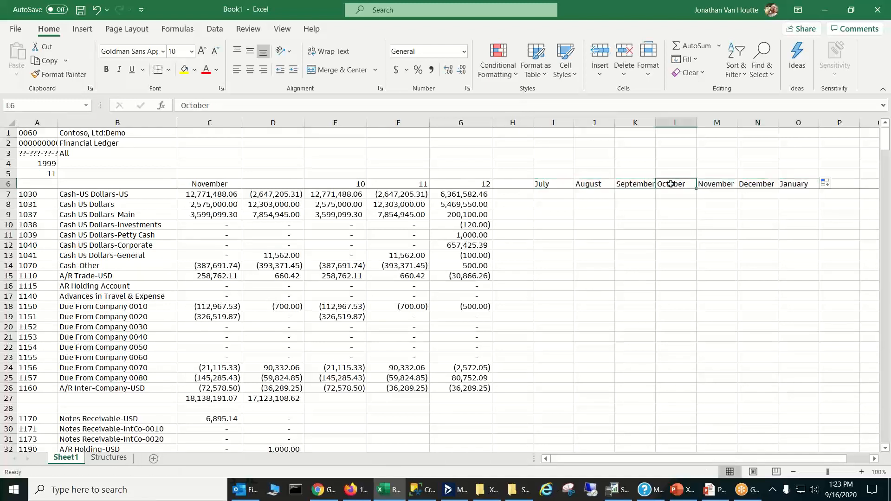
pyautogui.click(16, 29)
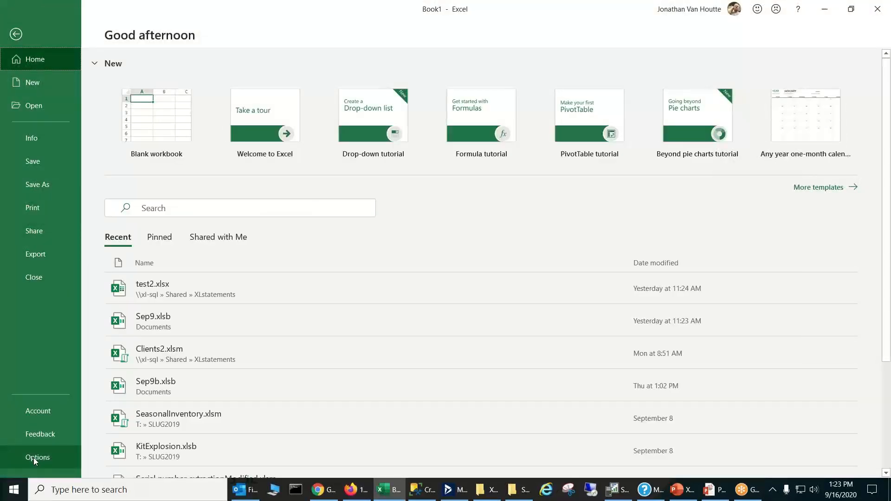
# Step: In Excel Options > Advanced, scroll to the General section with Edit Custom Lists
pyautogui.click(37, 456)
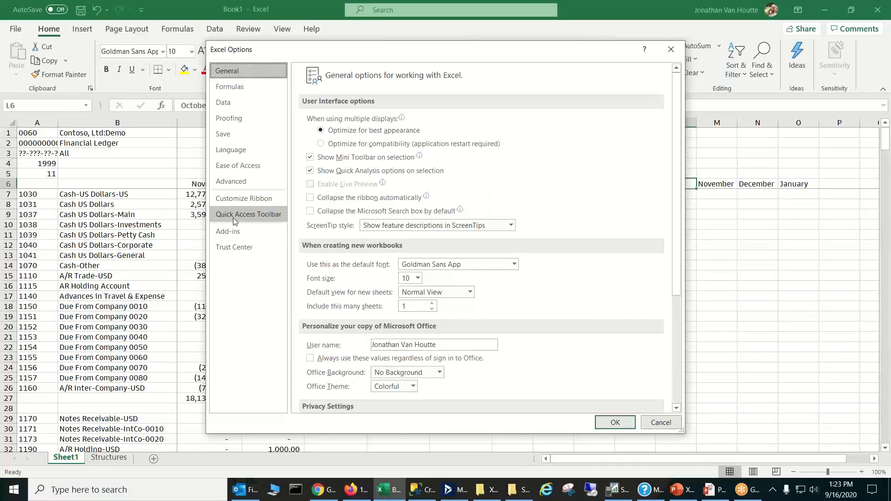
pyautogui.click(231, 181)
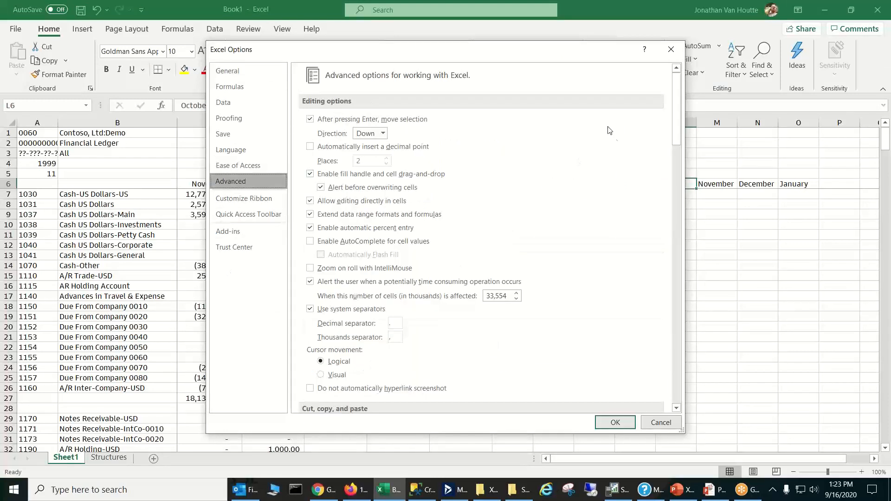
pyautogui.scroll(-3)
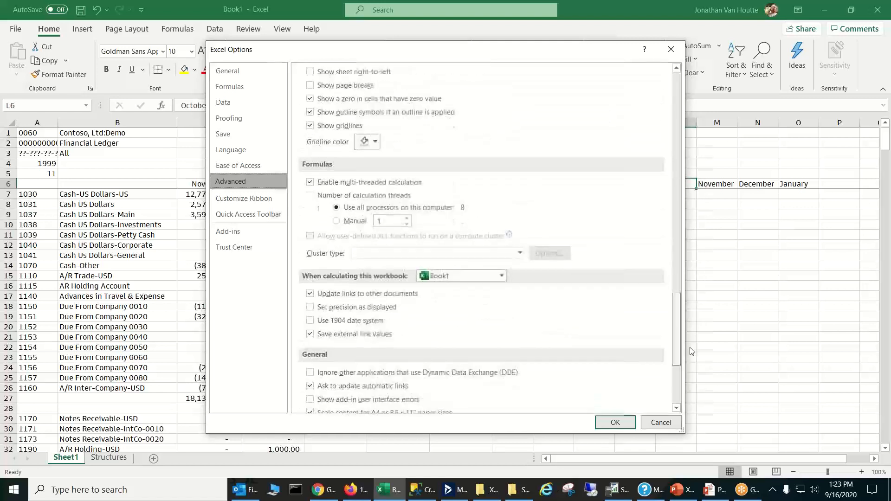
pyautogui.scroll(-3)
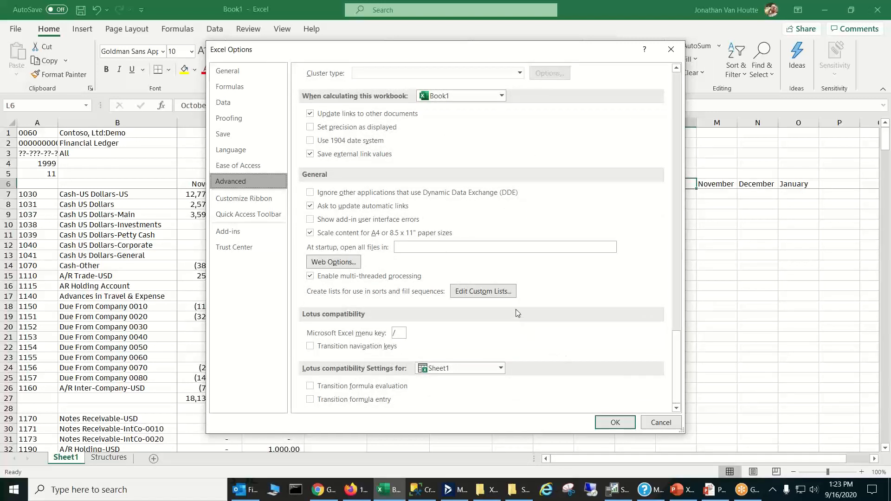
pyautogui.moveTo(482, 290)
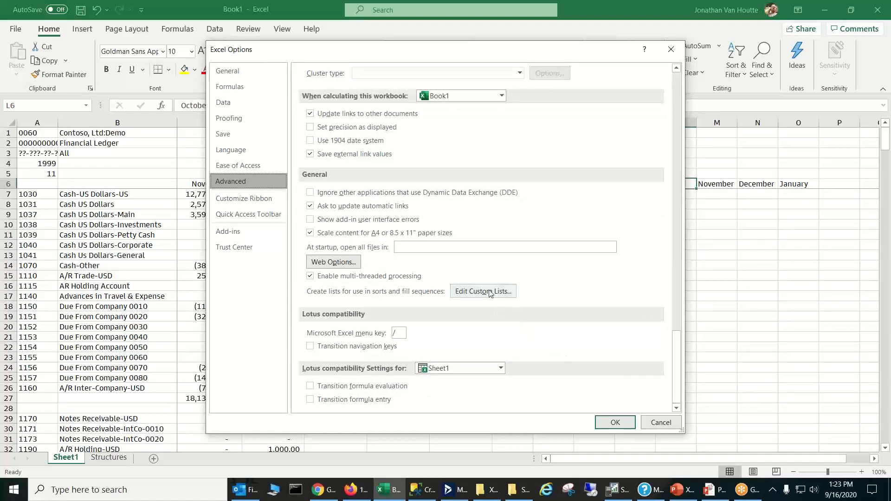
# Step: Review the built-in weekday and month custom lists, close Options, and call up row 27's actions
pyautogui.click(482, 290)
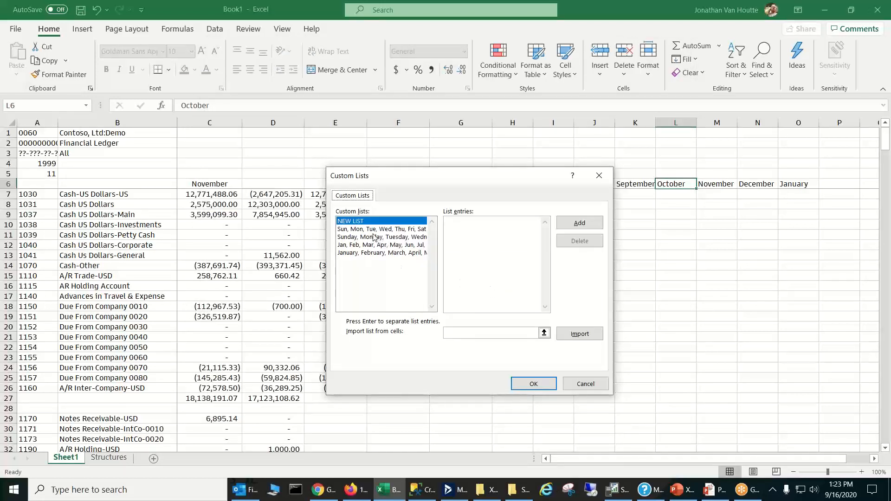
pyautogui.click(381, 237)
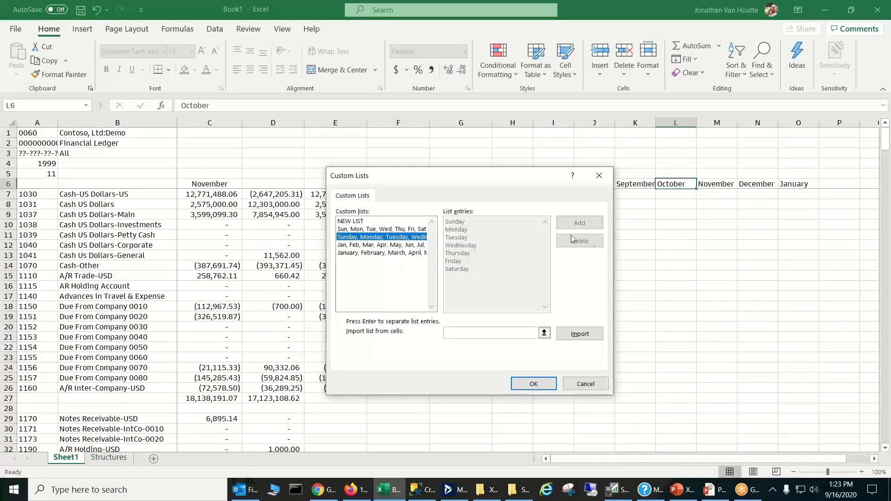
pyautogui.click(381, 252)
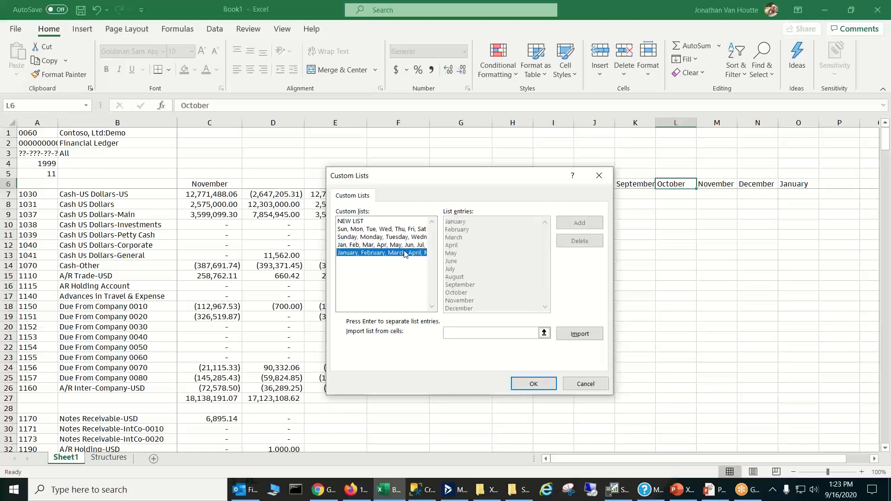
pyautogui.moveTo(483, 206)
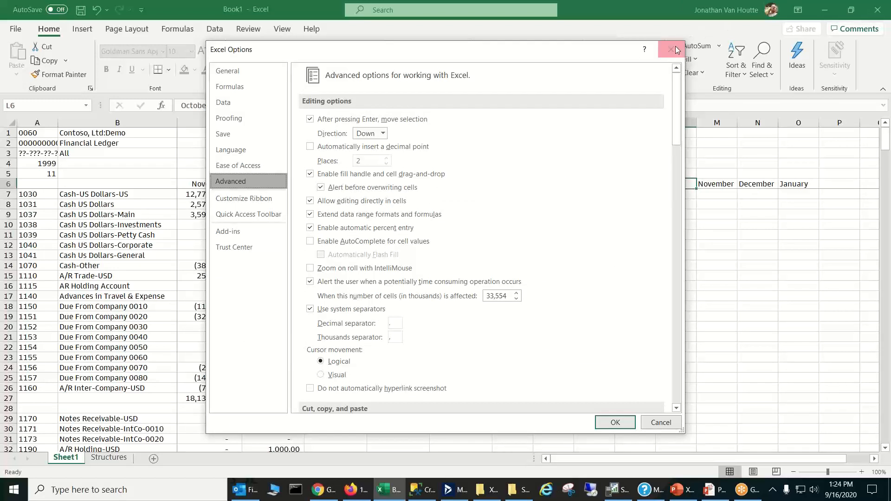
pyautogui.click(672, 49)
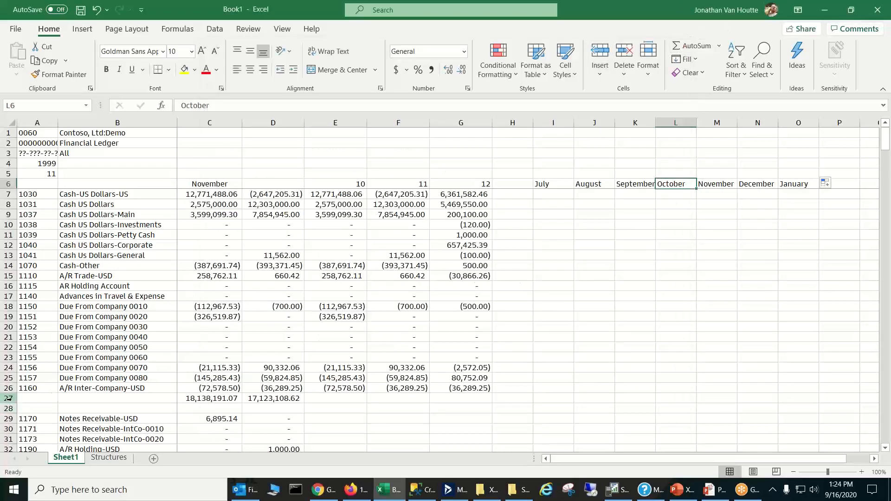
pyautogui.rightClick(8, 398)
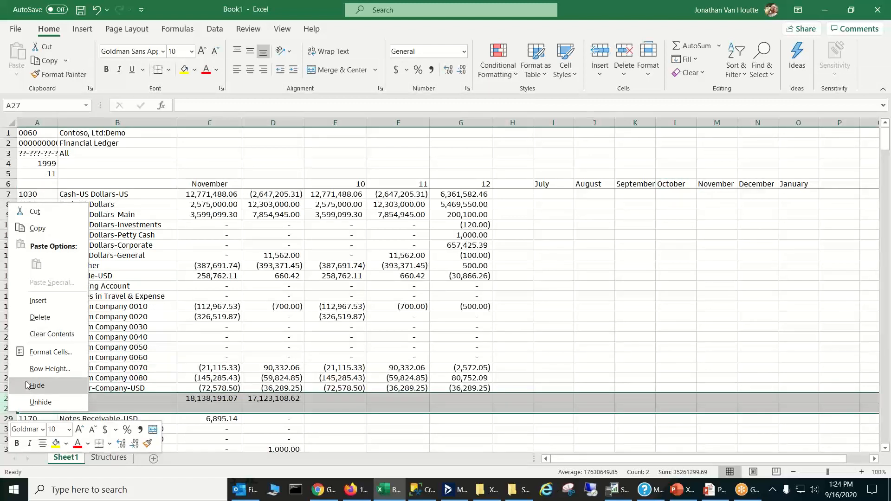
# Step: Hide the totals rows 27 and 28 from the row context menu
pyautogui.click(35, 401)
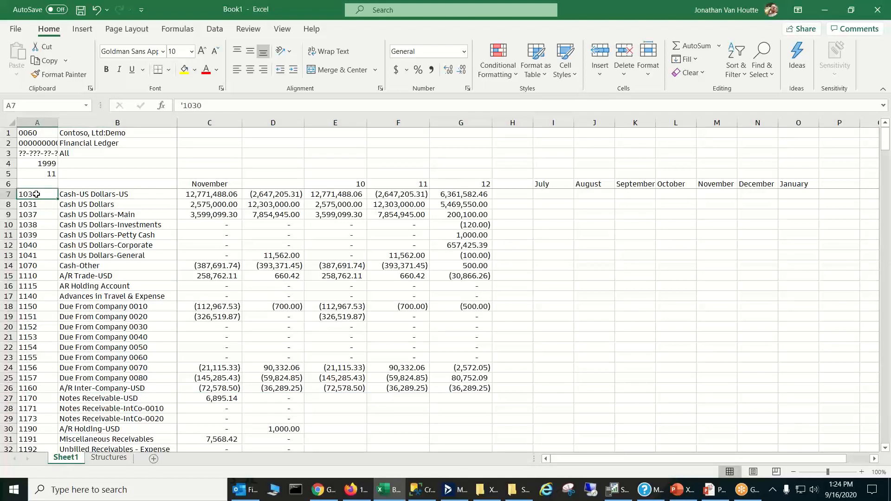
pyautogui.moveTo(48, 206)
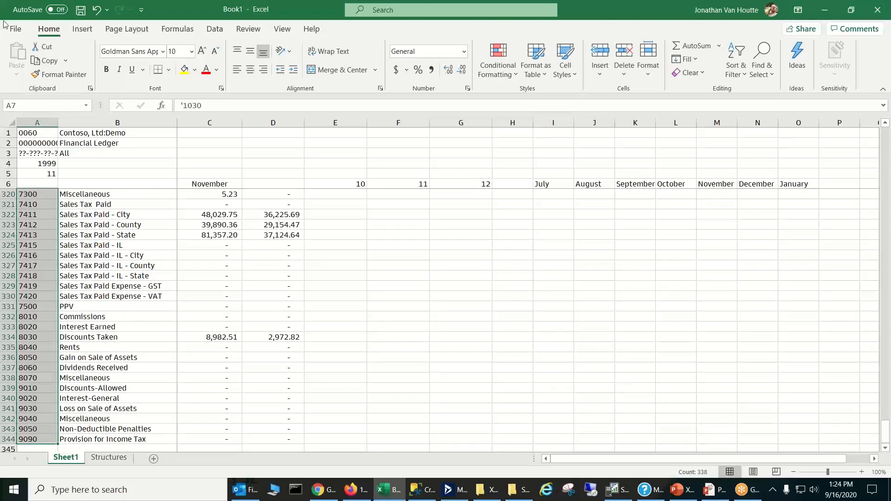
# Step: Import $A$7:$A$344 as a new custom list via File > Options > Advanced and confirm it
pyautogui.click(14, 29)
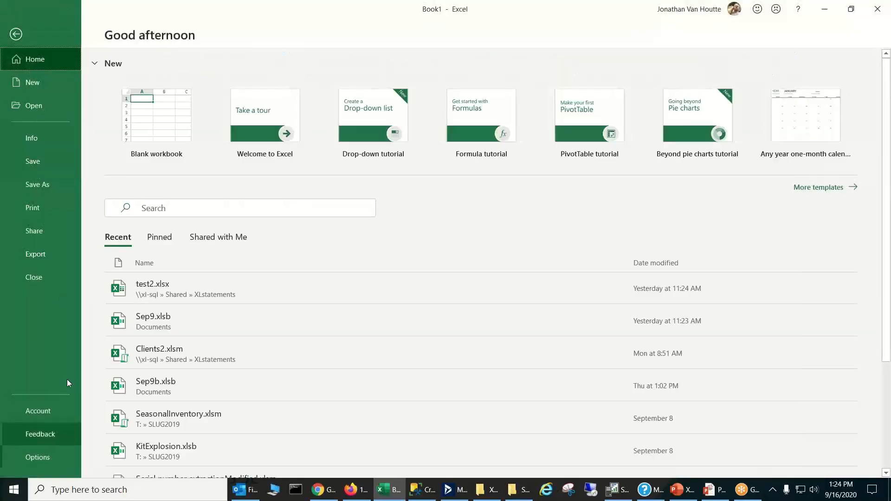
pyautogui.click(37, 457)
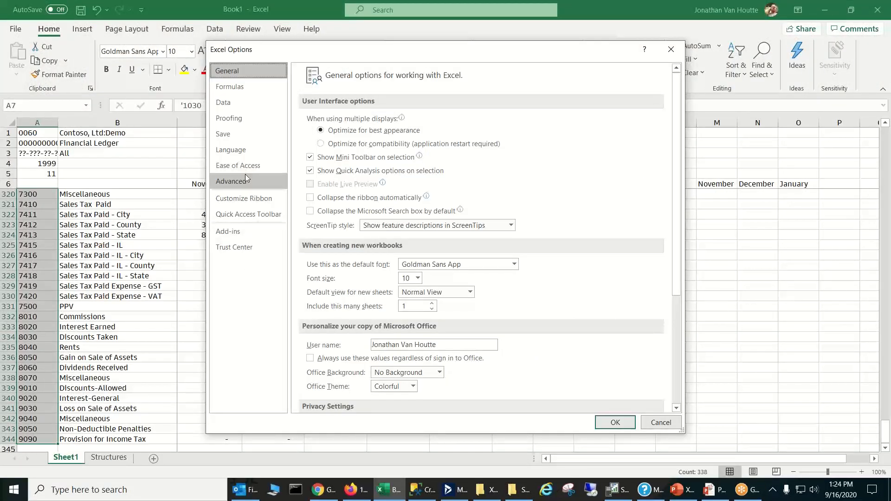
pyautogui.click(231, 180)
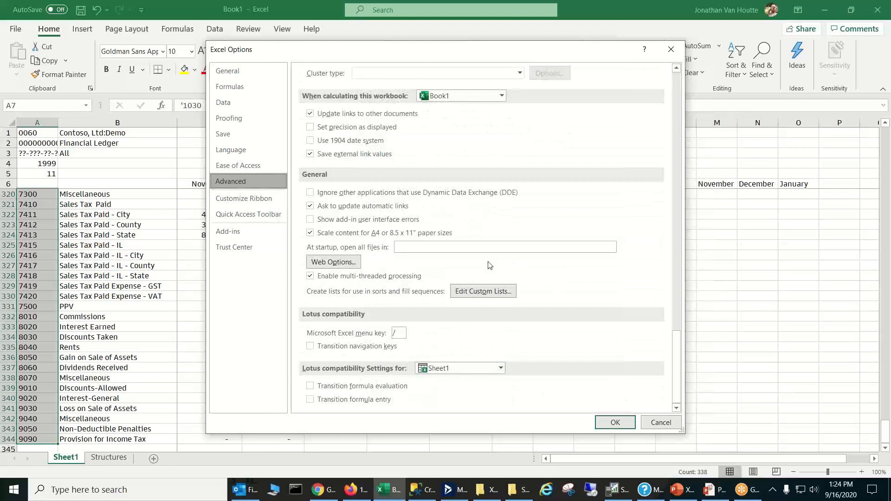
pyautogui.click(482, 290)
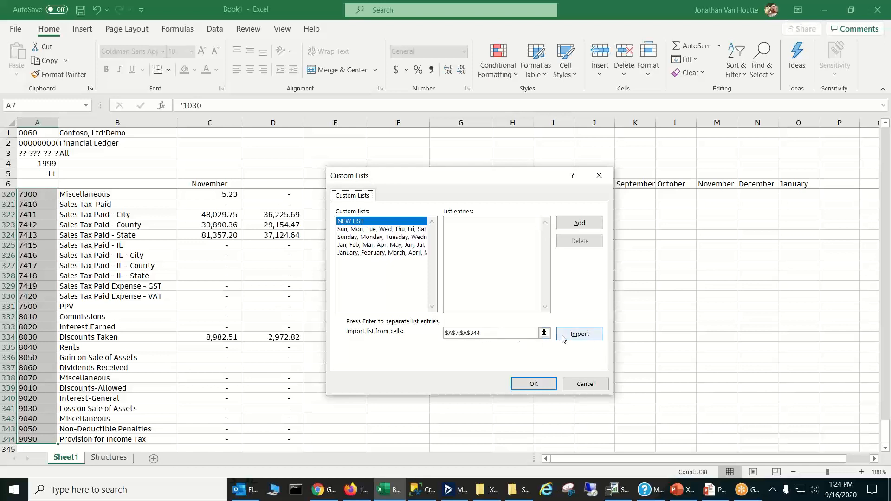
pyautogui.click(579, 333)
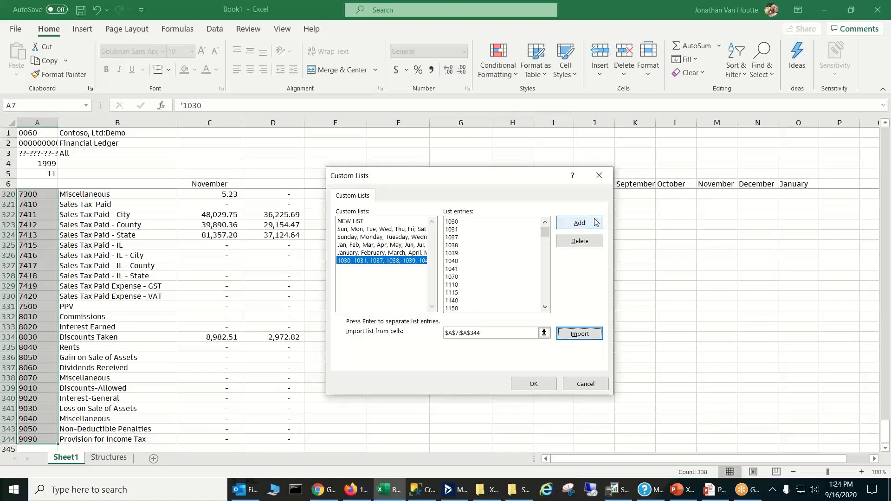
pyautogui.moveTo(599, 196)
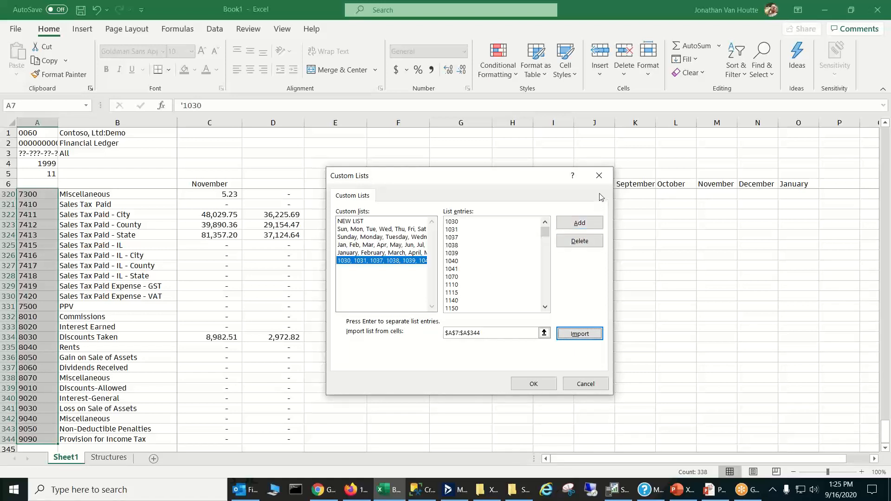
pyautogui.click(531, 383)
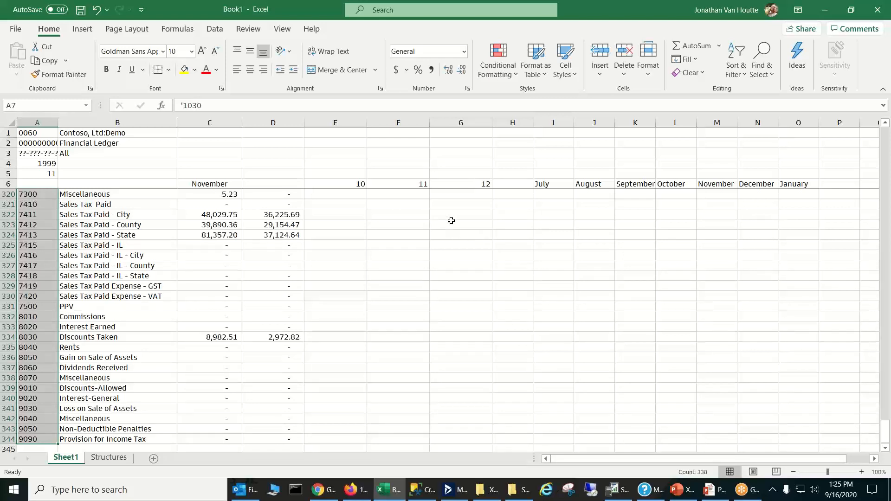
# Step: Enter 8010 in G323, autofill the account list down to row 344, and check 1038 and 1040
pyautogui.click(460, 224)
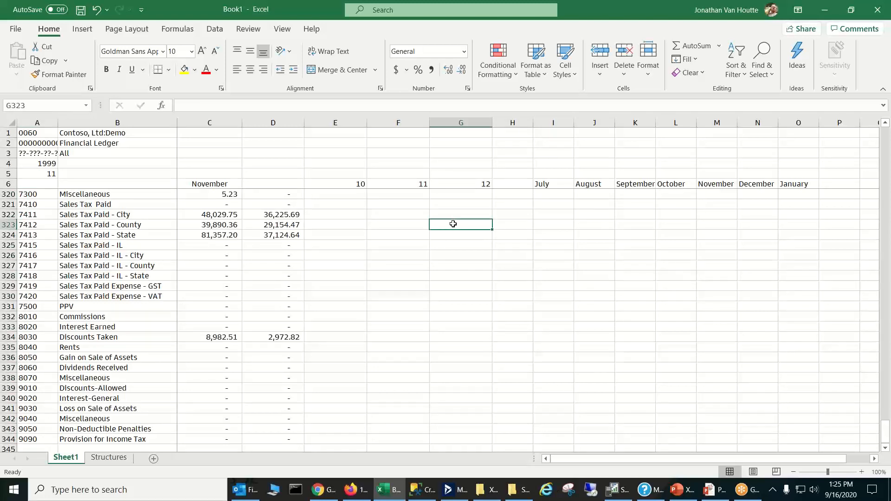
pyautogui.write("'8010")
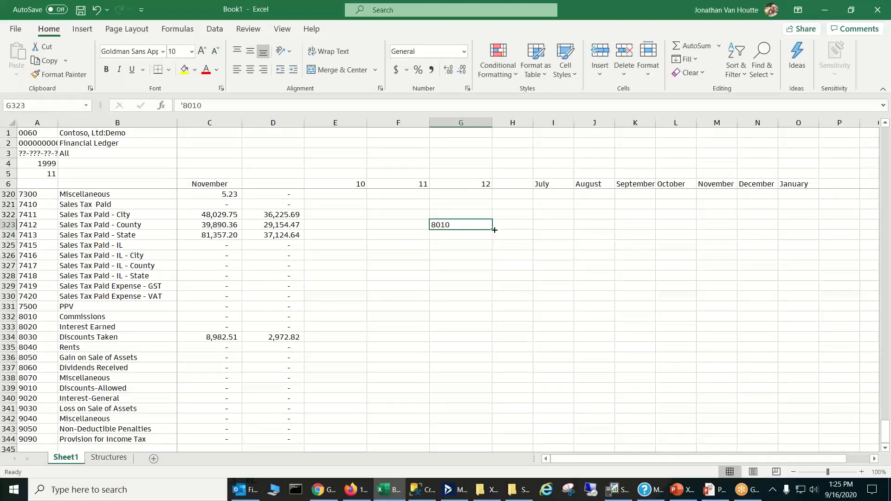
pyautogui.moveTo(493, 229); pyautogui.dragTo(492, 271)
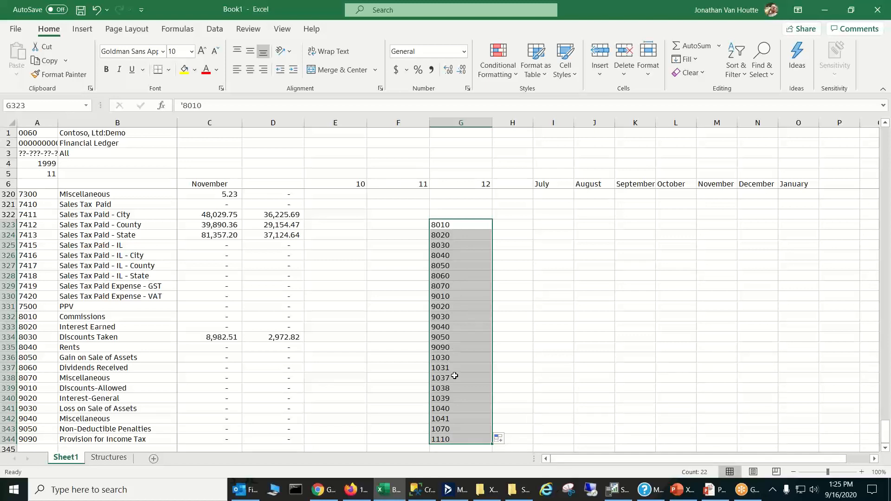
pyautogui.moveTo(452, 429)
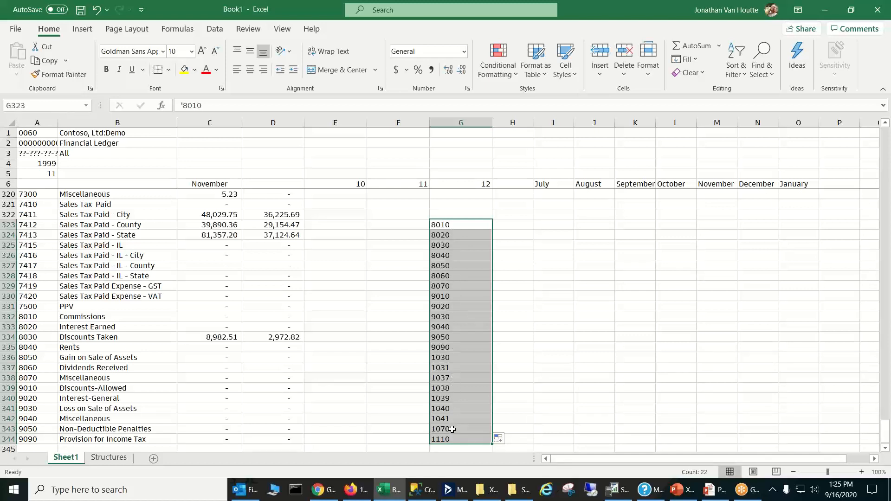
pyautogui.moveTo(462, 245)
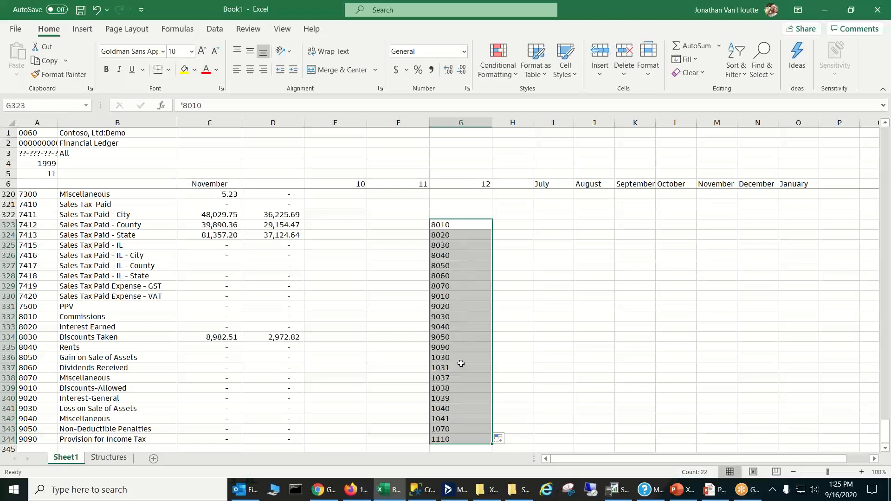
pyautogui.click(460, 367)
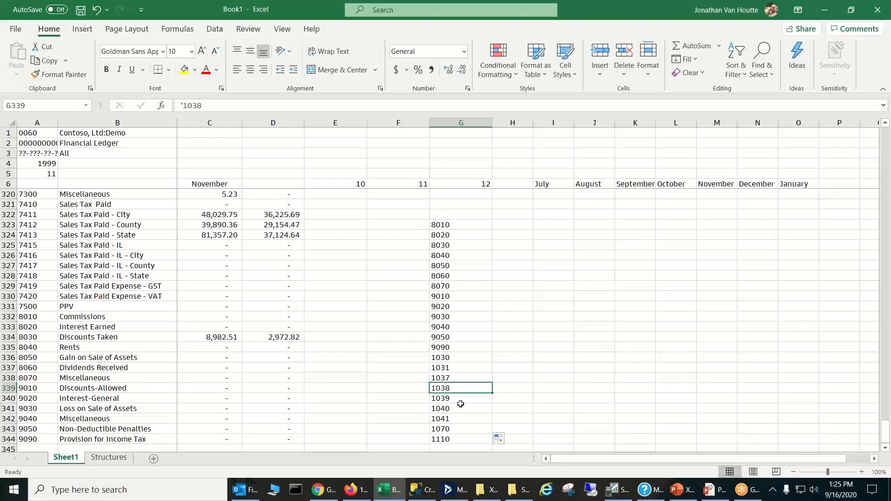
pyautogui.click(460, 408)
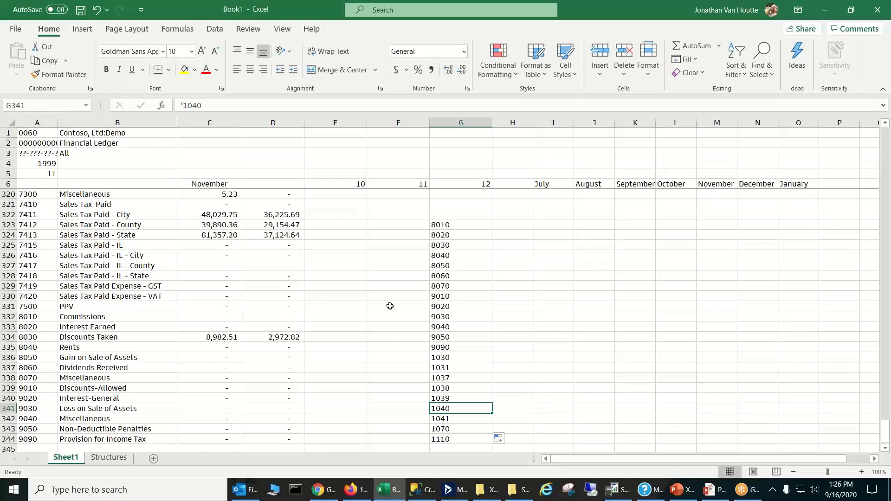
pyautogui.moveTo(444, 244)
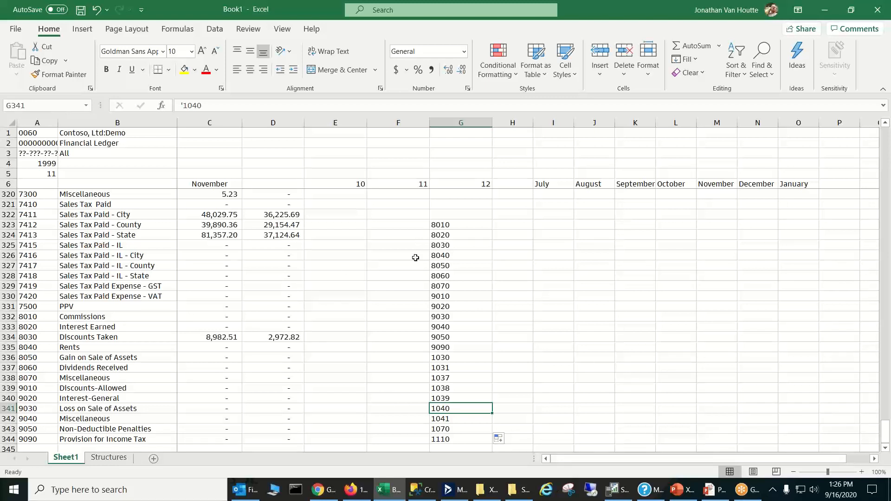
pyautogui.moveTo(425, 256)
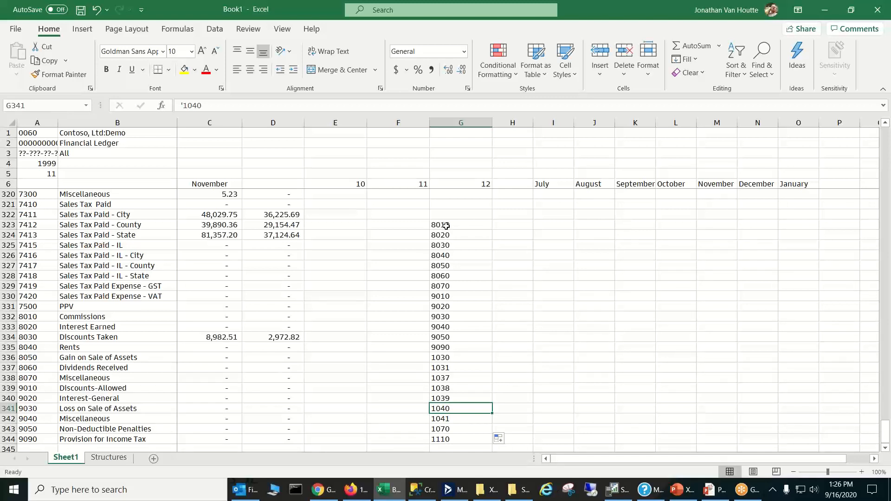
pyautogui.moveTo(460, 227)
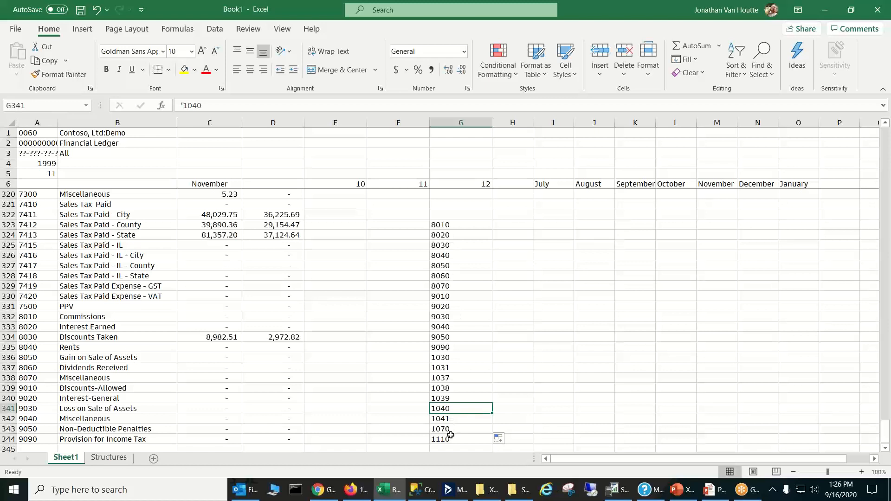
pyautogui.moveTo(461, 393)
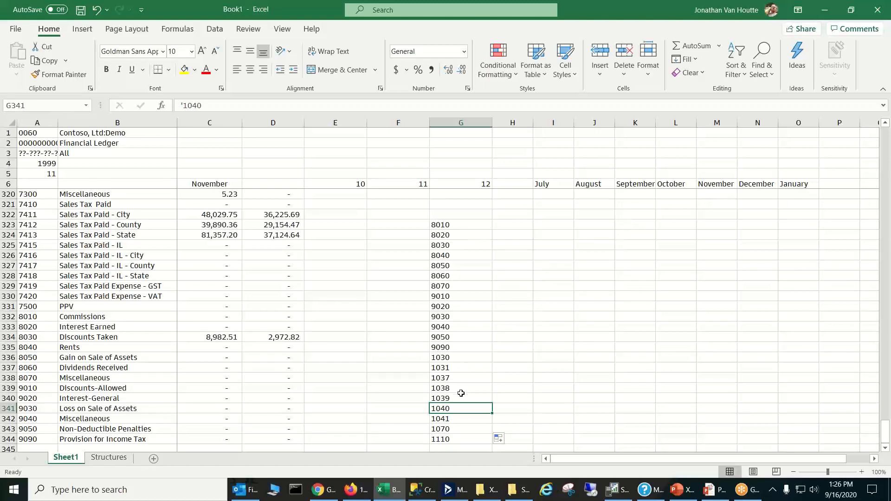
pyautogui.moveTo(453, 376)
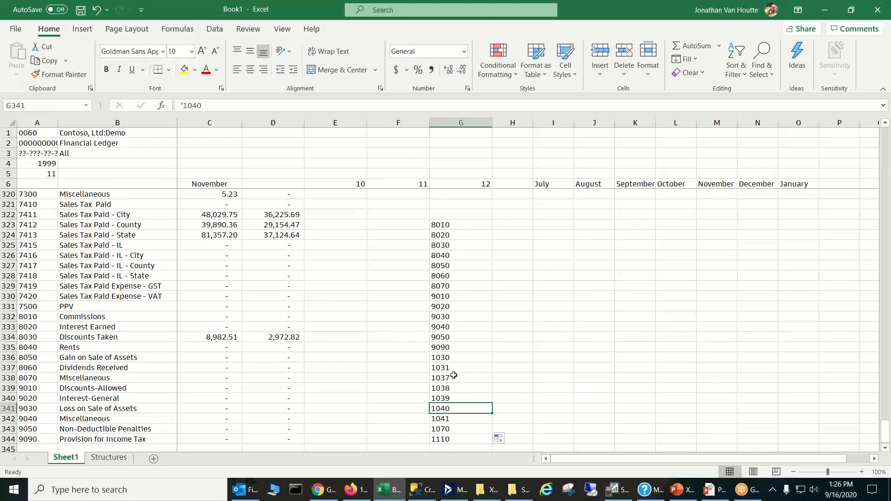
pyautogui.moveTo(467, 224)
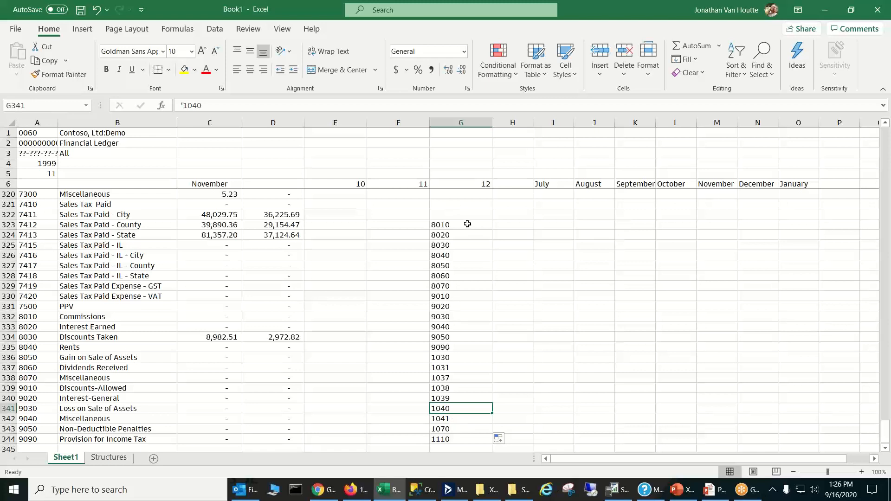
# Step: Fill 7420 and 7500 above 8010 in column G and inspect the 7420 entry
pyautogui.click(460, 224)
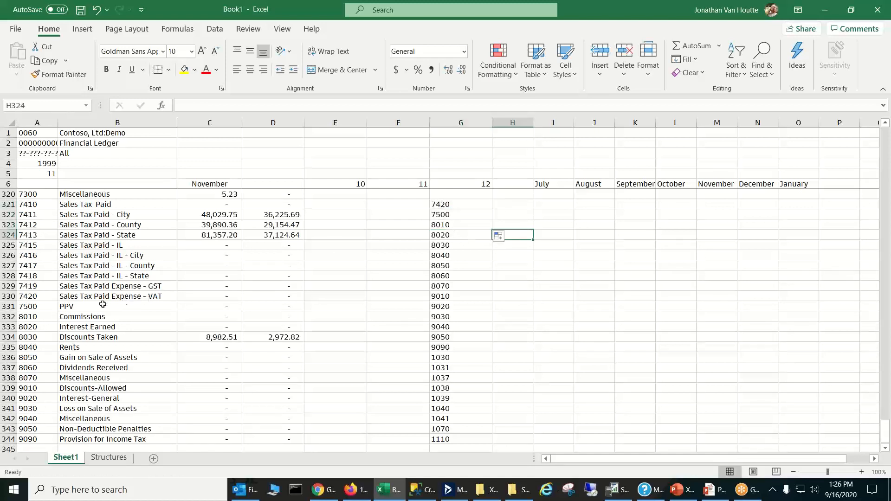
pyautogui.moveTo(239, 259)
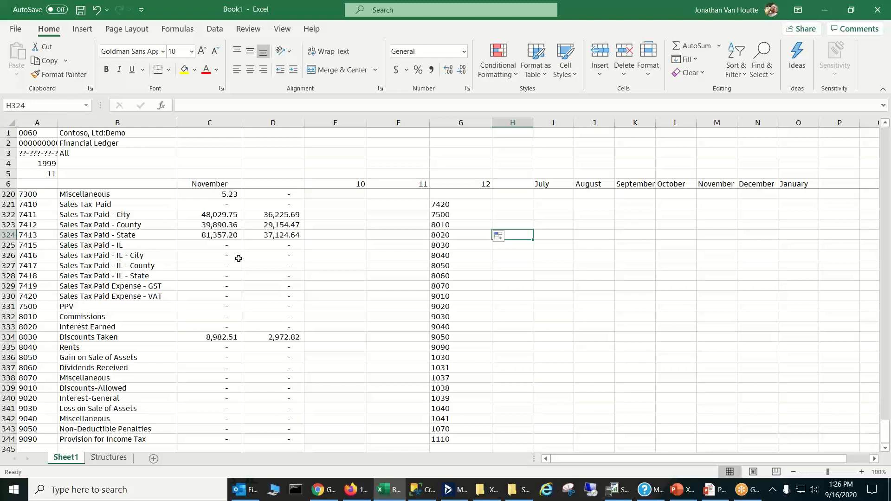
pyautogui.click(460, 204)
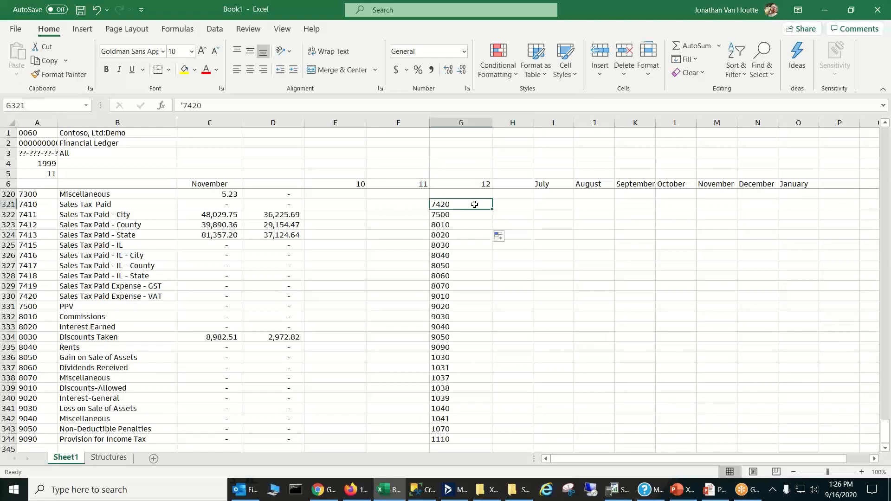
pyautogui.moveTo(578, 336)
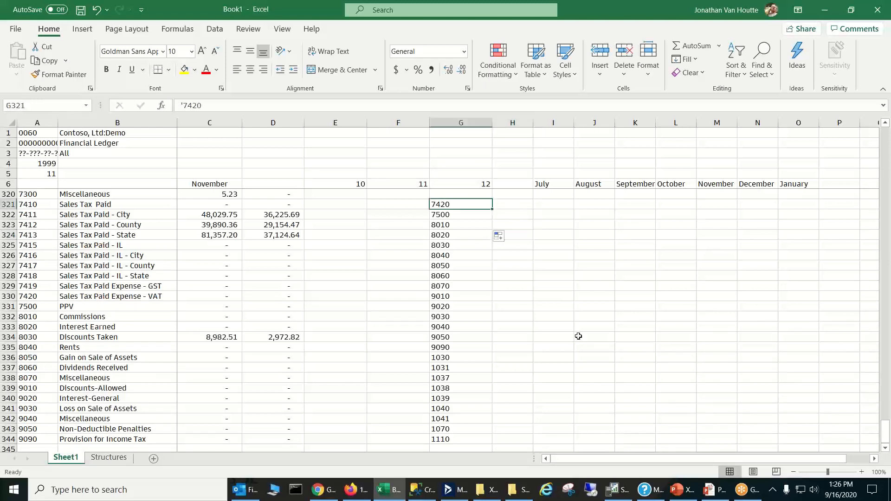
pyautogui.moveTo(607, 364)
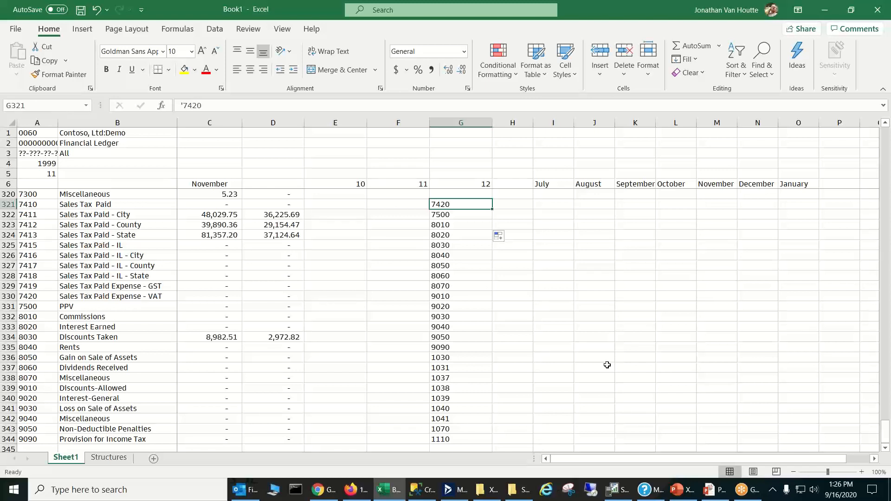
pyautogui.moveTo(601, 366)
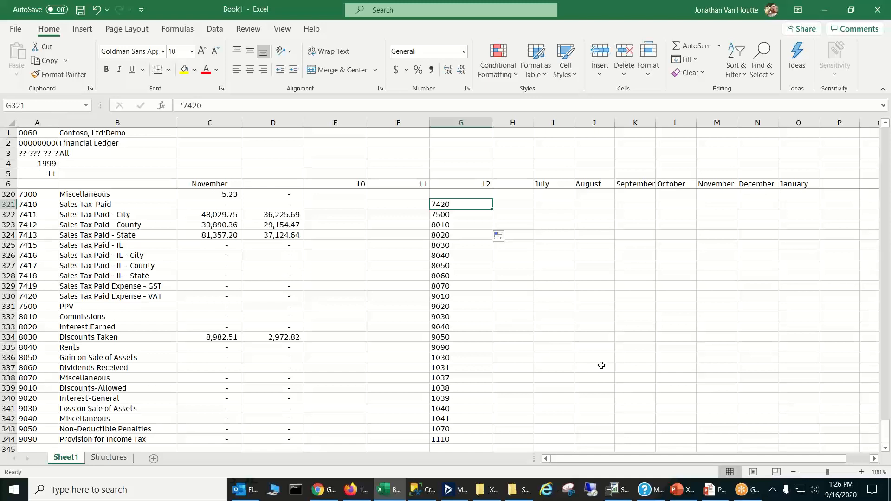
pyautogui.moveTo(592, 321)
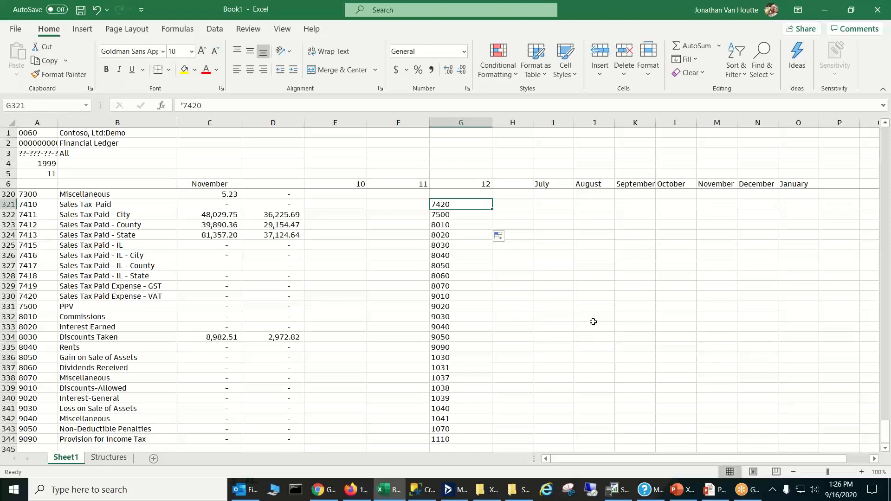
pyautogui.moveTo(592, 318)
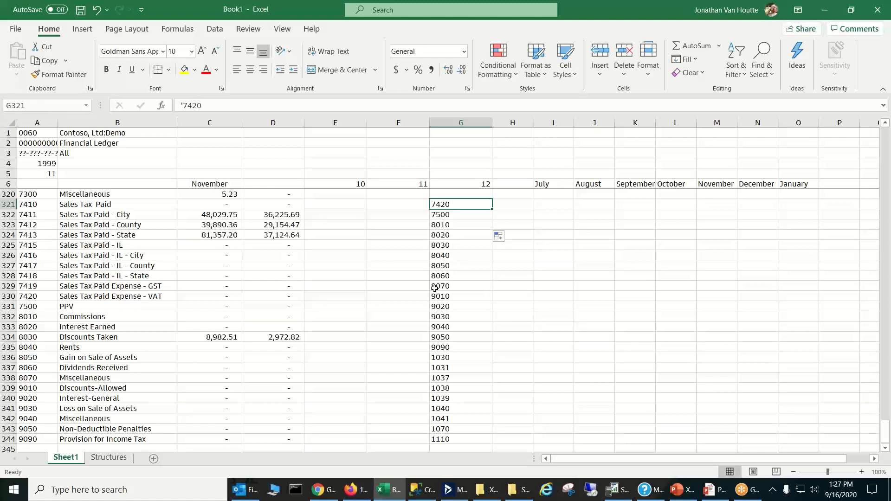
# Step: Inspect D324's balance formula, then view and dismiss the XLstatements Budget Upload window from Review
pyautogui.click(273, 235)
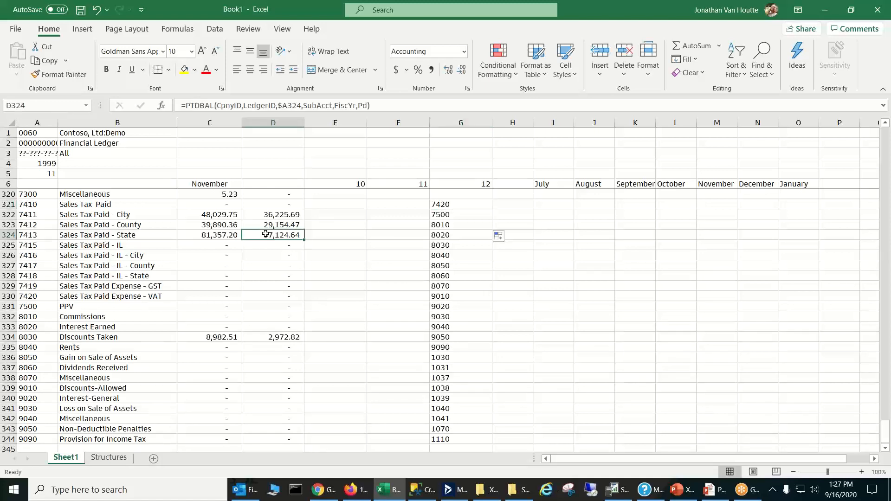
pyautogui.click(248, 29)
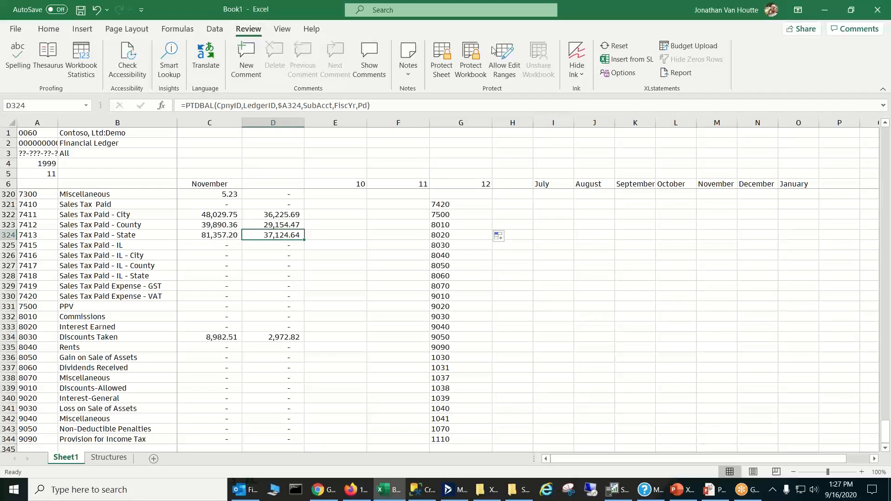
pyautogui.click(689, 45)
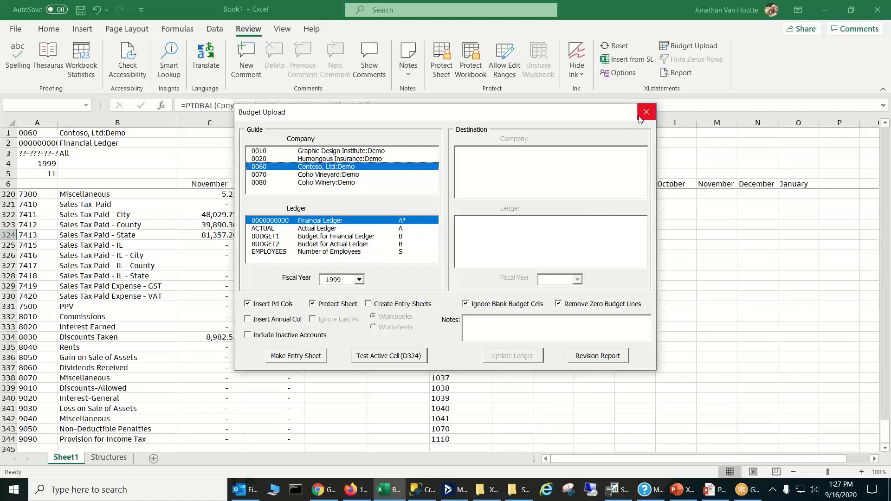
pyautogui.click(646, 112)
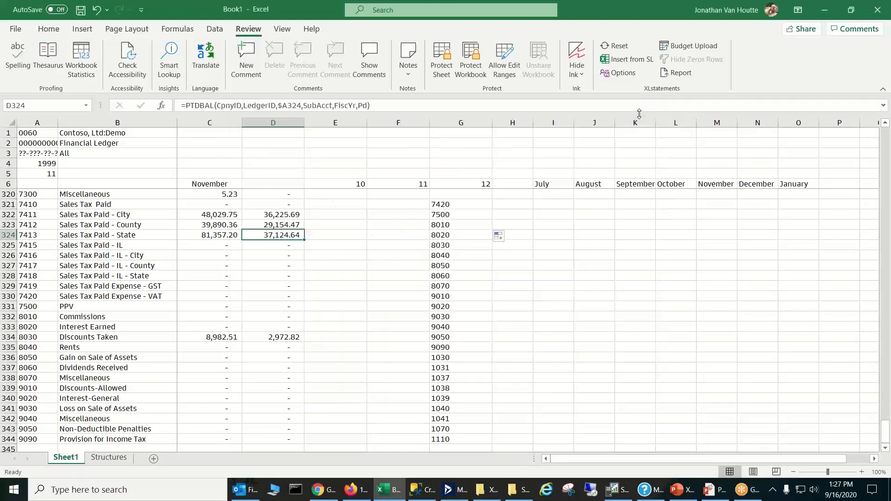
pyautogui.moveTo(603, 173)
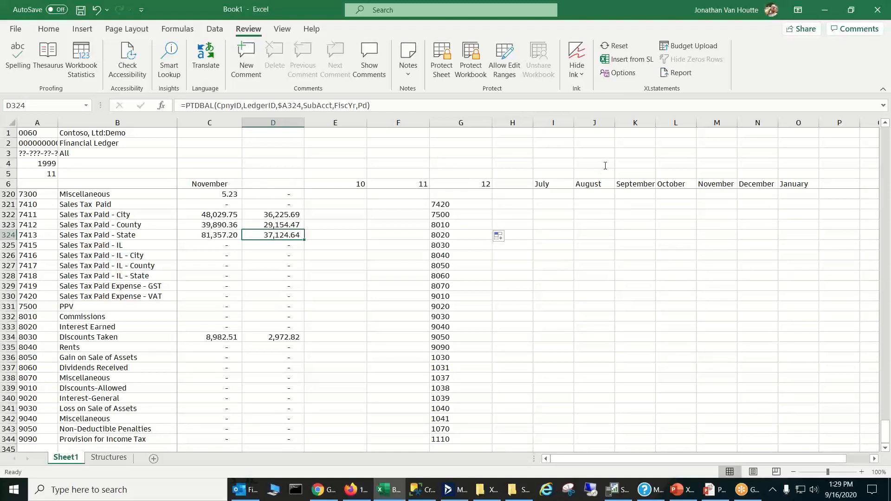
# Step: Reach Compartmental Security through XLstatements Options and System Setup
pyautogui.click(625, 72)
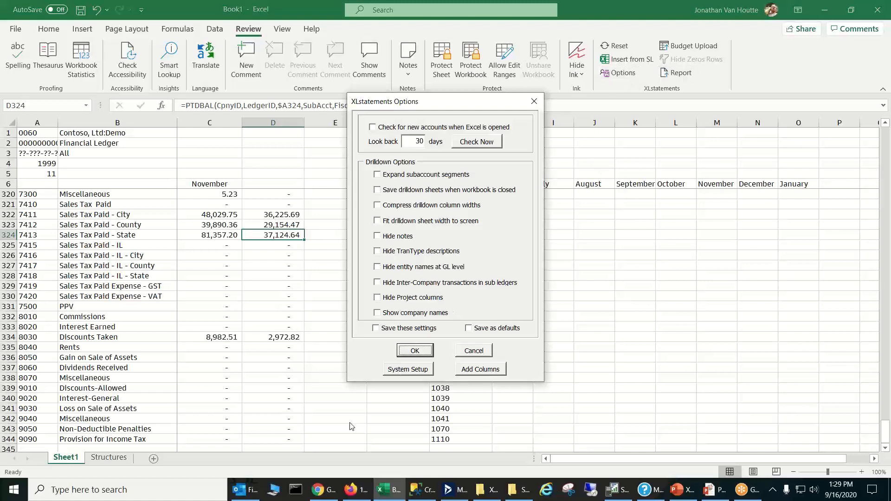
pyautogui.click(407, 368)
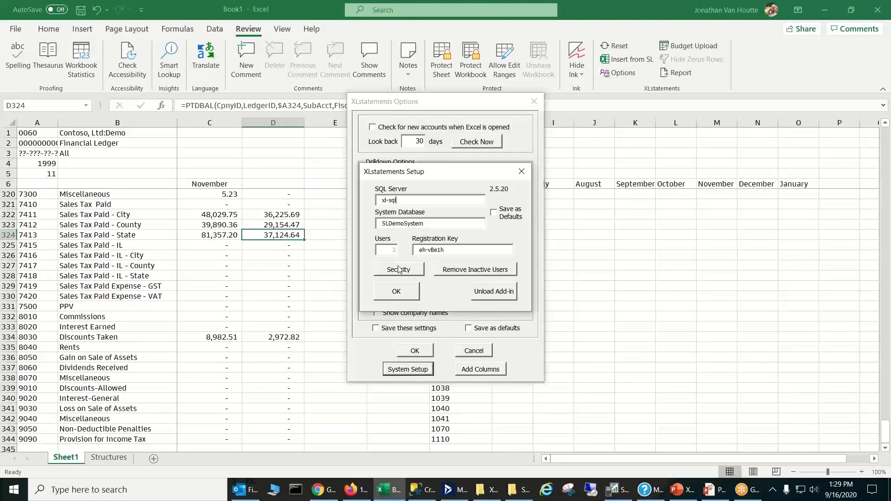
pyautogui.click(398, 269)
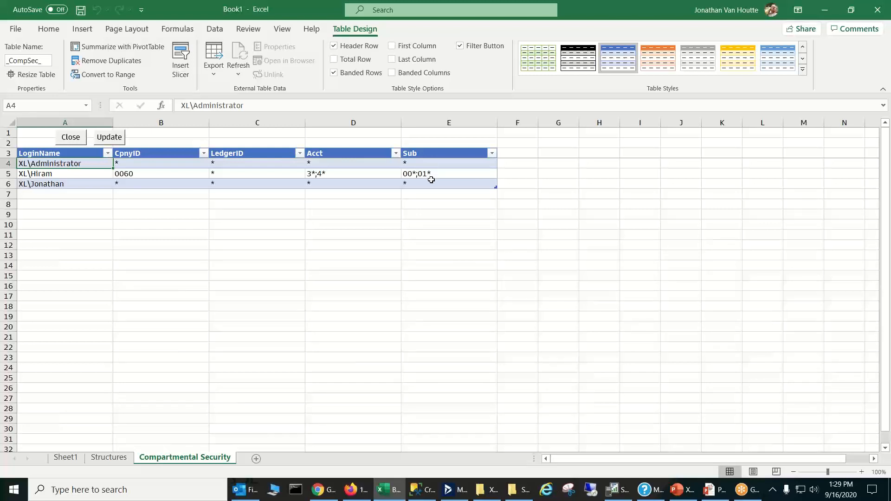
pyautogui.moveTo(193, 176)
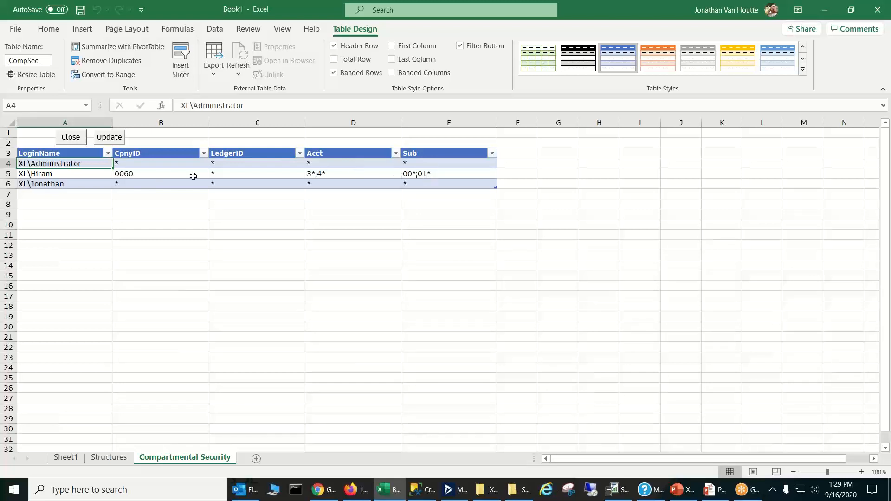
pyautogui.moveTo(246, 174)
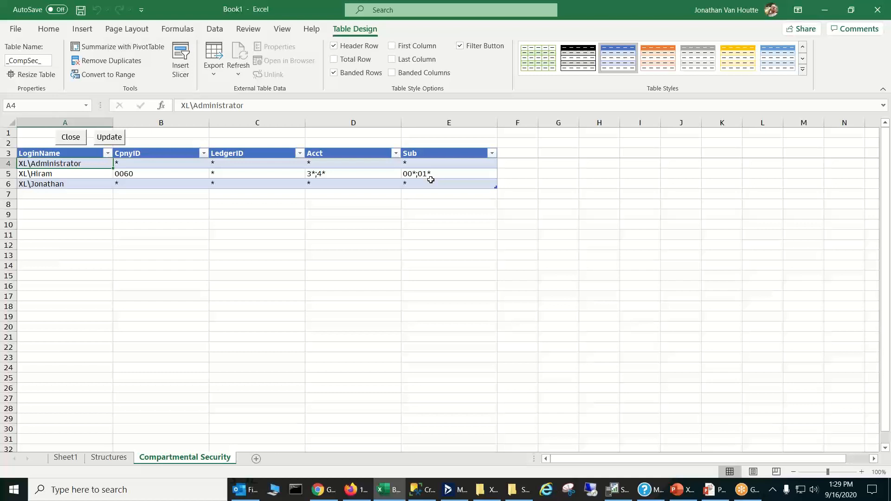
# Step: Check the second and third logins' subaccount entries in E5 and E6, then close the security table
pyautogui.click(448, 173)
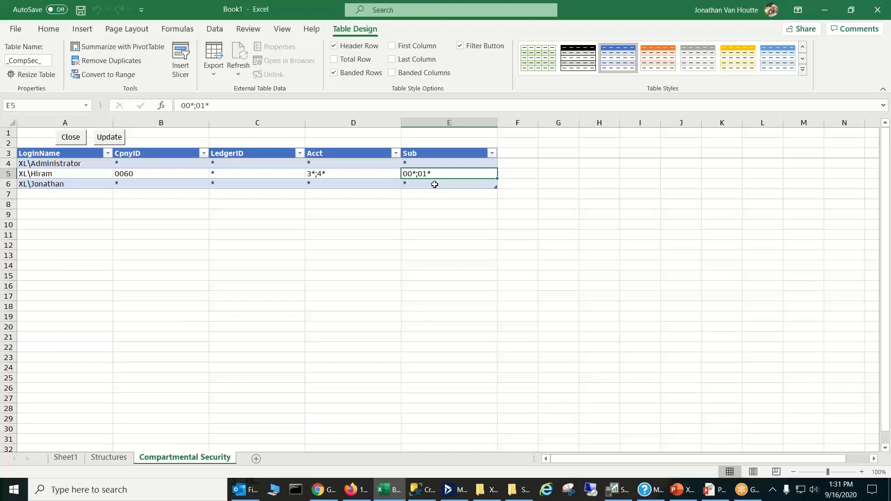
pyautogui.moveTo(433, 184)
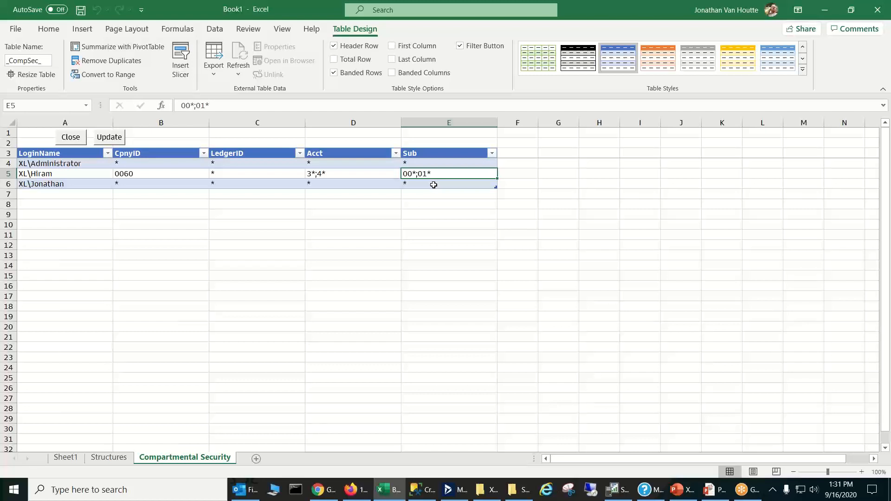
pyautogui.click(449, 184)
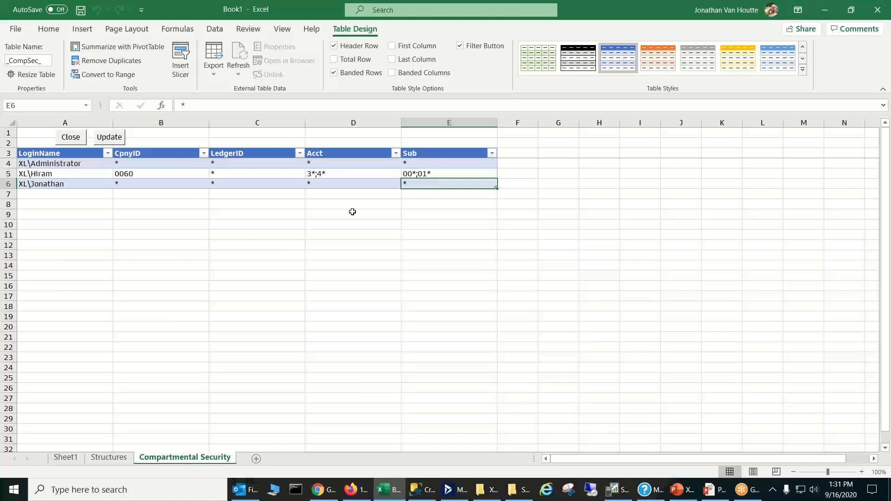
pyautogui.click(65, 457)
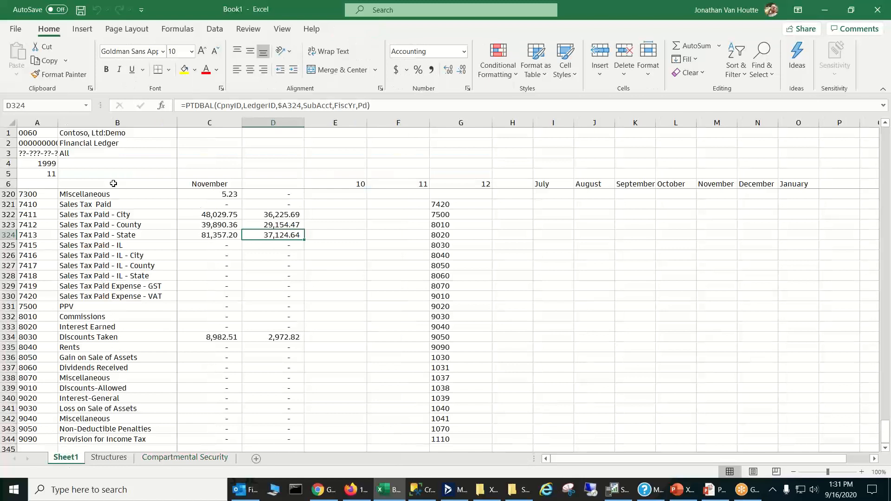
pyautogui.moveTo(49, 174)
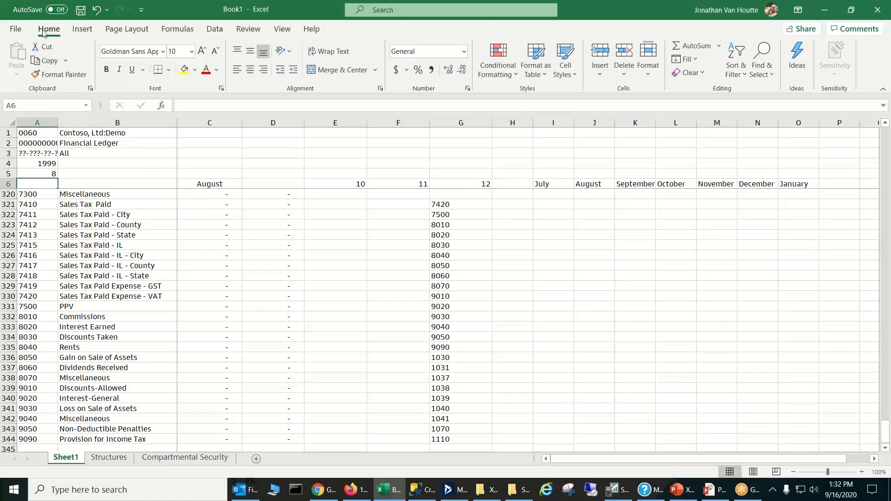
# Step: Go to the File backstage to save the workbook after setting the period to 8
pyautogui.click(16, 29)
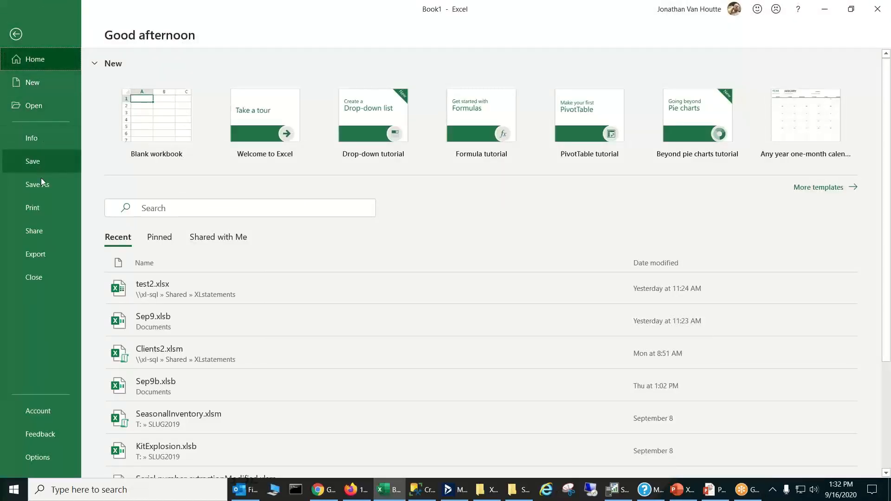
# Step: Save the workbook as test.xlsx in Documents, then return to Save As for it
pyautogui.click(36, 184)
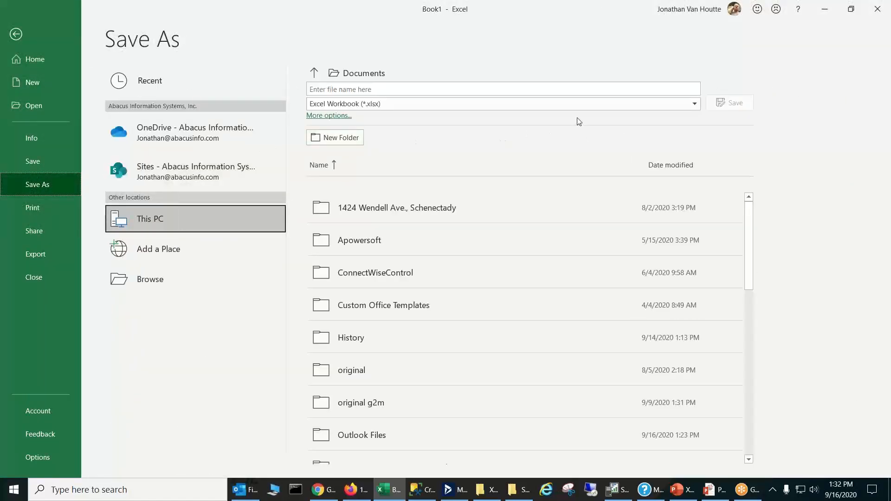
pyautogui.click(503, 89)
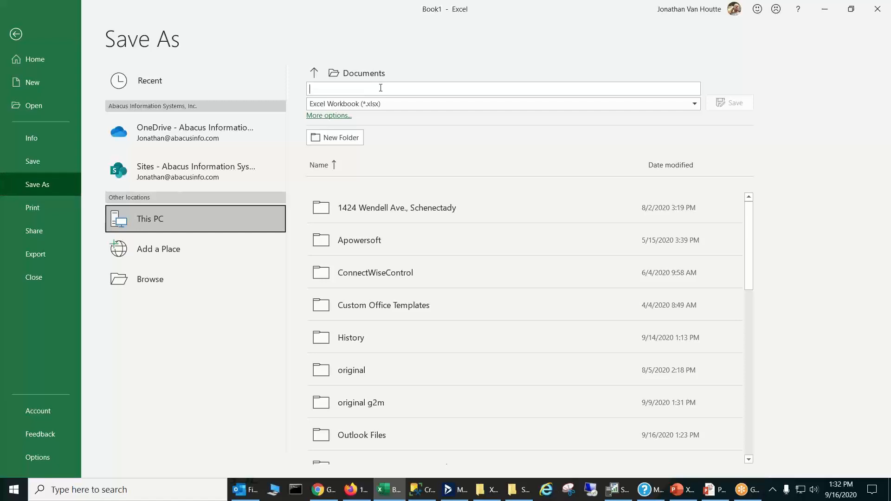
pyautogui.write('test')
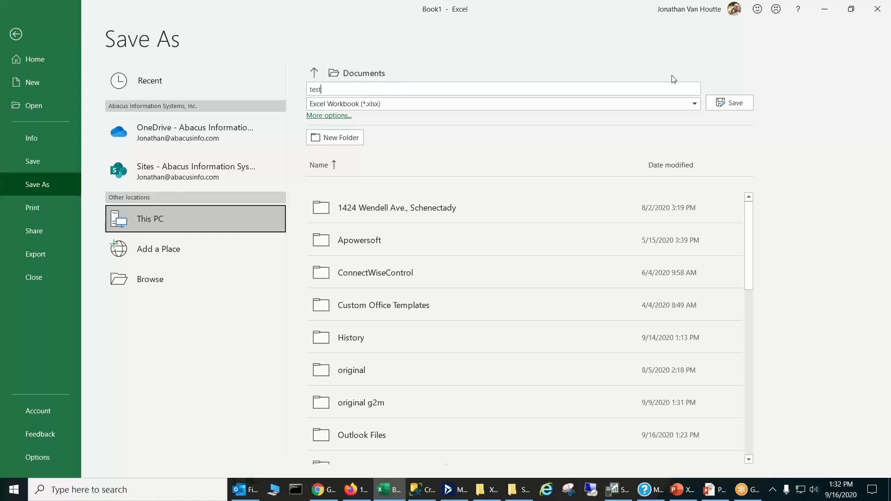
pyautogui.click(735, 103)
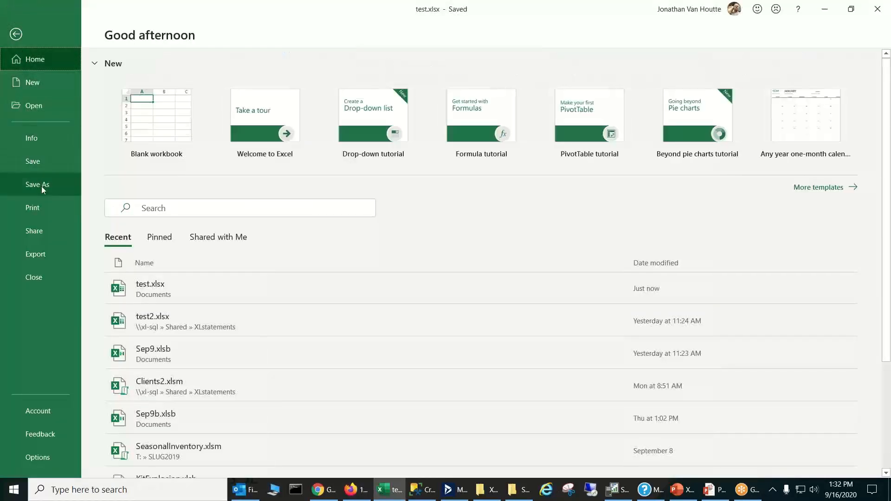
pyautogui.click(38, 184)
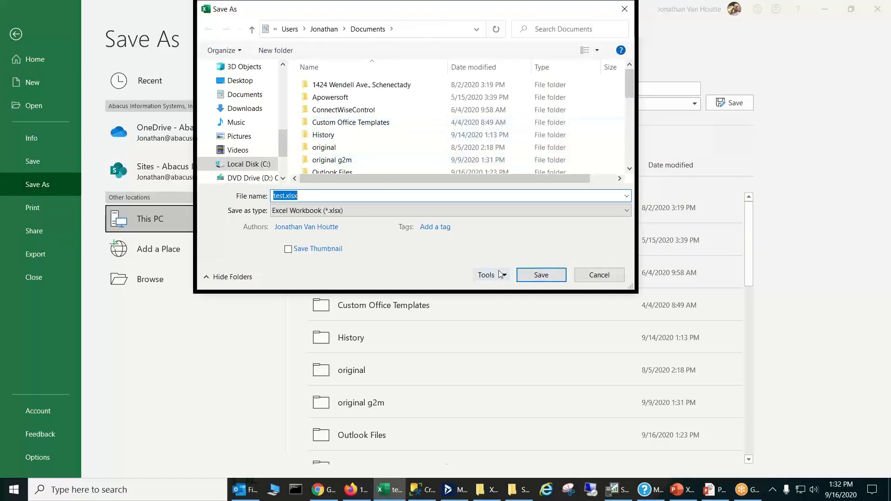
# Step: In Save As Tools > General Options, tick Read-only recommended for test.xlsx
pyautogui.click(485, 275)
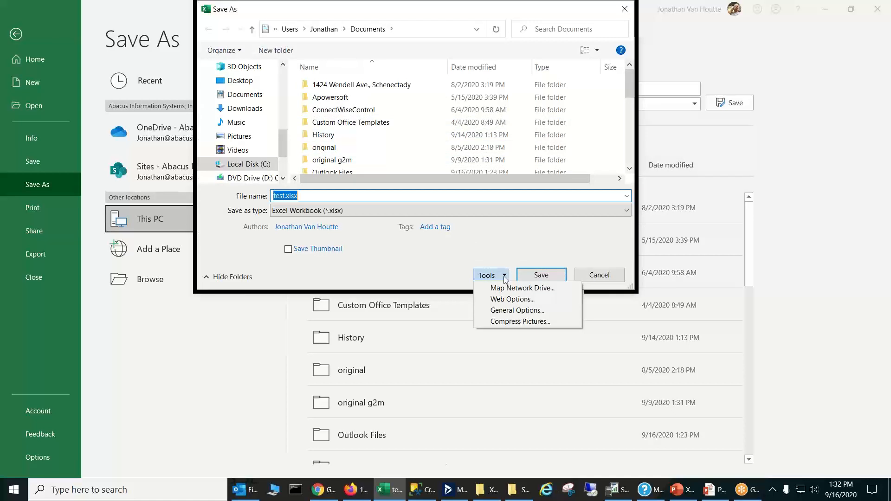
pyautogui.moveTo(510, 300)
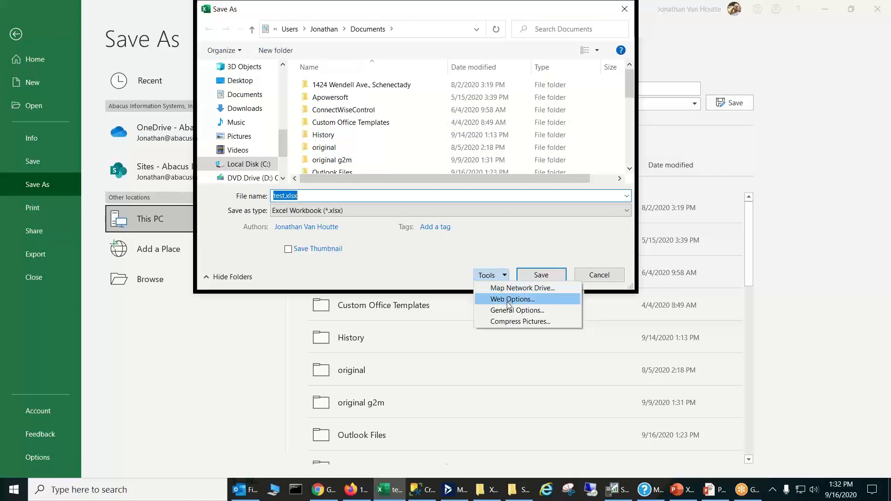
pyautogui.click(516, 310)
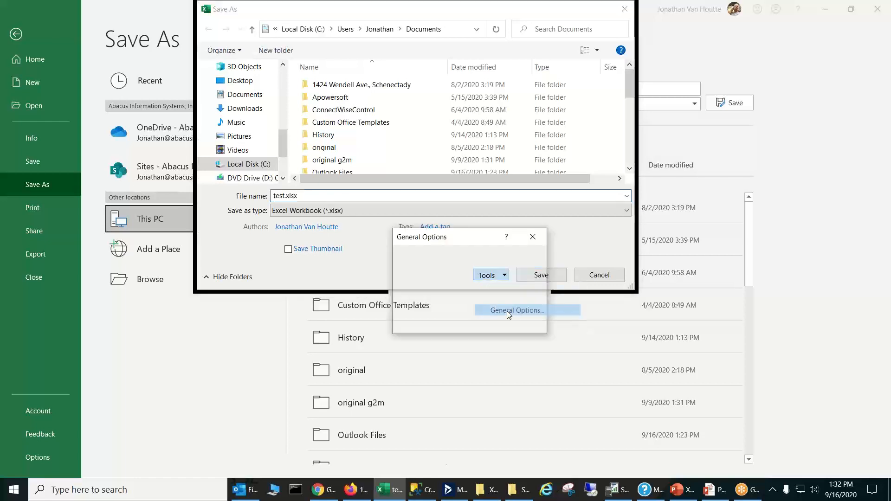
pyautogui.click(517, 310)
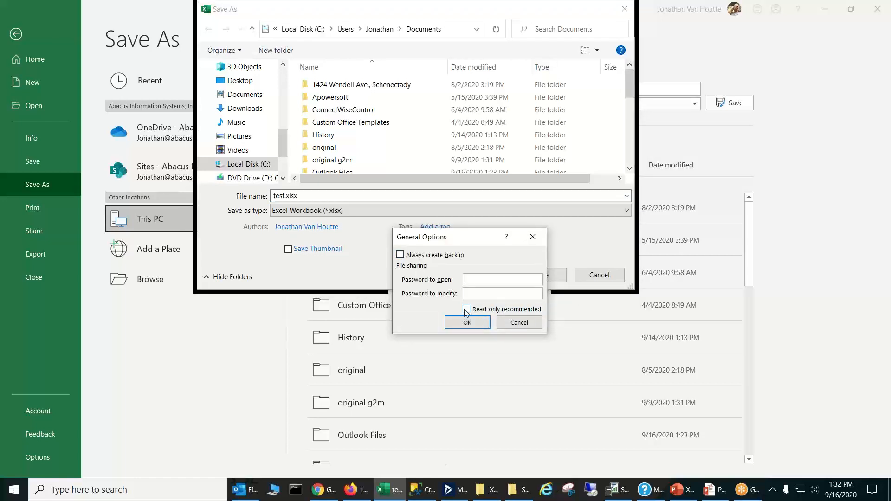
pyautogui.click(466, 309)
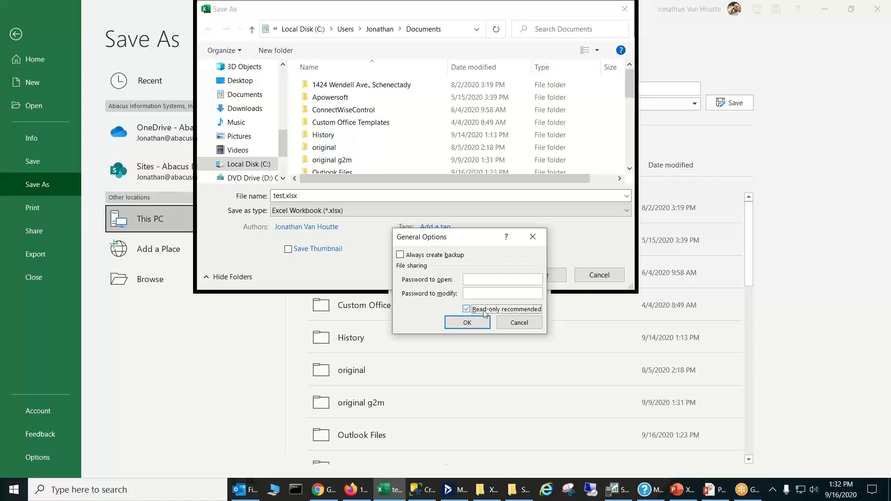
pyautogui.click(466, 308)
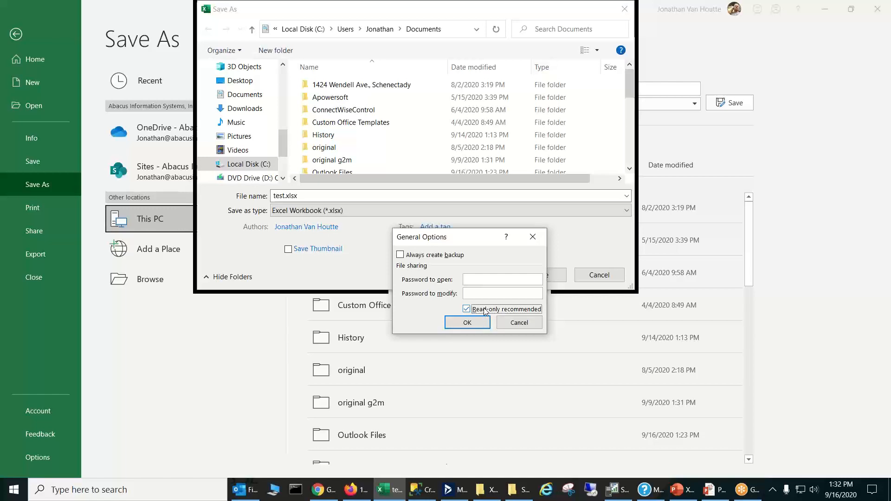
# Step: Confirm the General Options with OK and close the Save As dialog
pyautogui.click(502, 279)
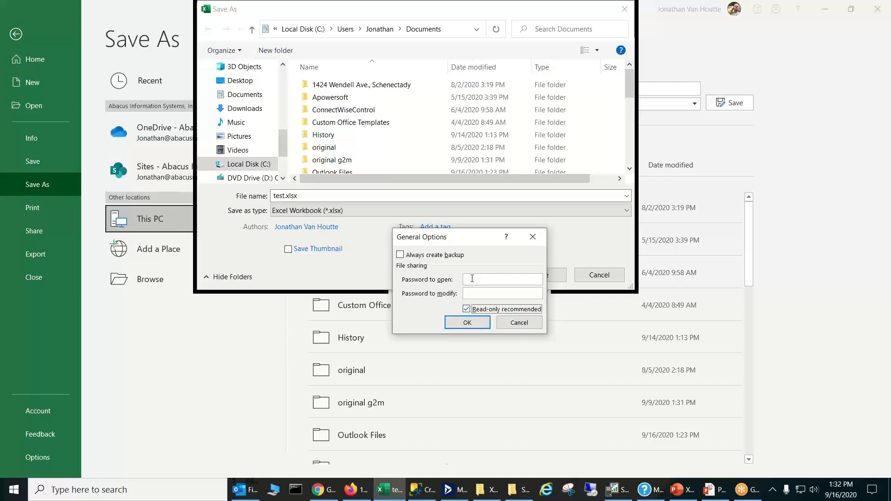
pyautogui.click(502, 293)
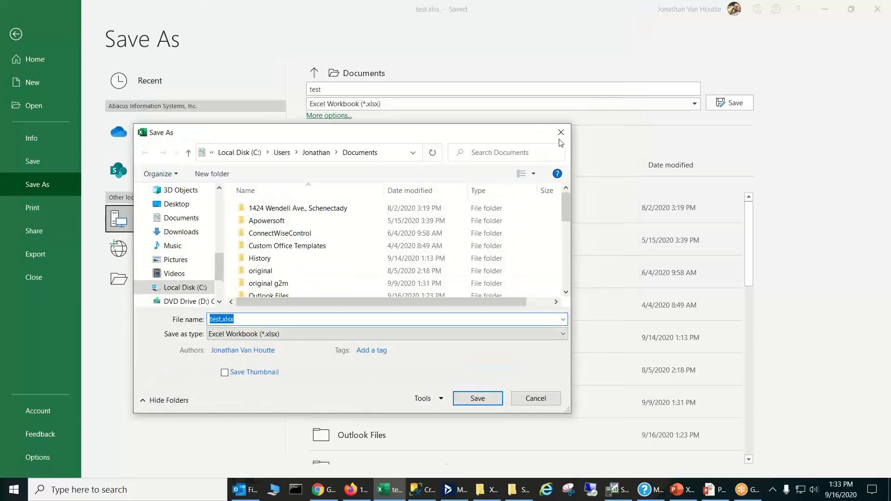
pyautogui.click(560, 132)
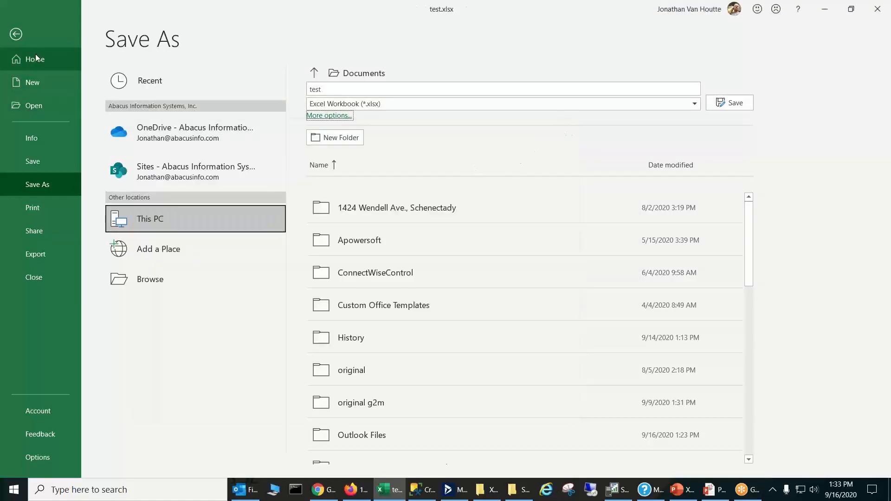
# Step: Leave Backstage for the Sheet1 ledger and select account code 8020 in G324
pyautogui.click(15, 35)
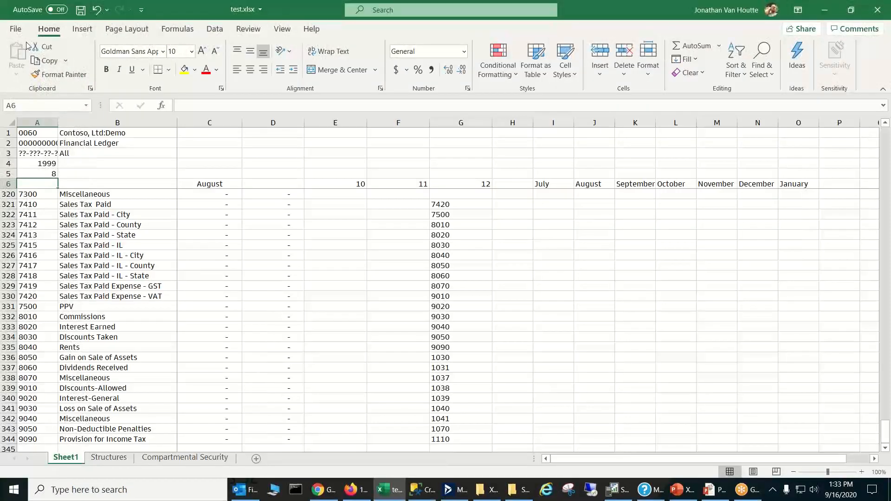
pyautogui.moveTo(289, 202)
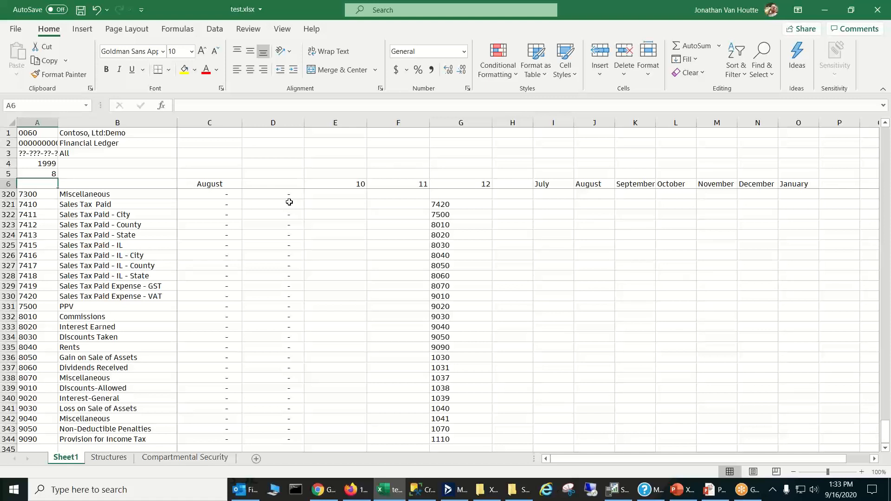
pyautogui.moveTo(340, 211)
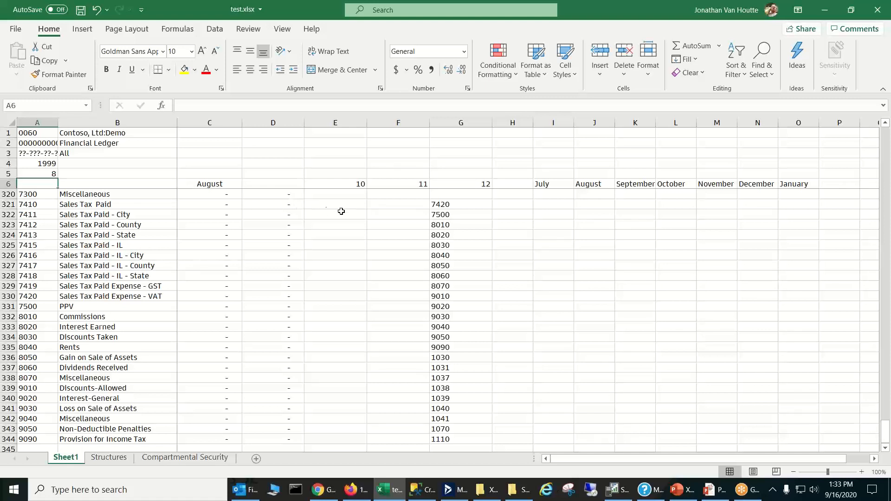
pyautogui.click(460, 224)
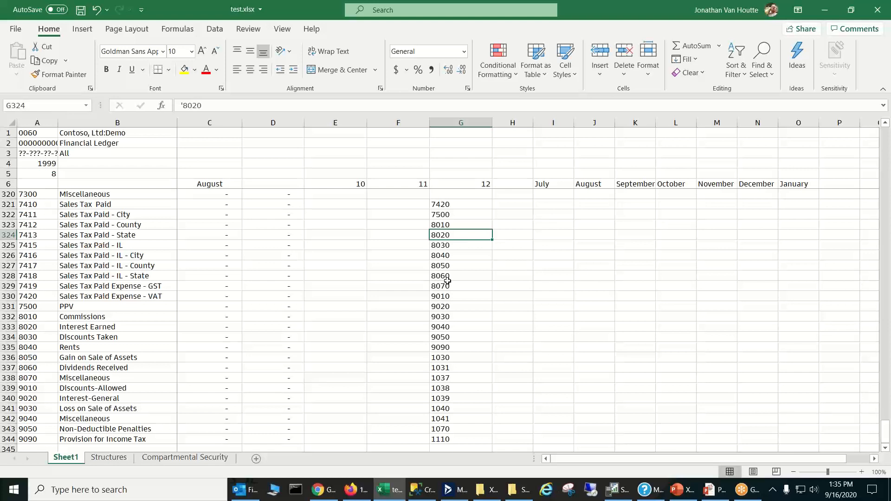
pyautogui.moveTo(737, 201)
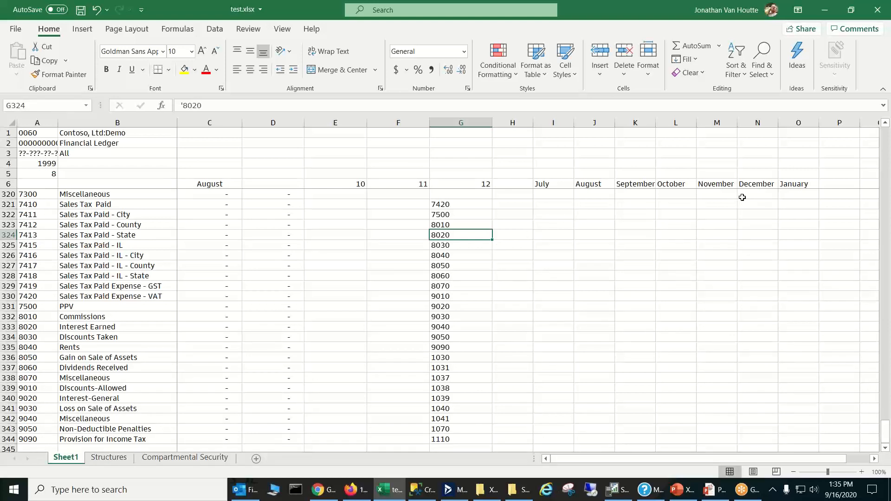
pyautogui.moveTo(745, 193)
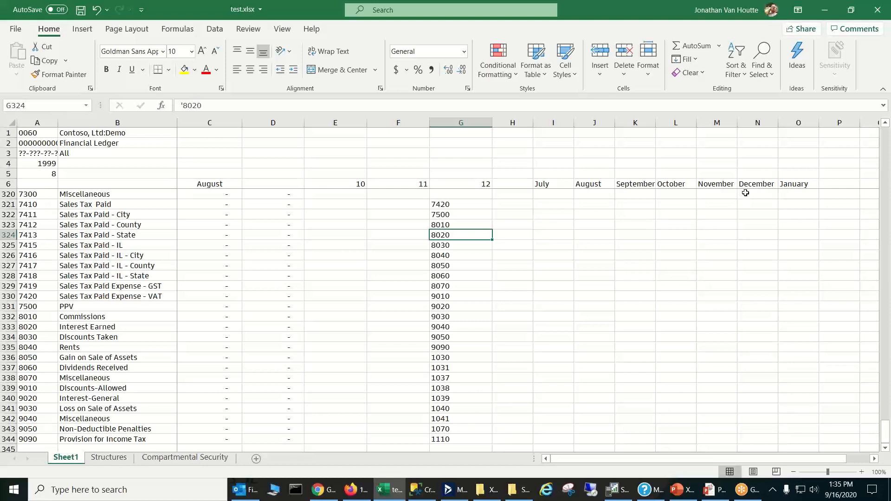